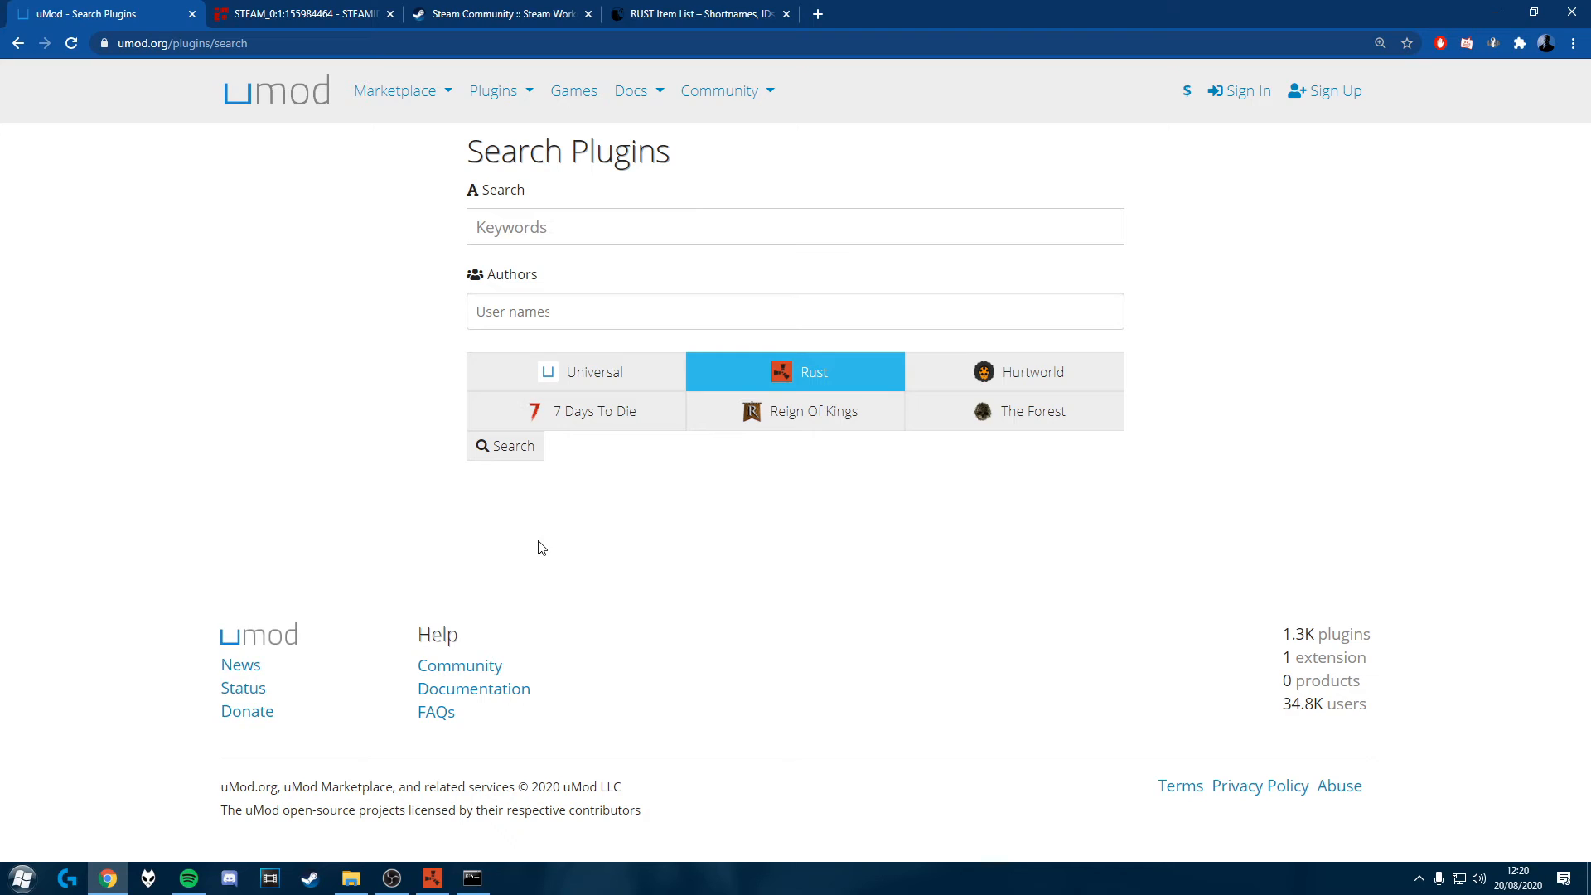
mouse_move(320, 318)
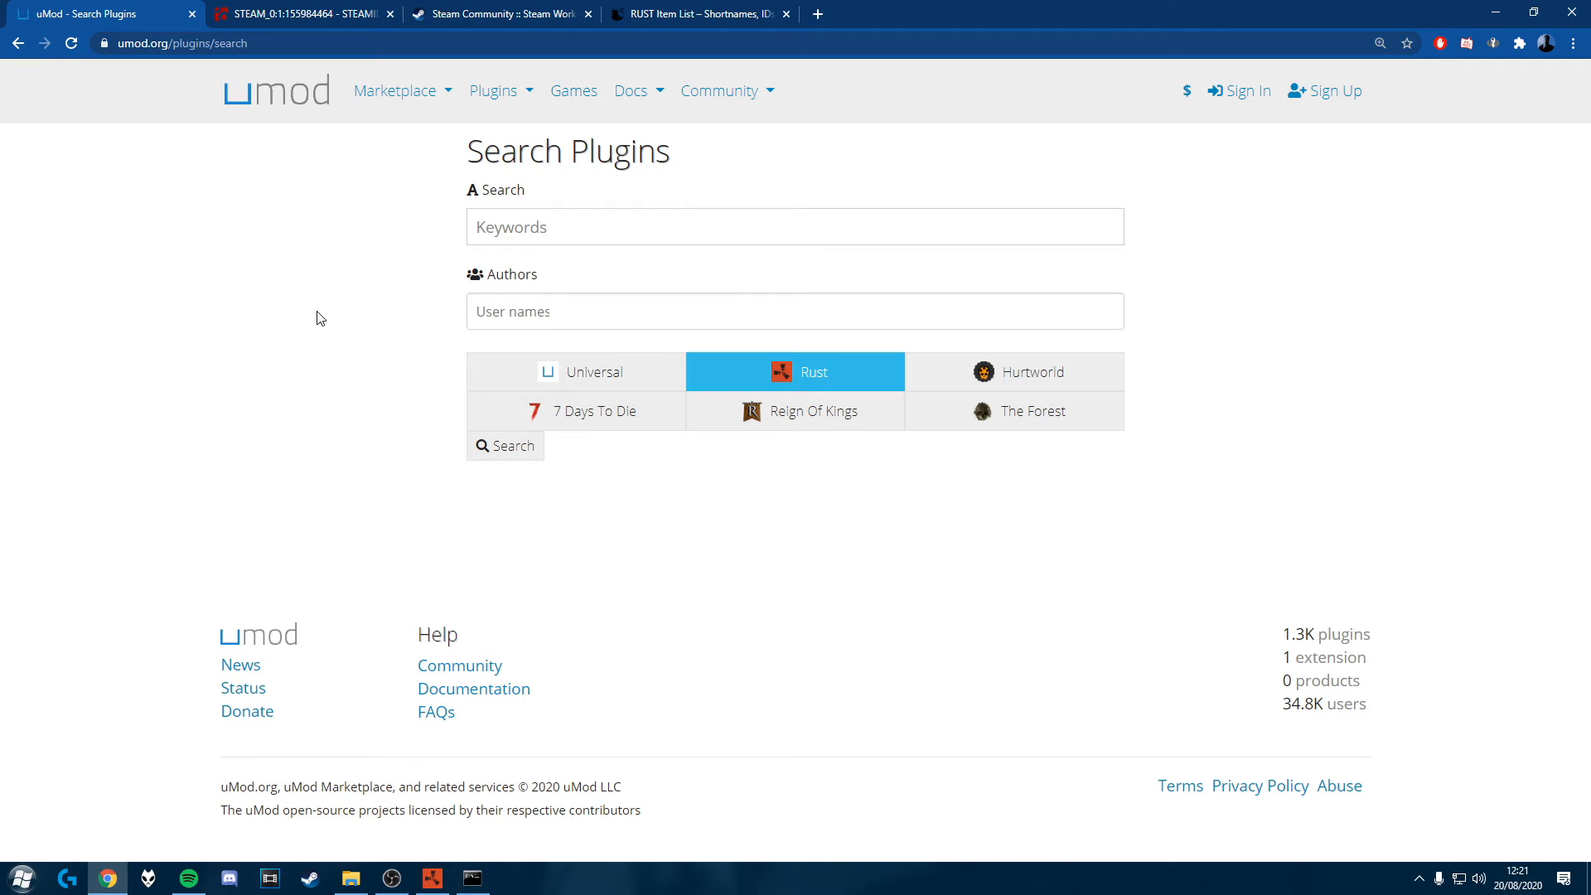
- Check the open Steam ID lookup, Steam Workshop and Rust item list pages
click(308, 14)
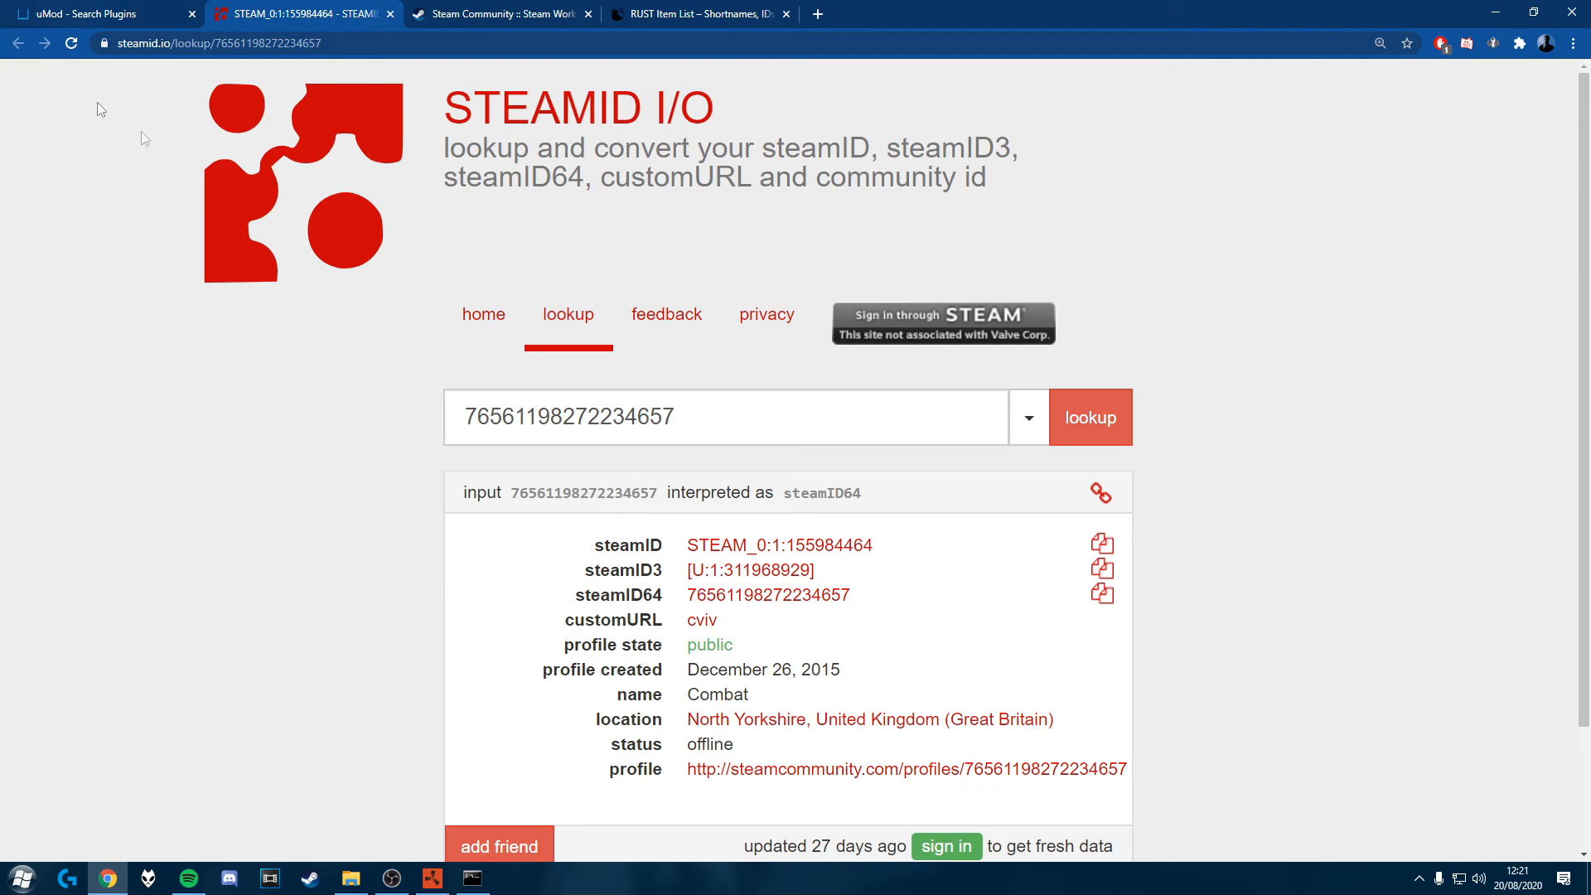
click(506, 14)
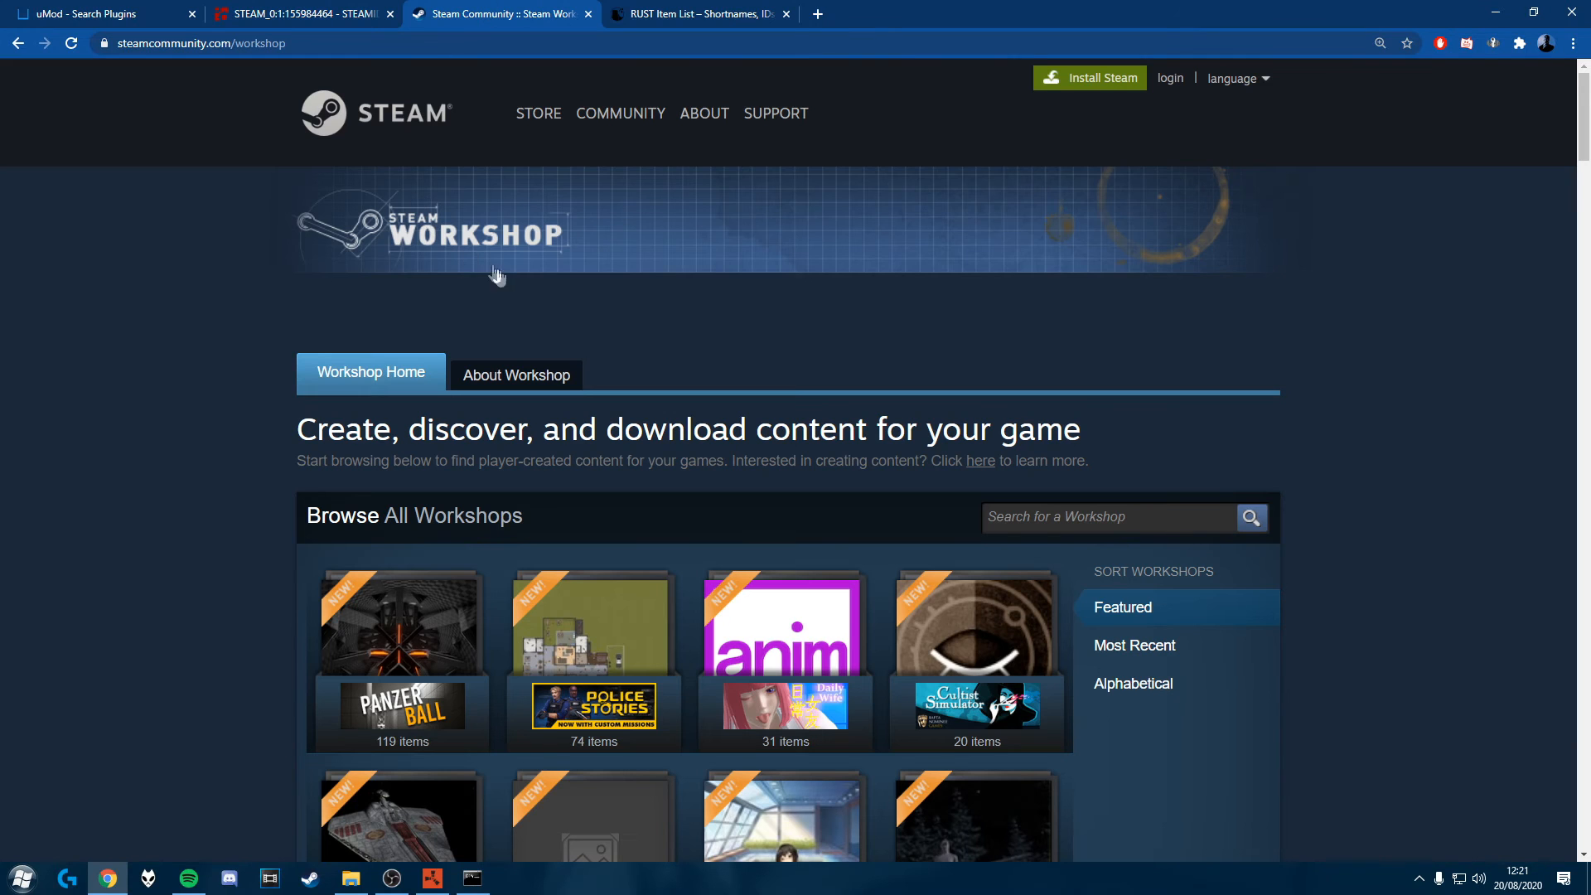
click(704, 14)
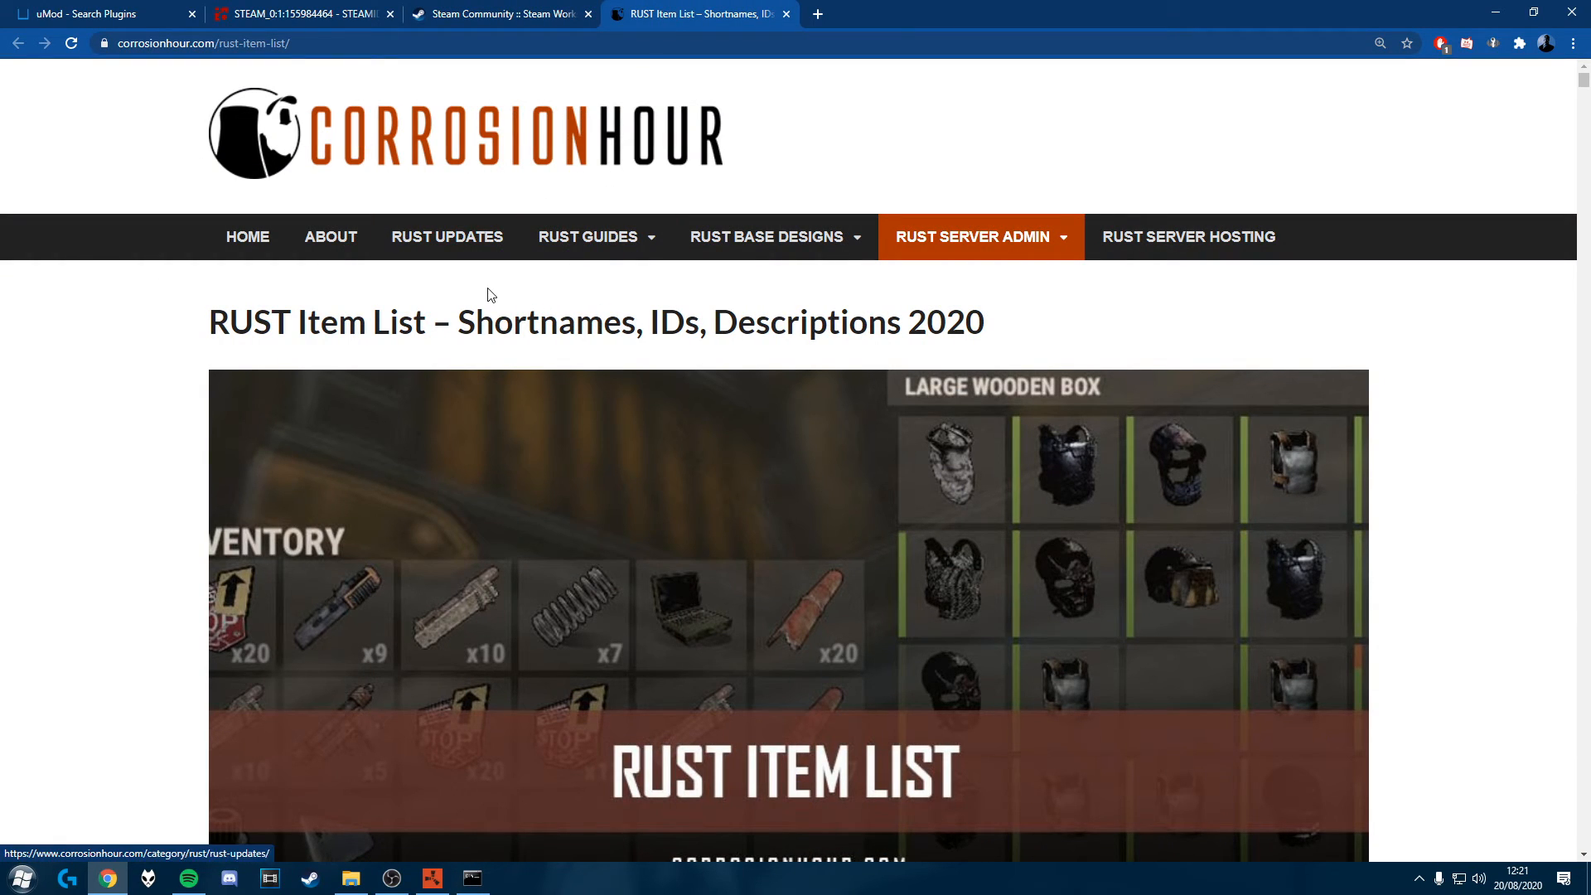
scroll(down, 3)
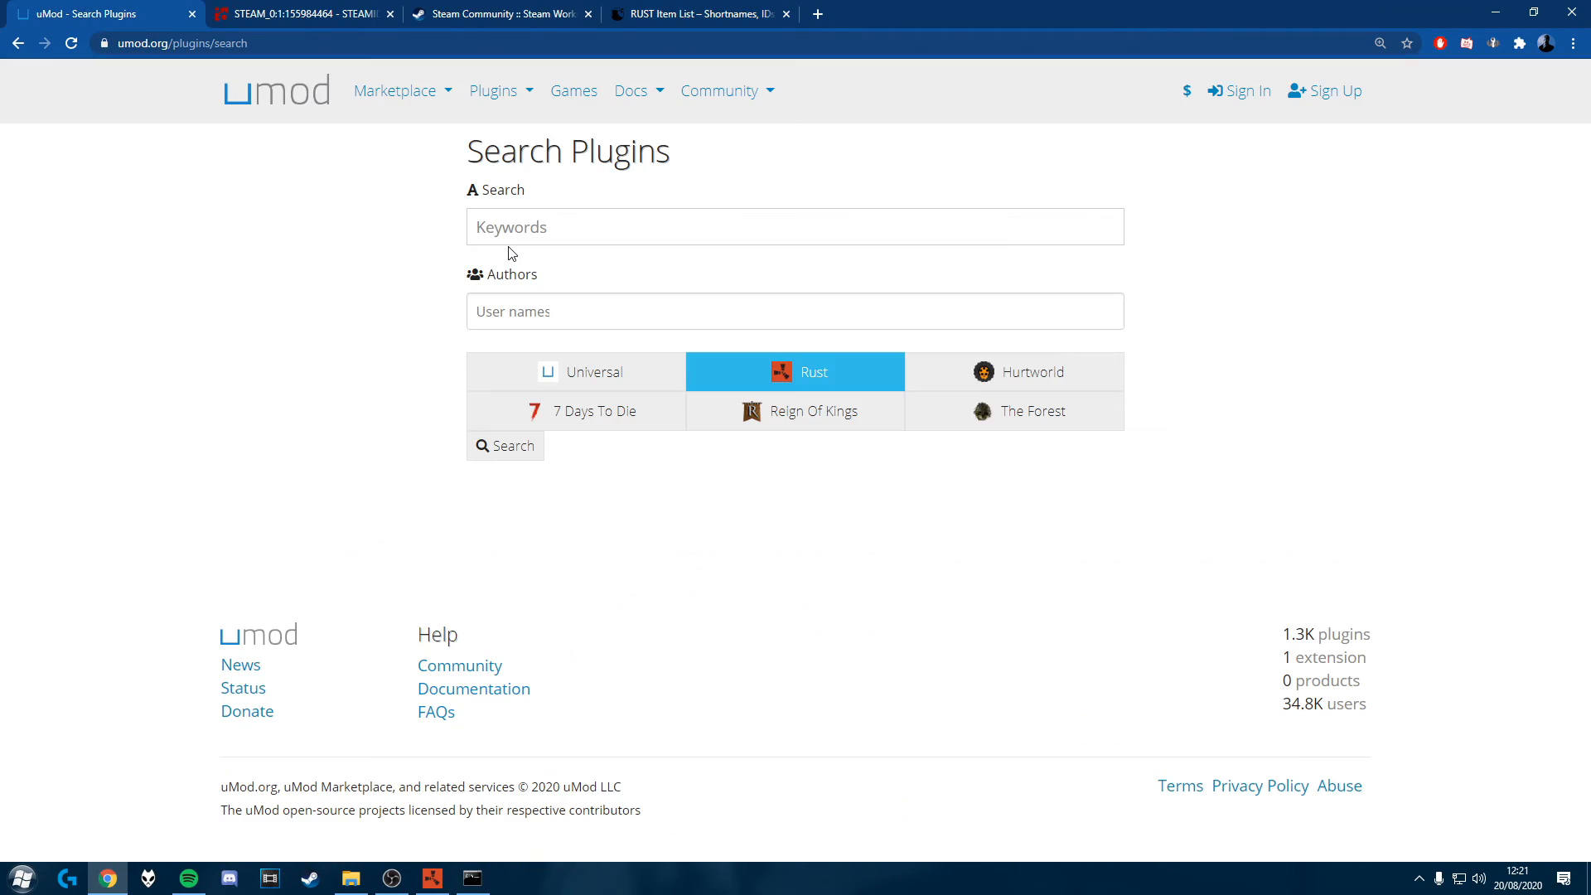
mouse_move(471, 204)
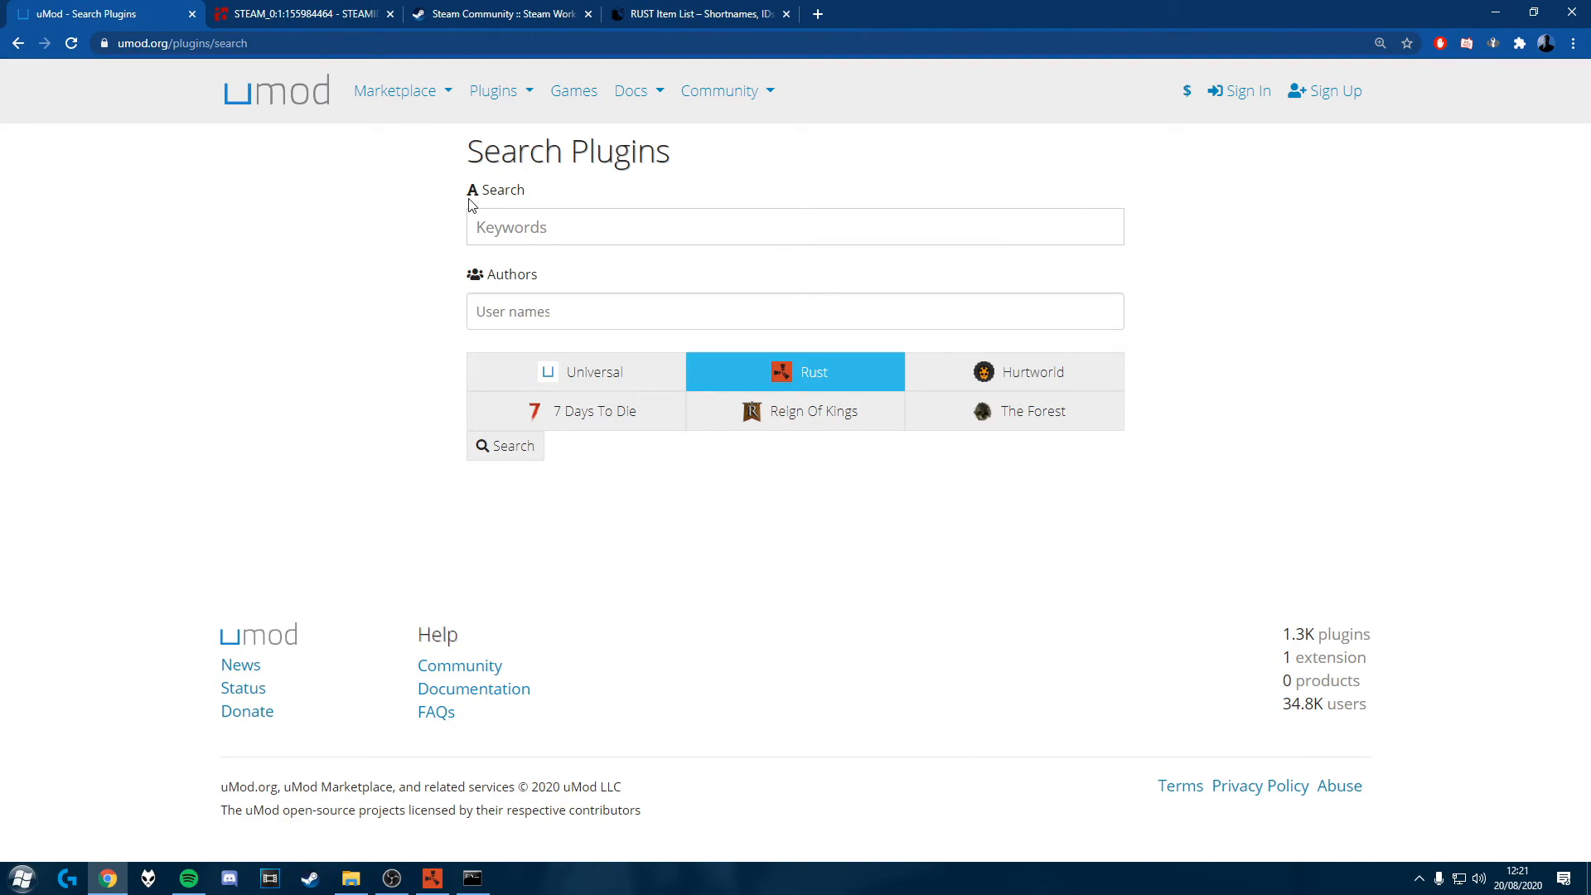
mouse_move(553, 286)
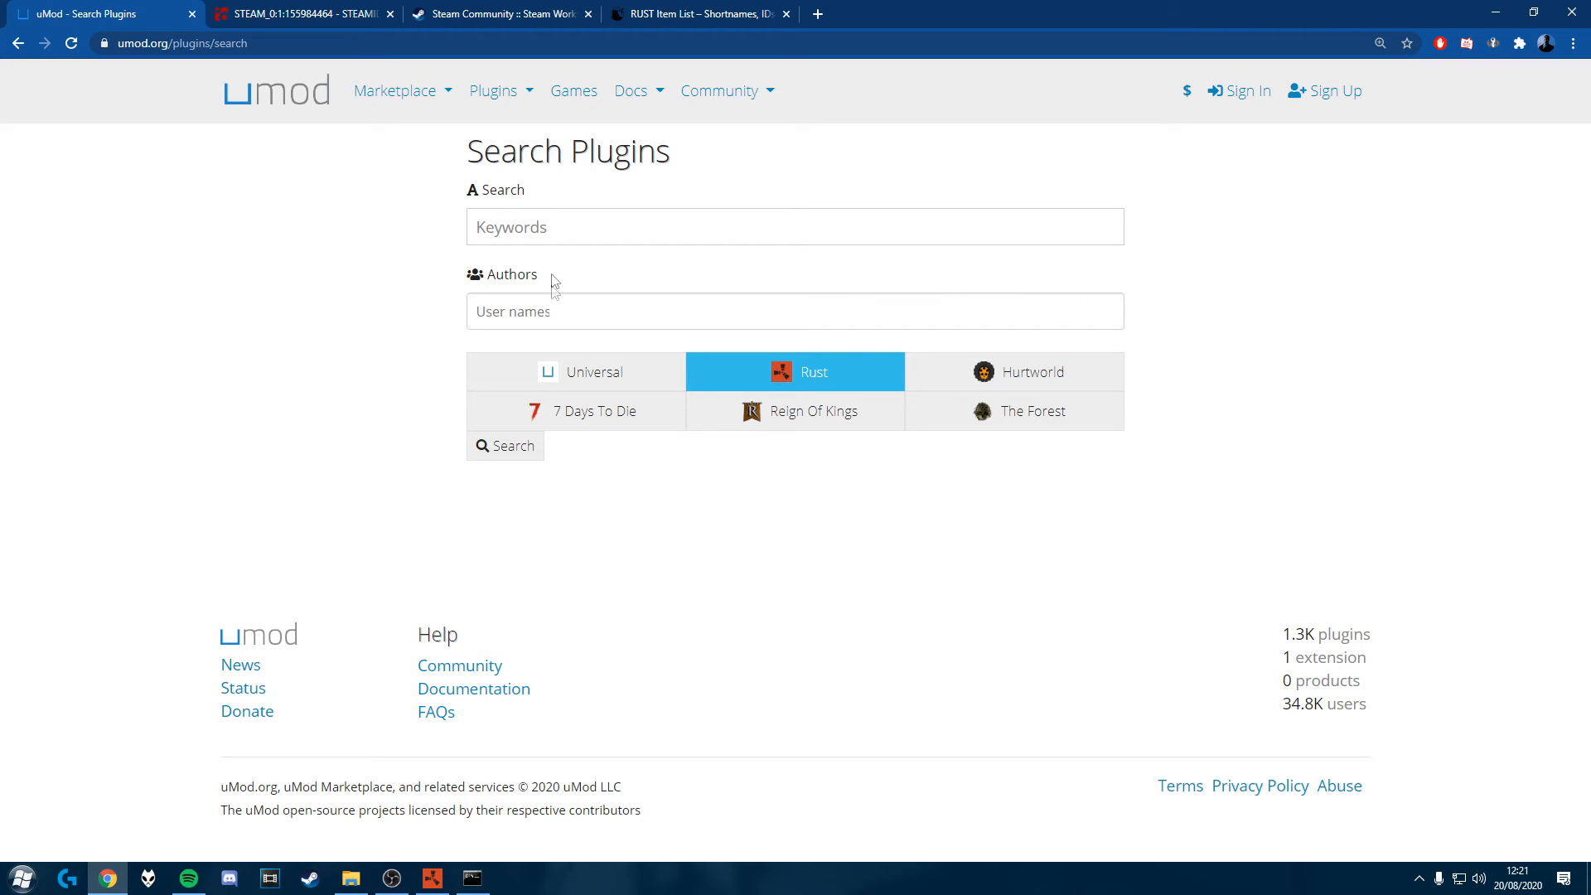
- Search uMod for 'workshop skin viewer' and open Orange's plugin page documentation
text(workshop ski)
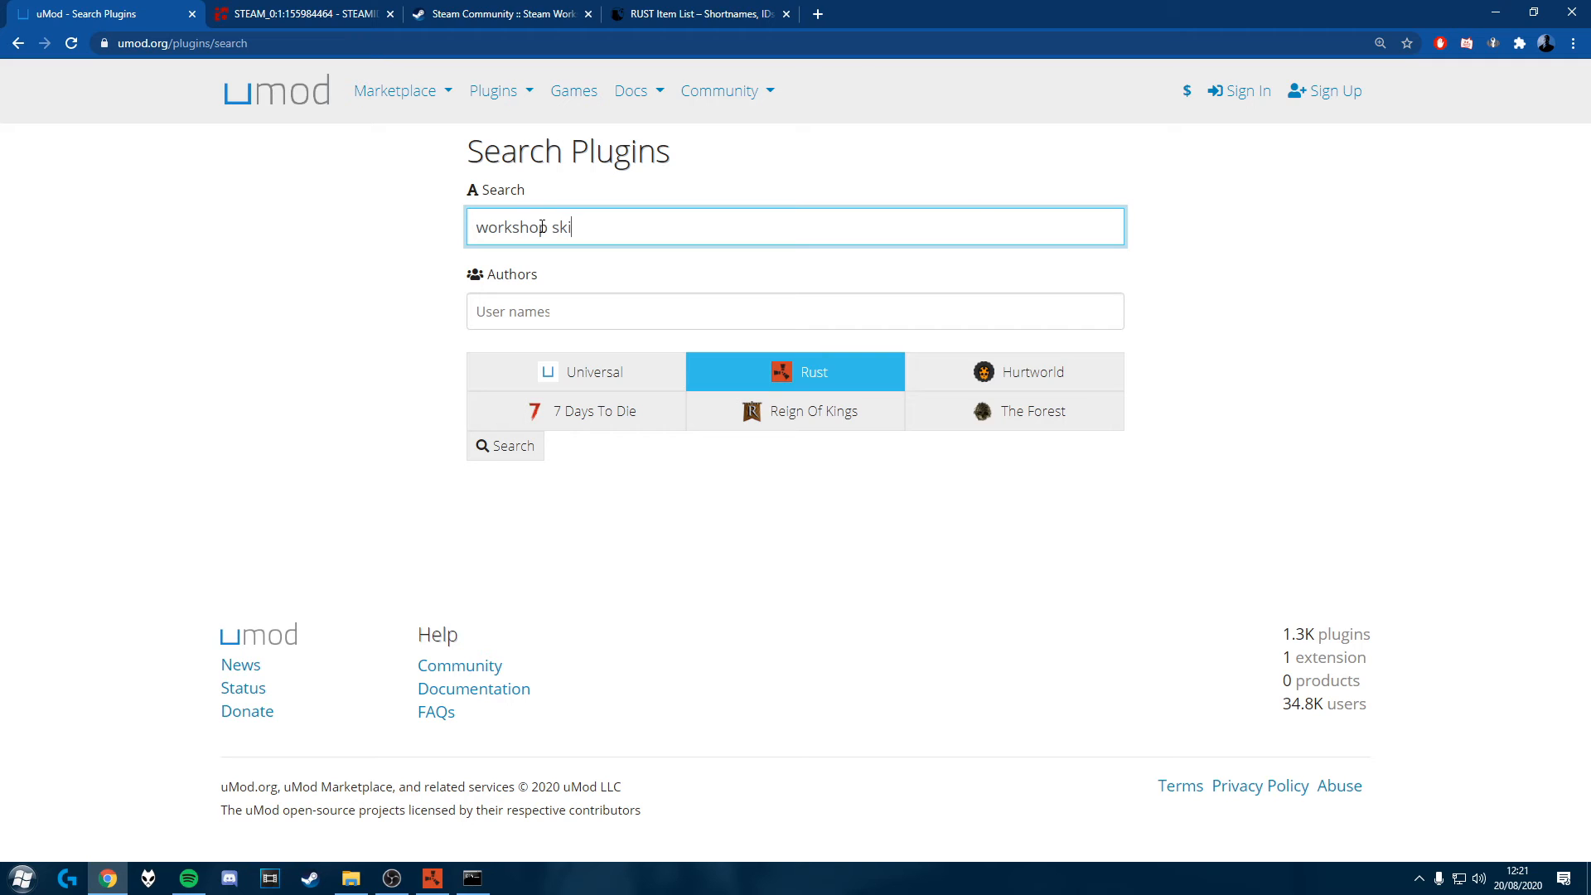
click(505, 446)
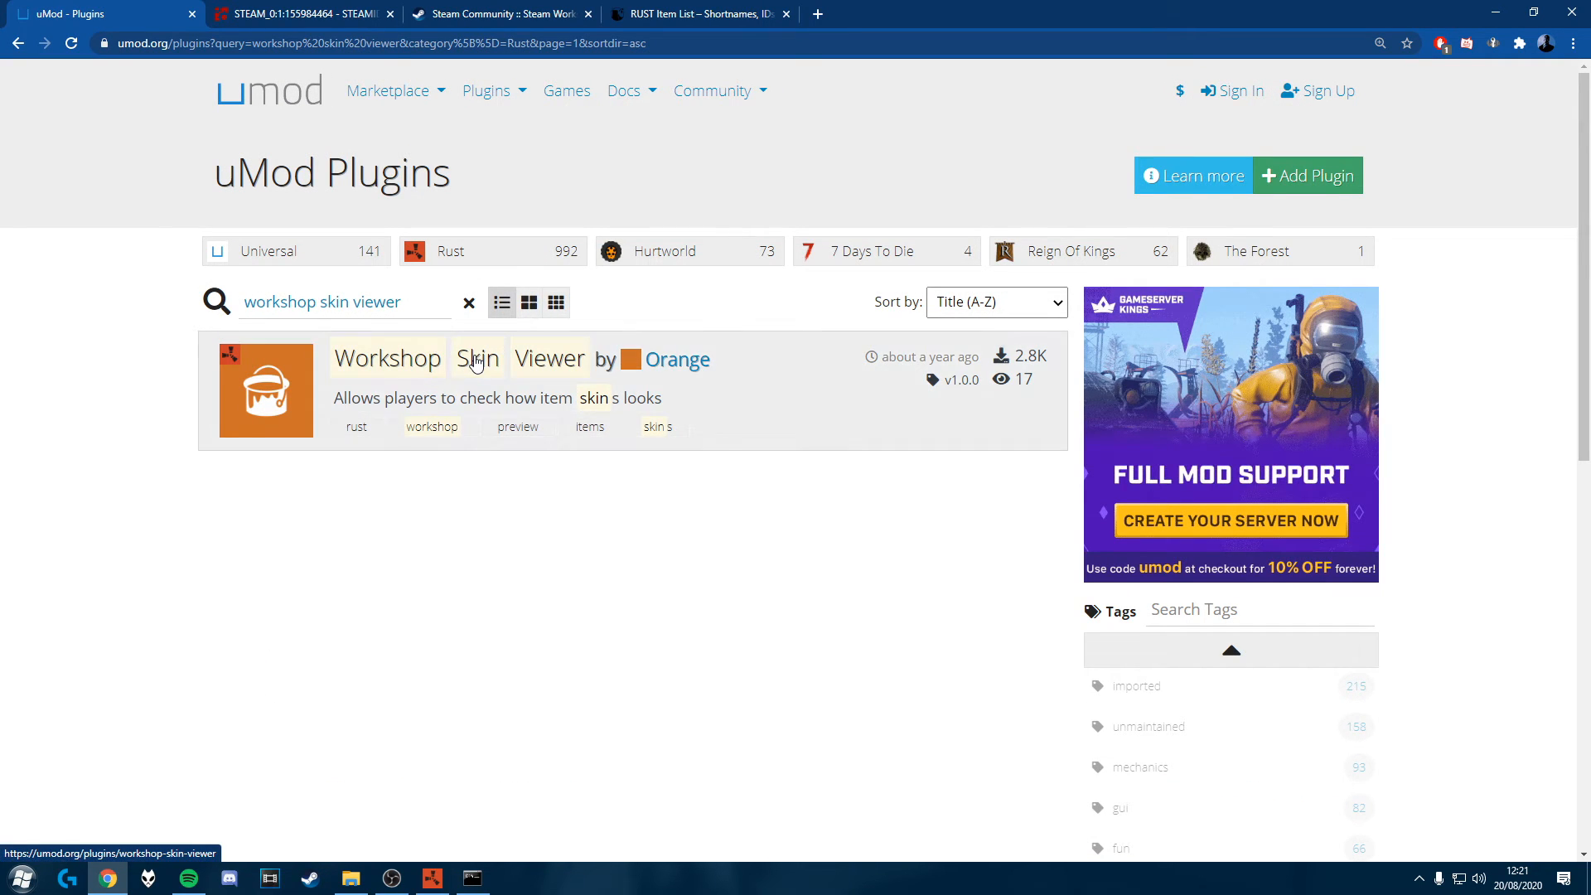
click(476, 357)
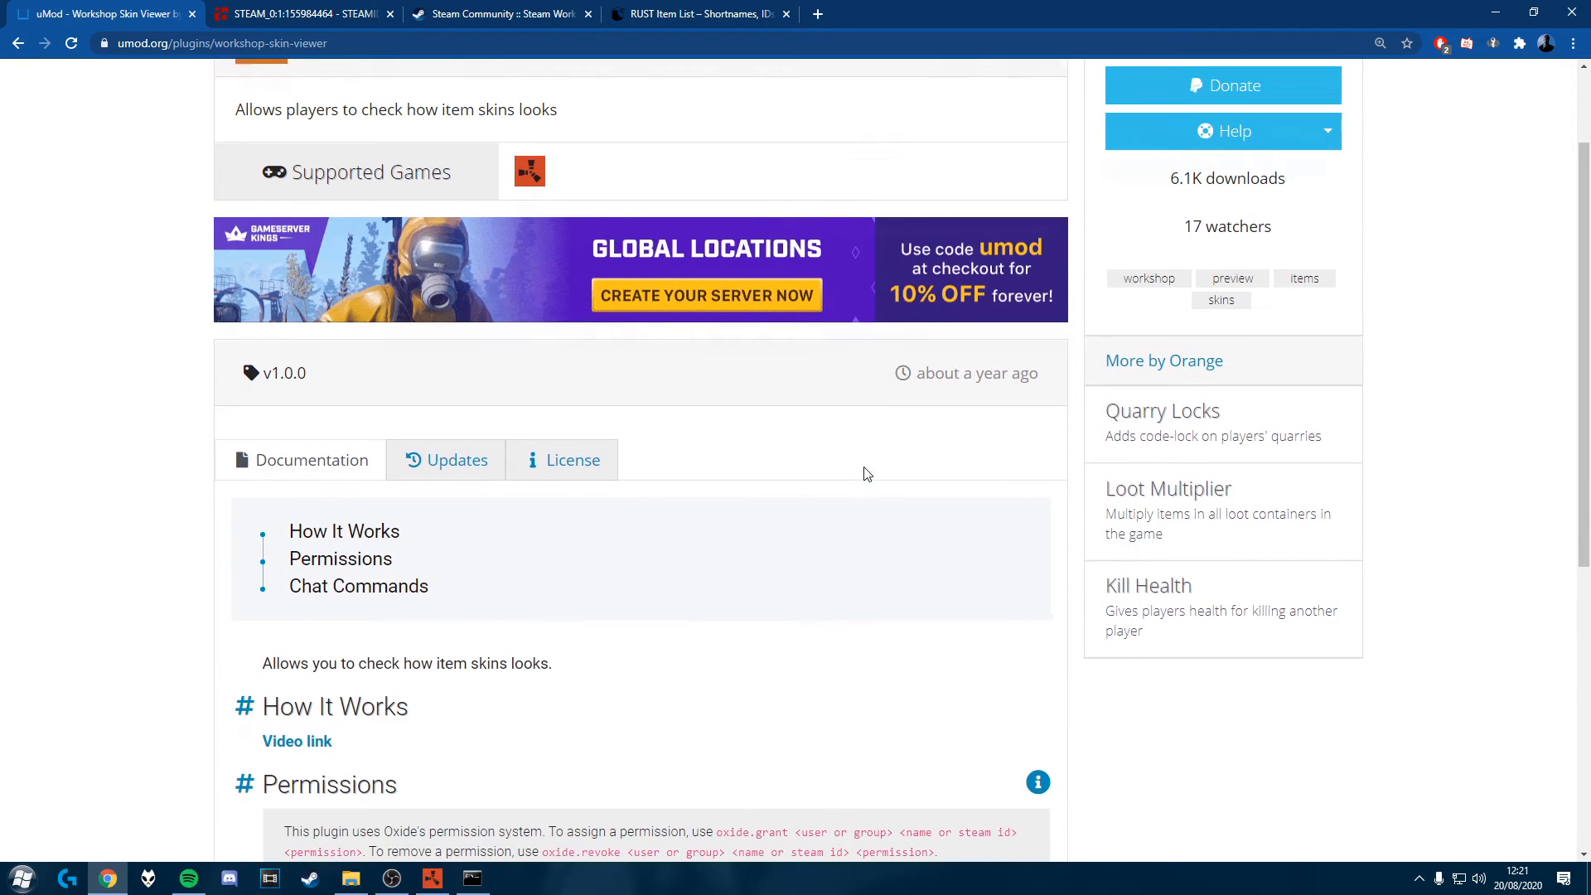
click(895, 877)
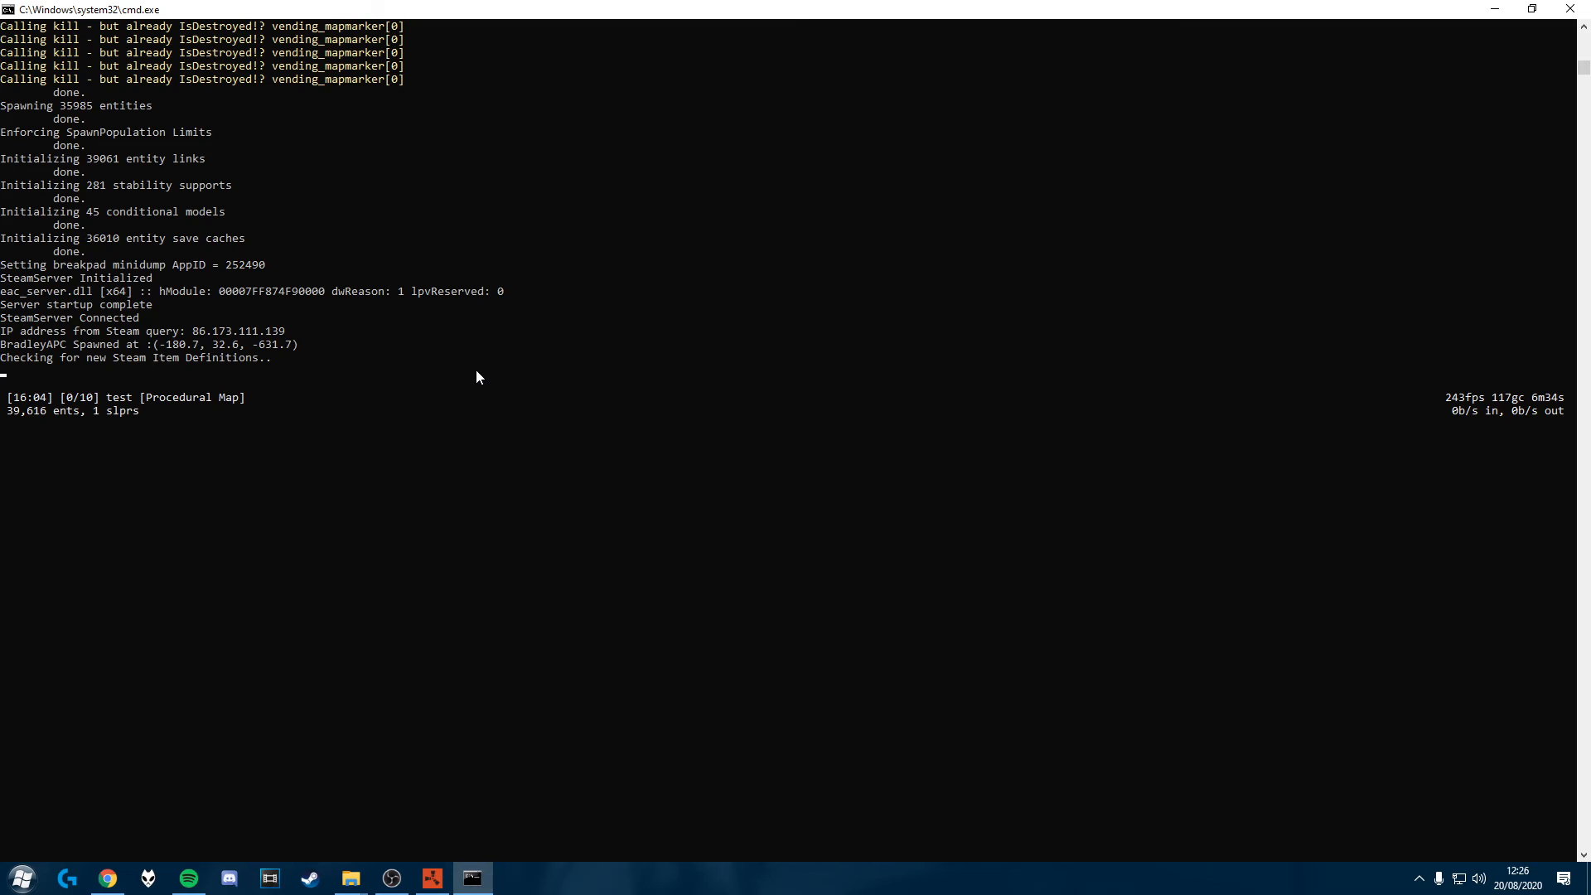
- Run oxide.version (Oxide.Rust 2.0.4715) and bring up the rustServer folder in File Explorer
text(oxide)
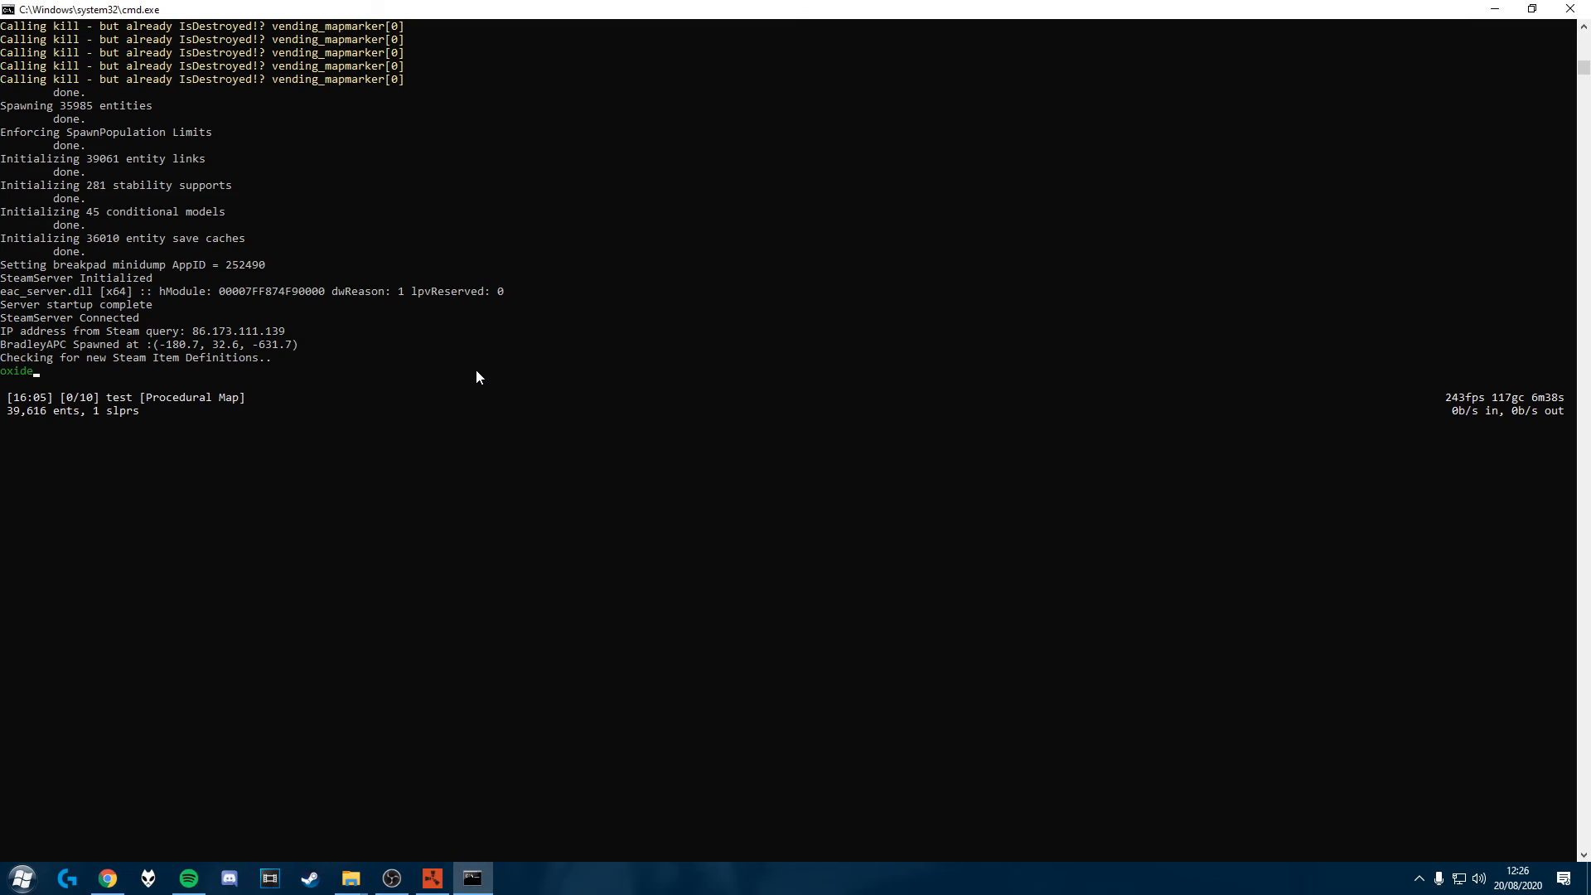
text(.version)
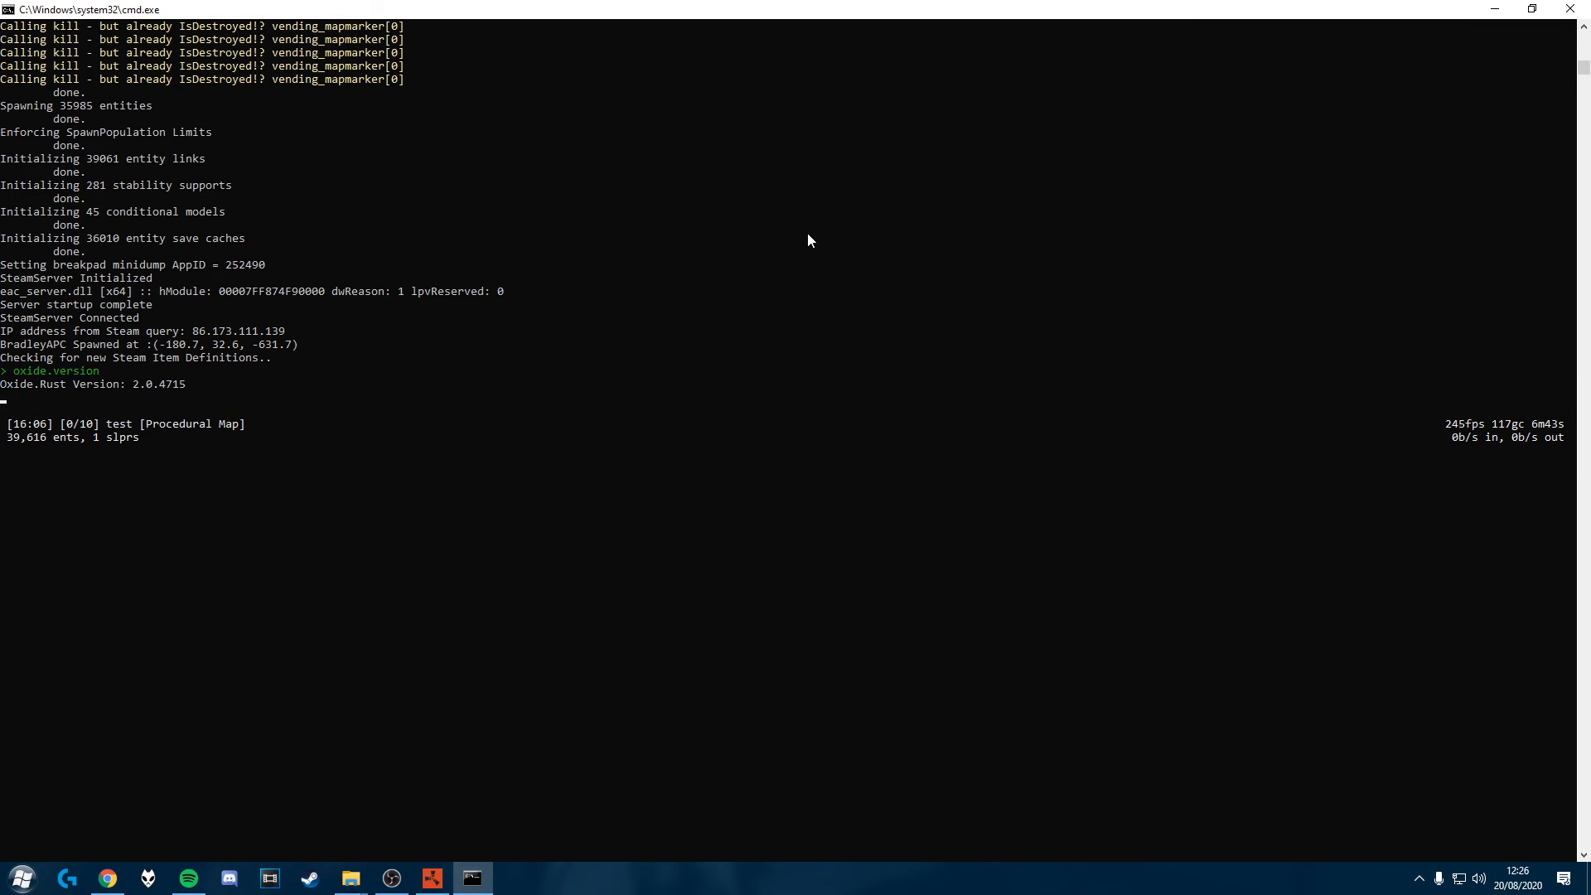
click(350, 878)
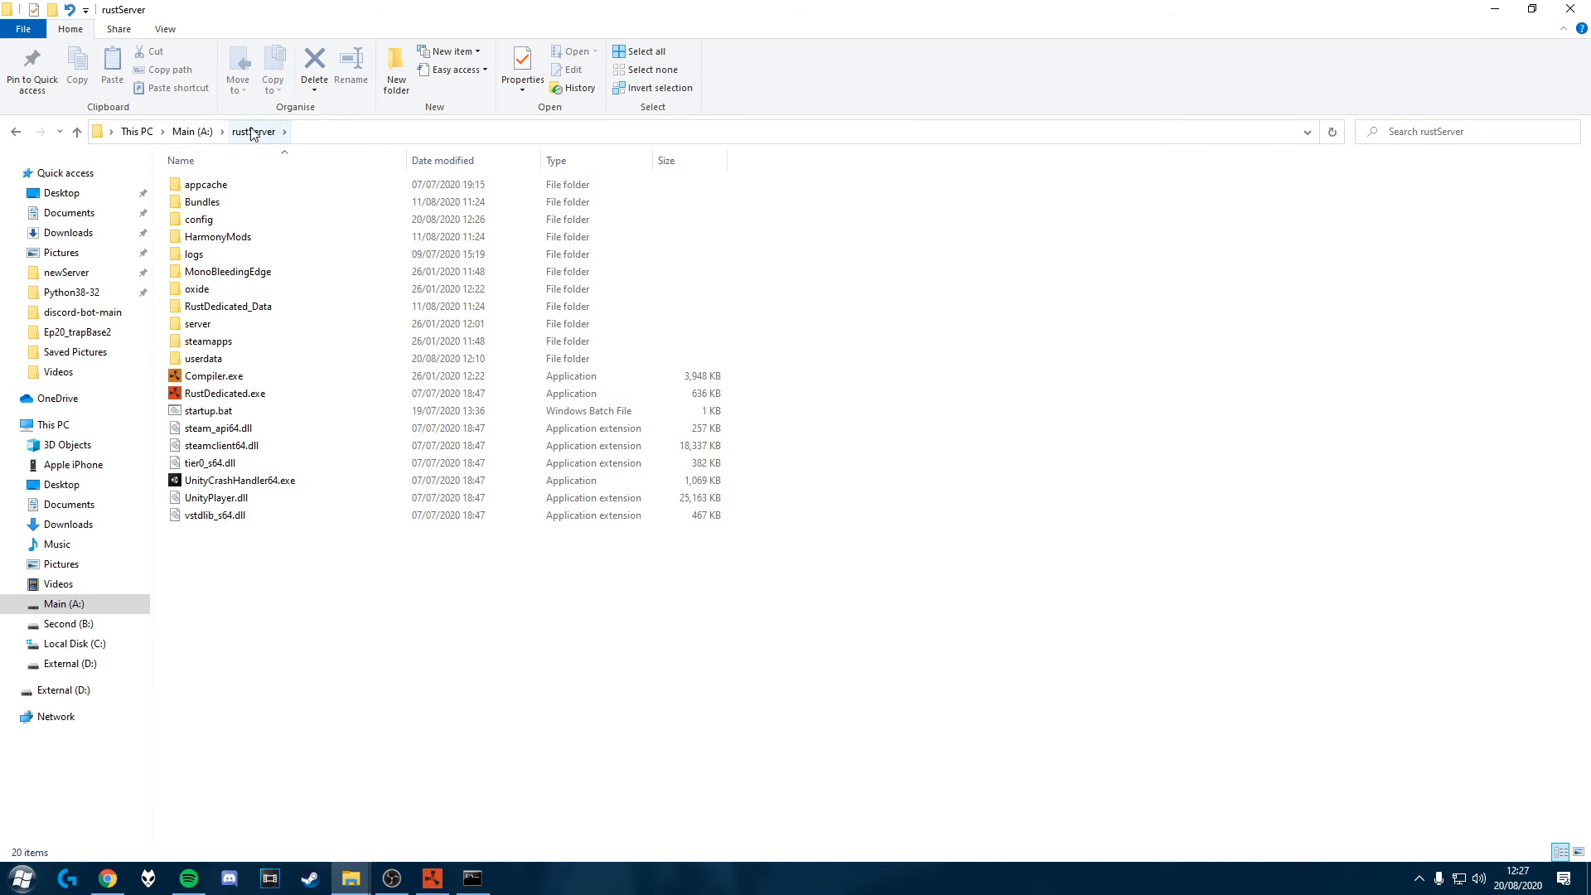
- Find WorkshopSkinViewer.cs in oxide > plugins, then view WorkshopSkinViewer.json in oxide > config
double_click(199, 289)
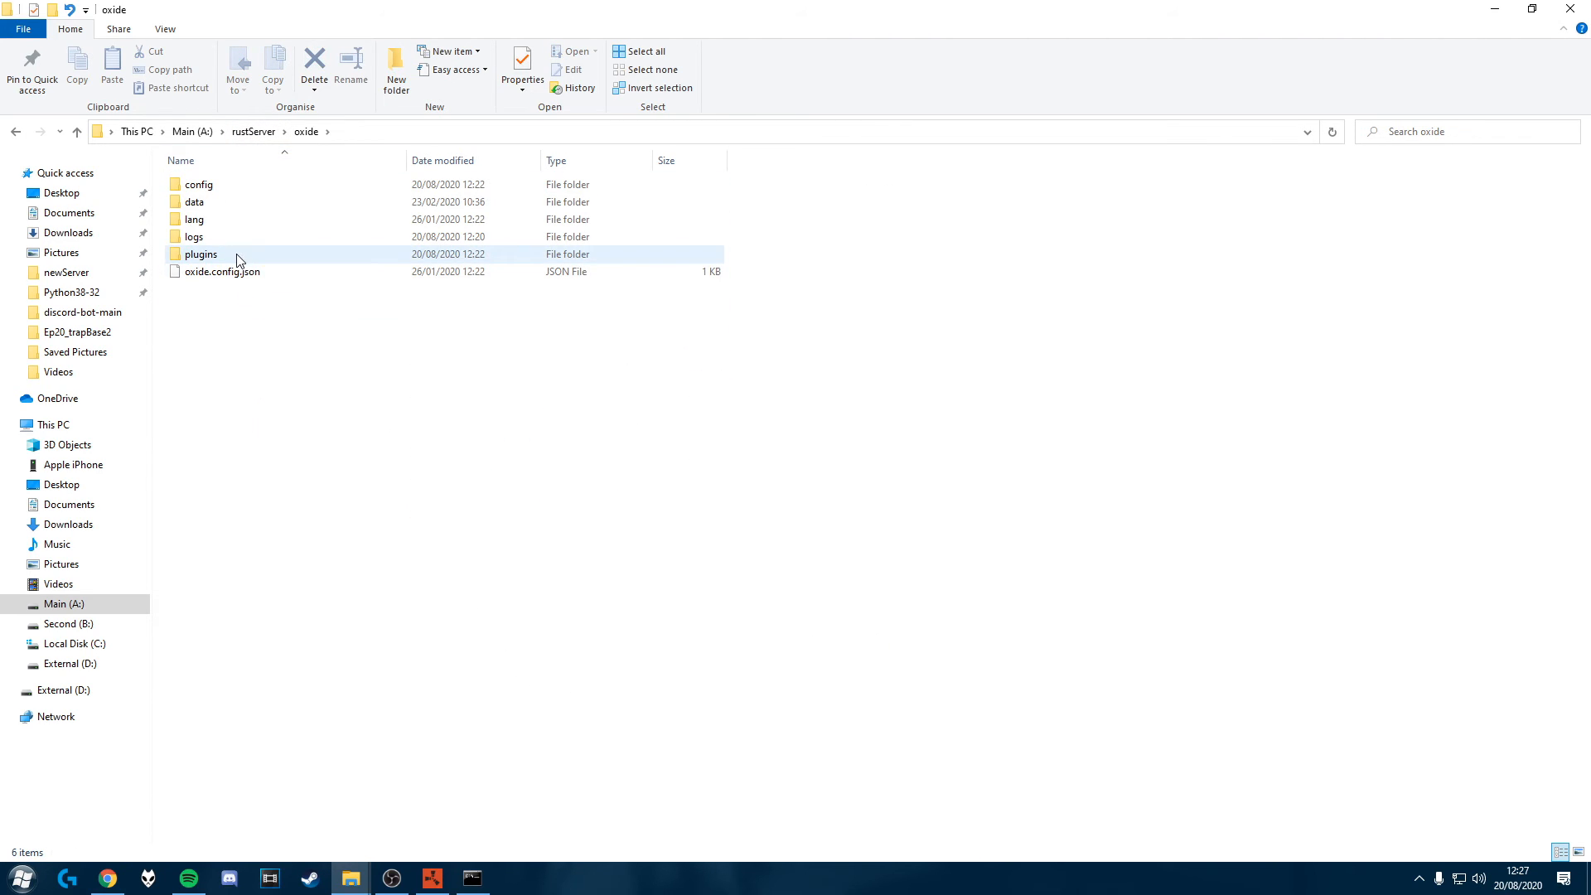
double_click(198, 254)
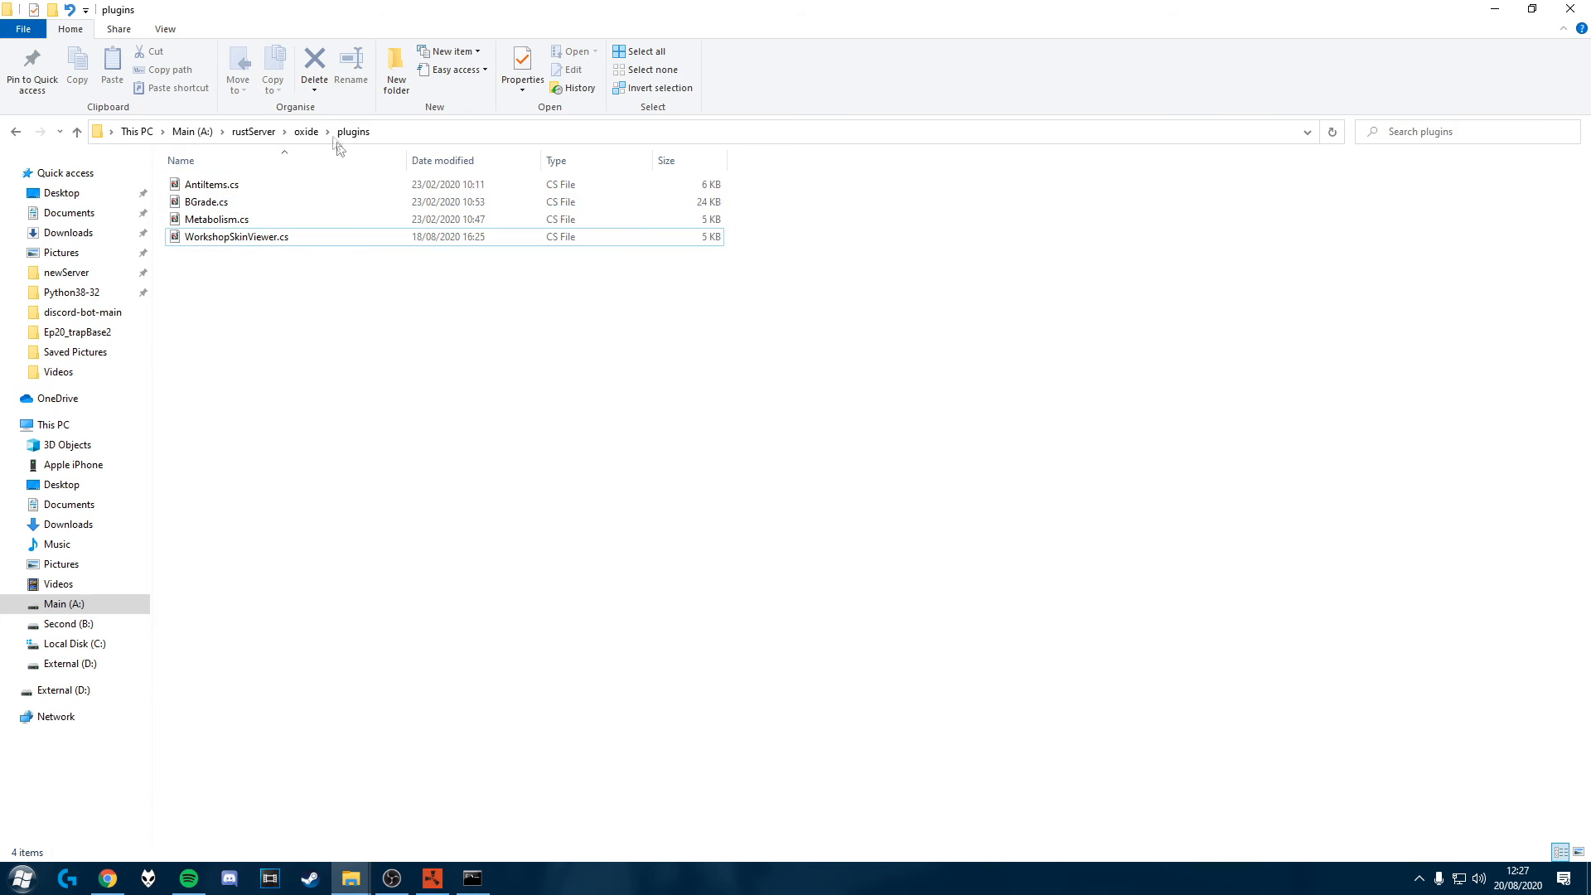
click(351, 131)
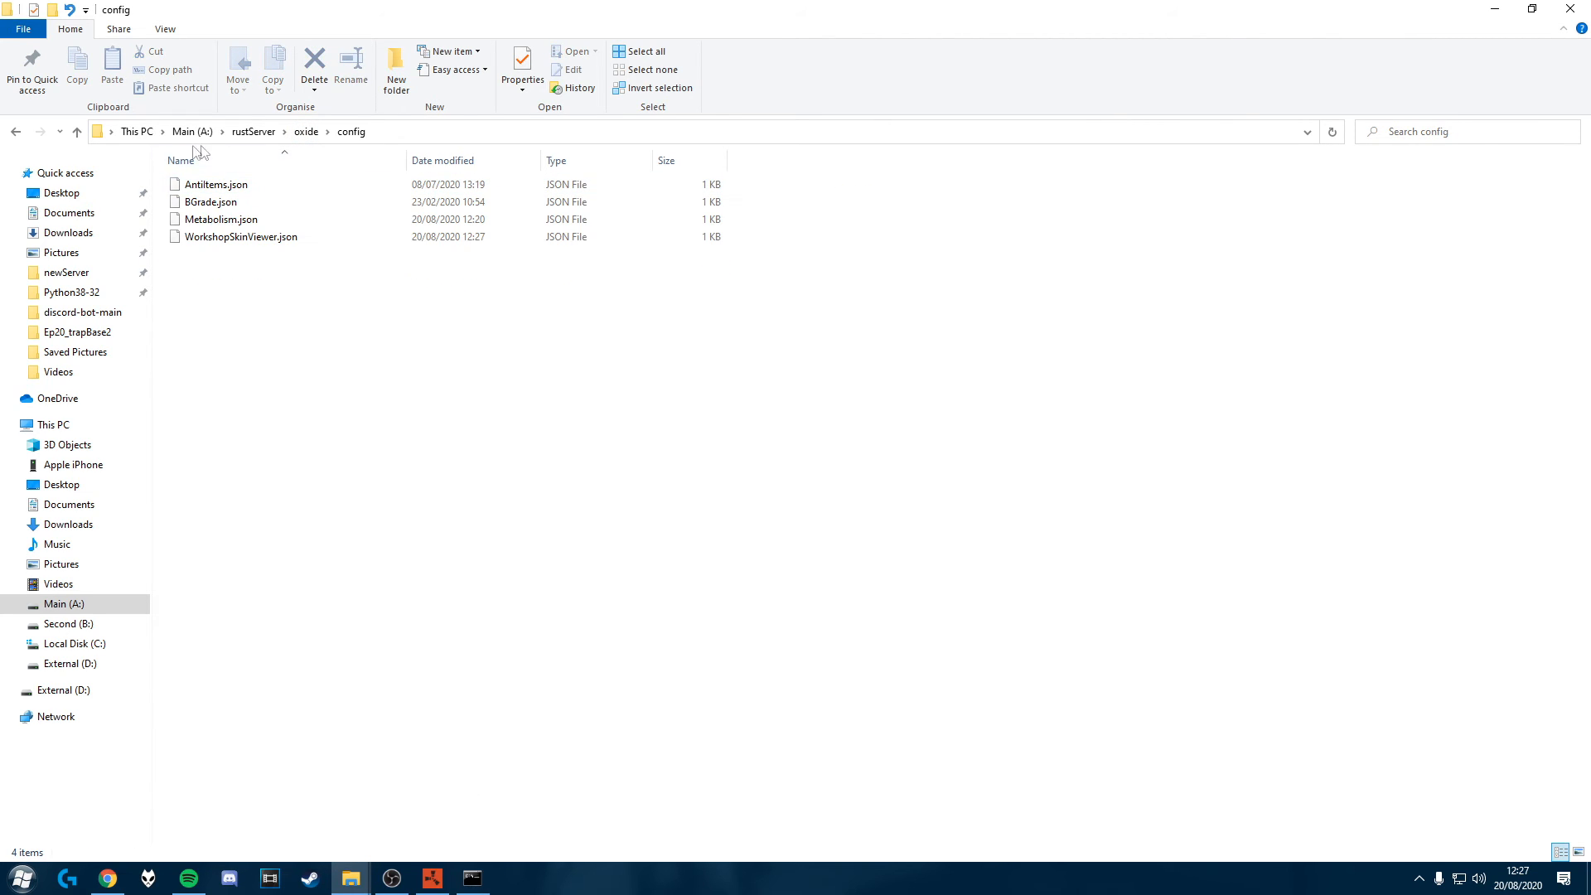
mouse_move(368, 154)
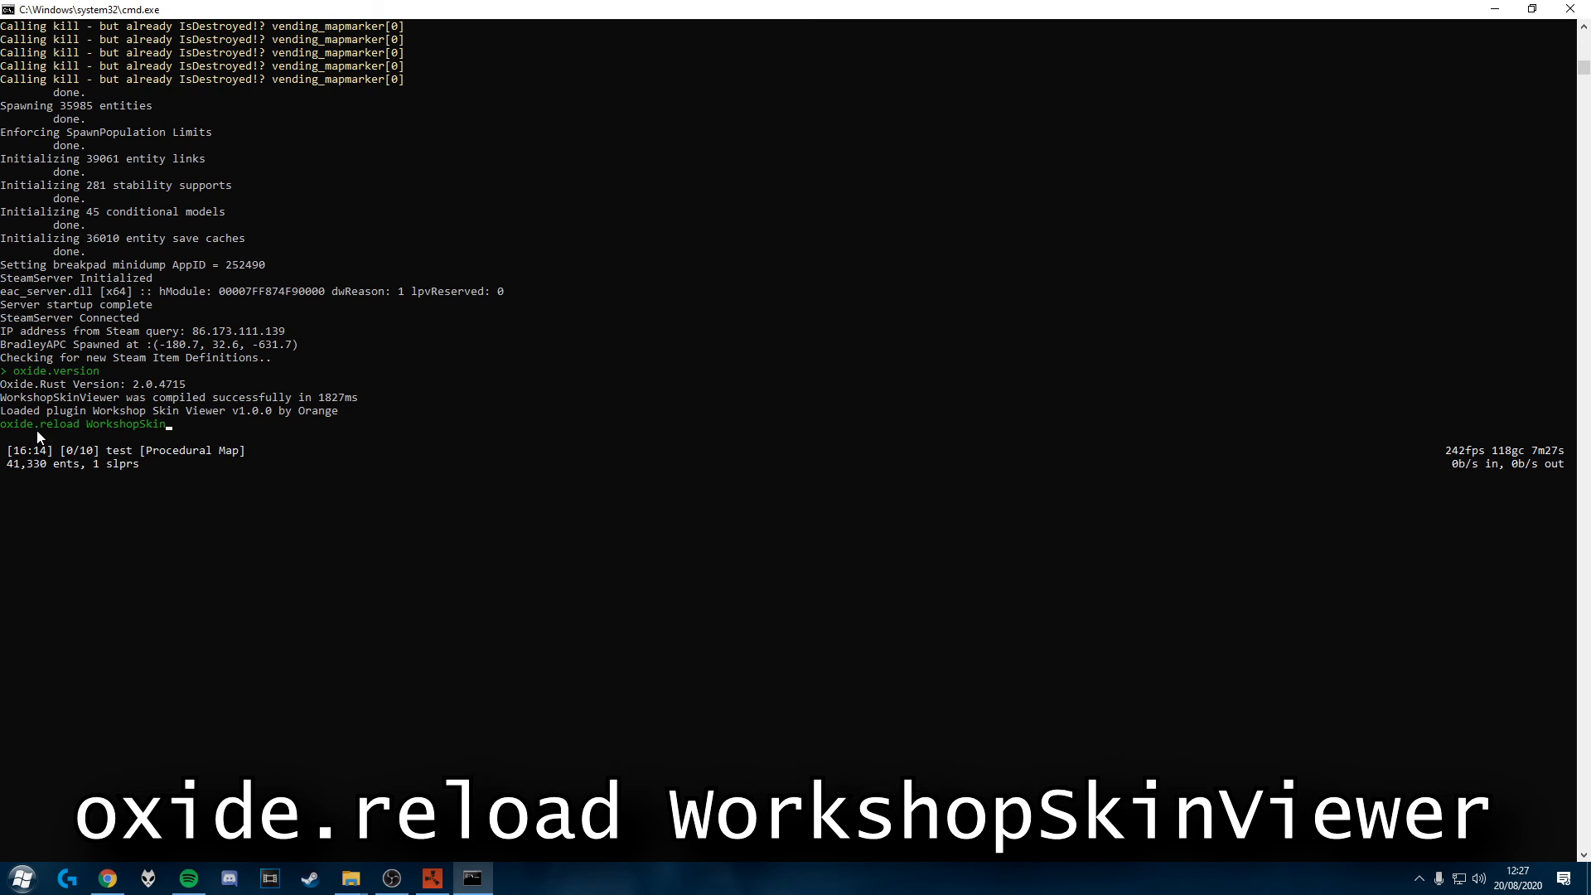
- Enter oxide.reload WorkshopSkinViewer in the server console
text(Viewer)
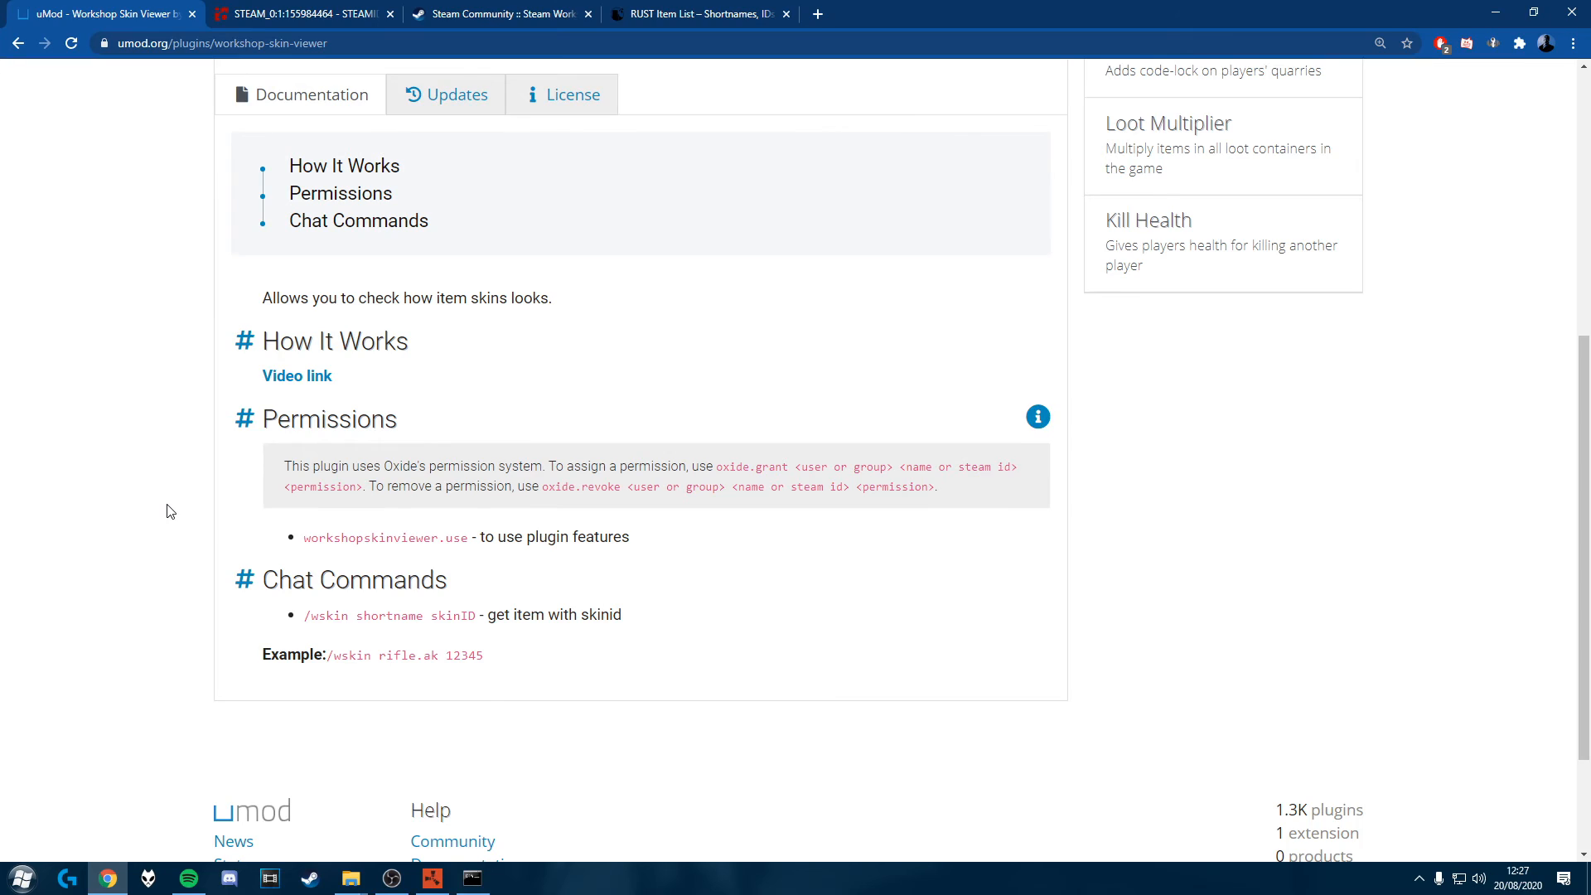
mouse_move(701, 469)
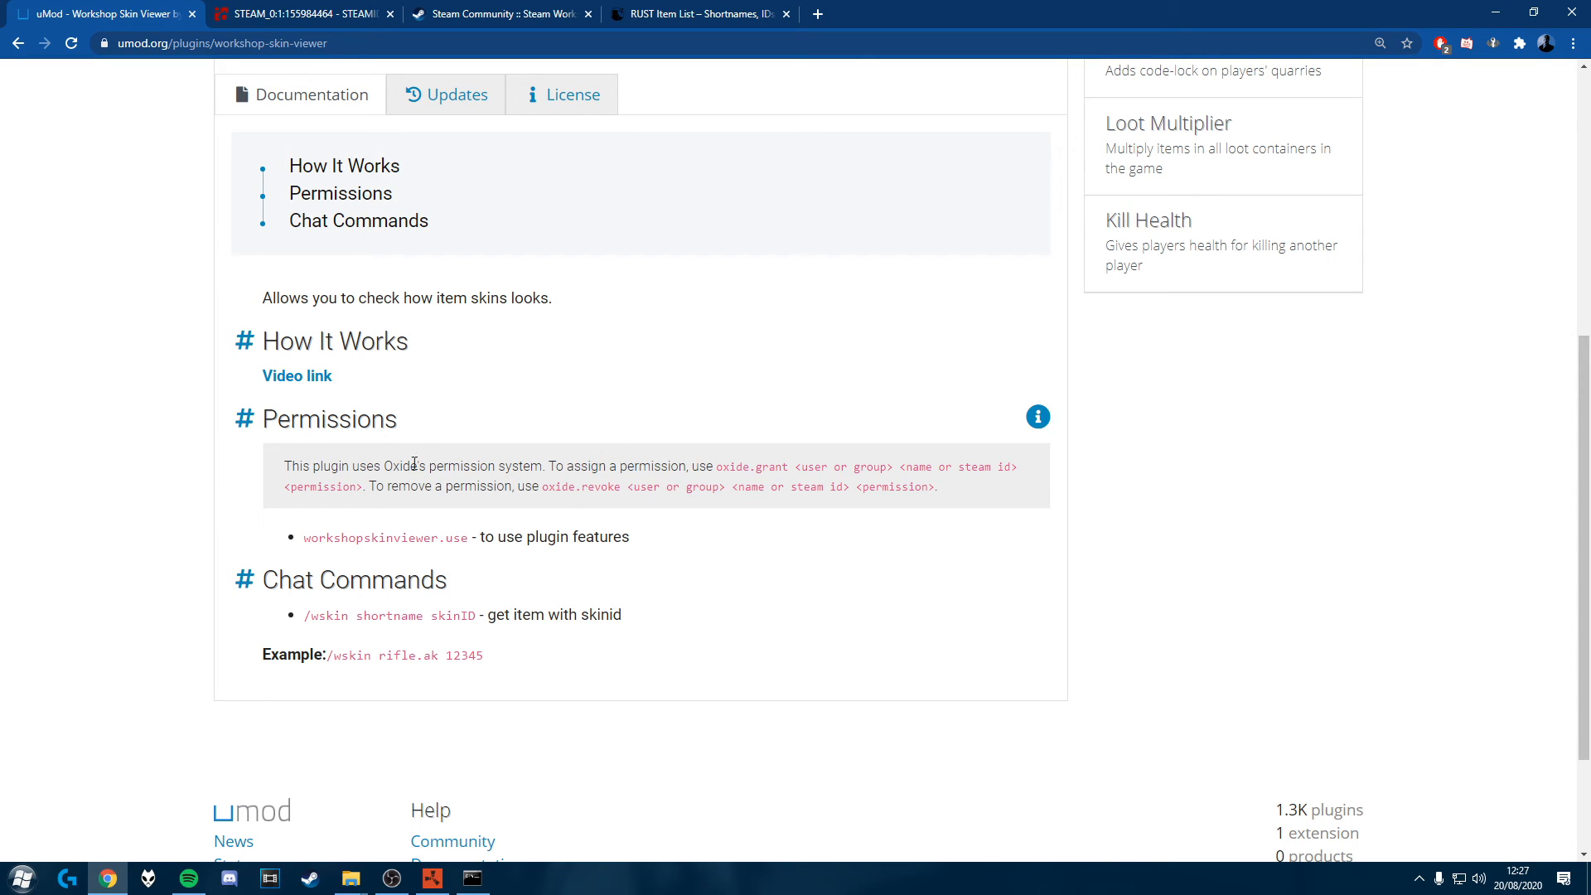
mouse_move(564, 455)
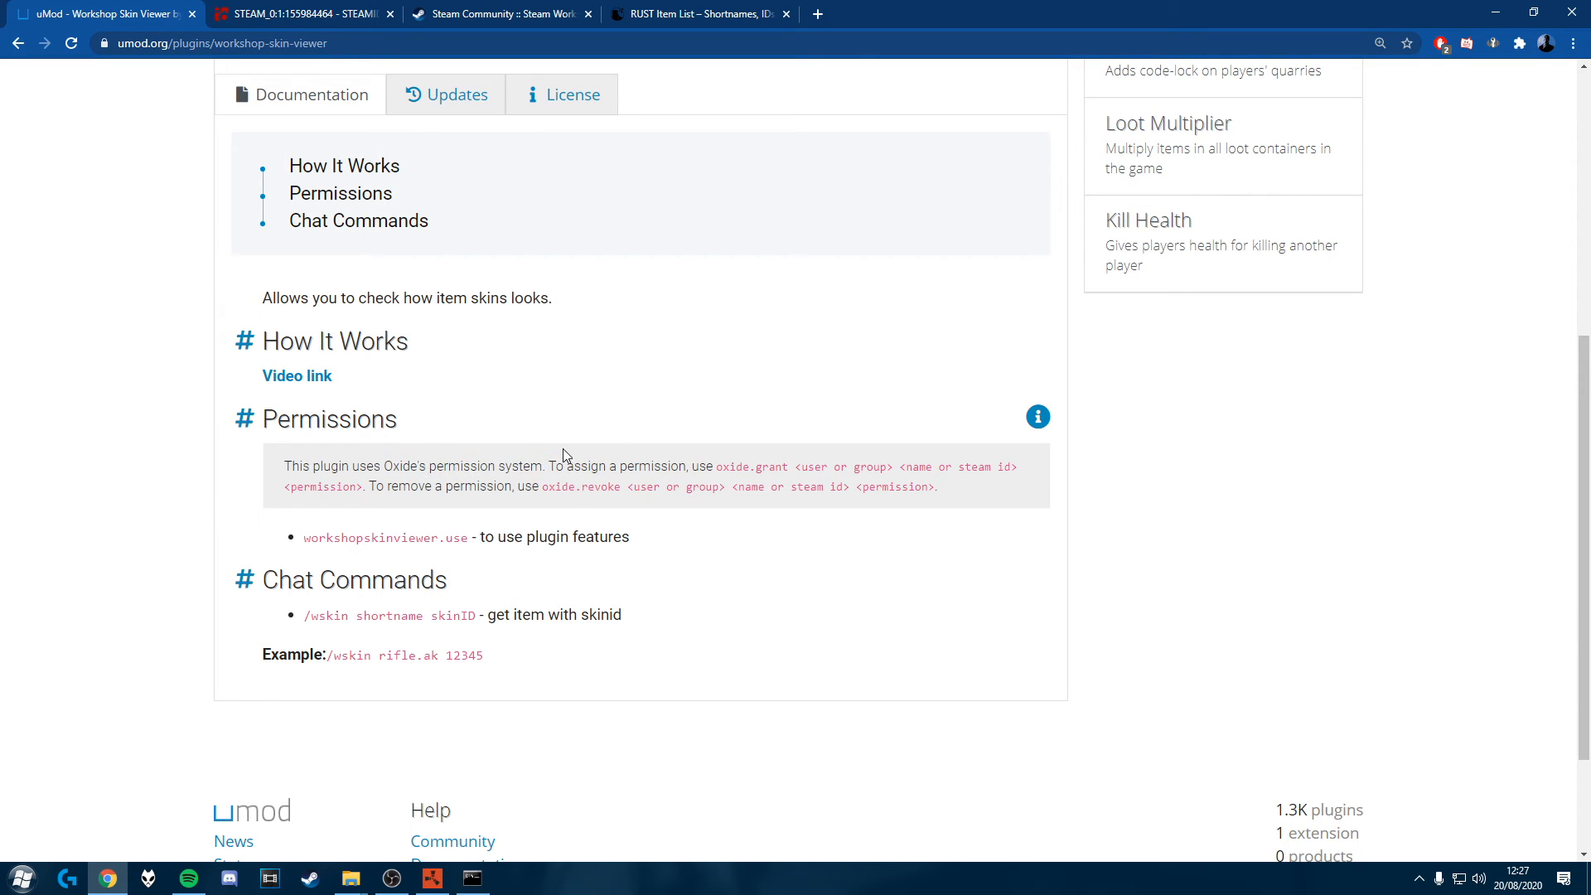
- Copy the player's steamID64 from SteamID I/O and return to the server console
click(307, 14)
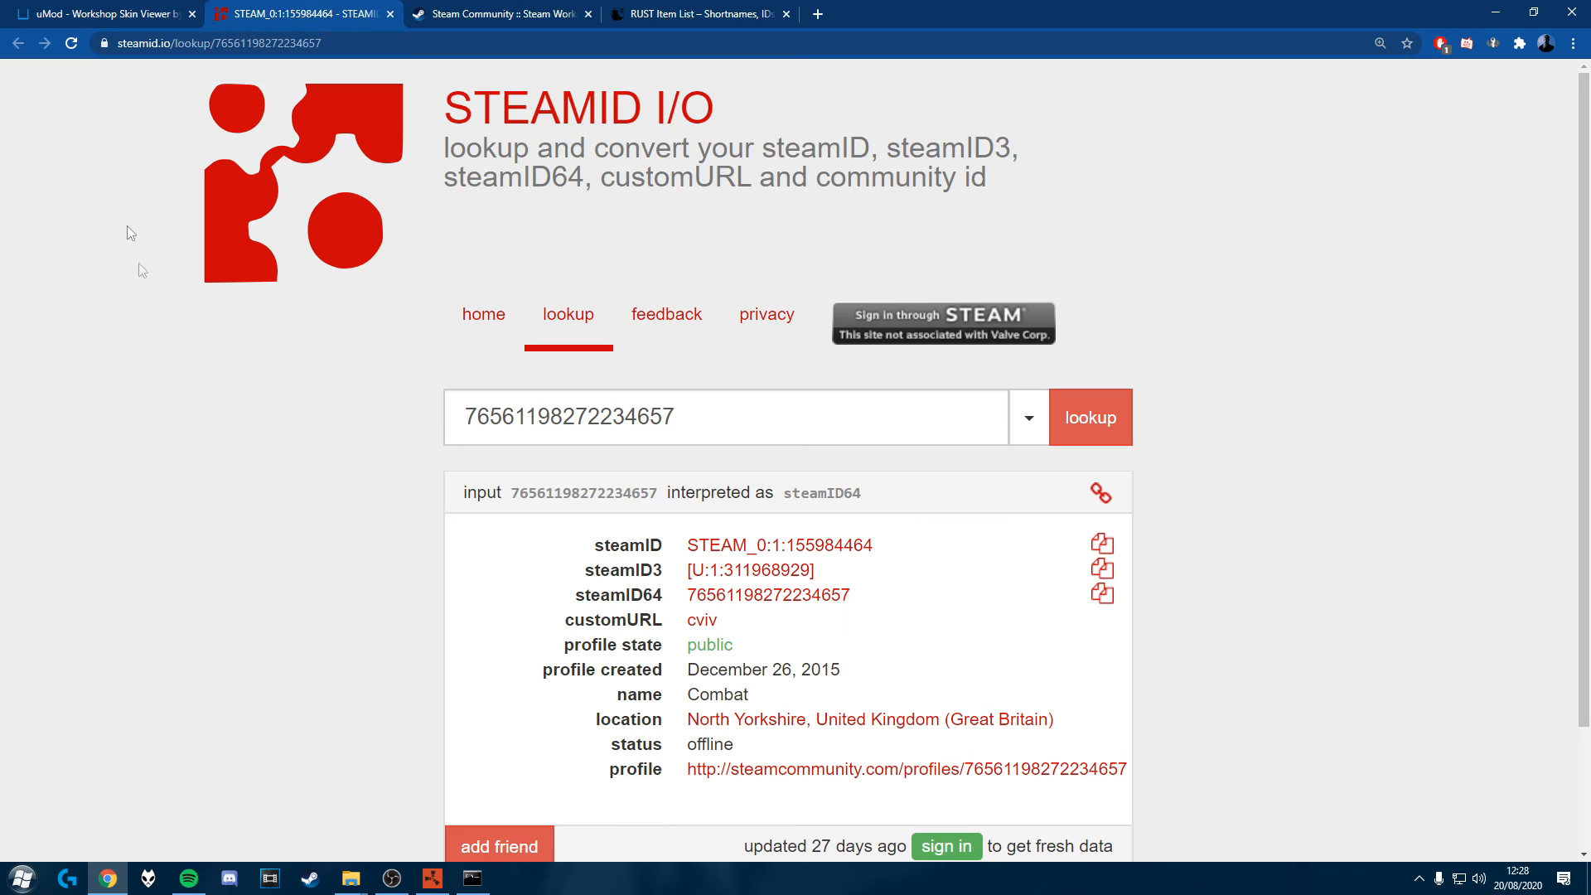
scroll(down, 3)
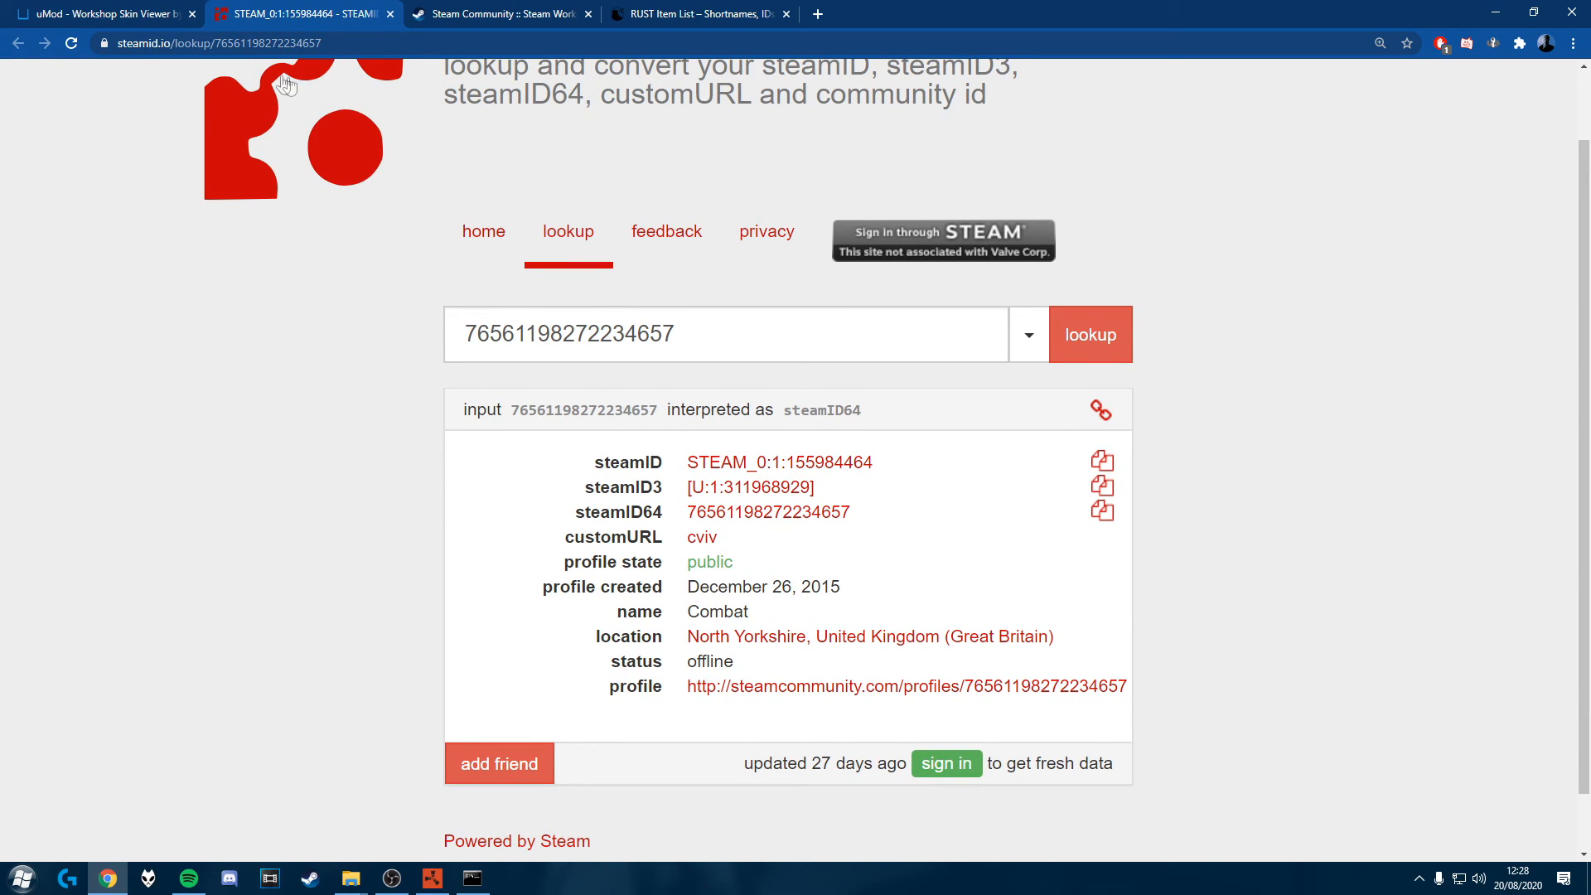
mouse_move(835, 429)
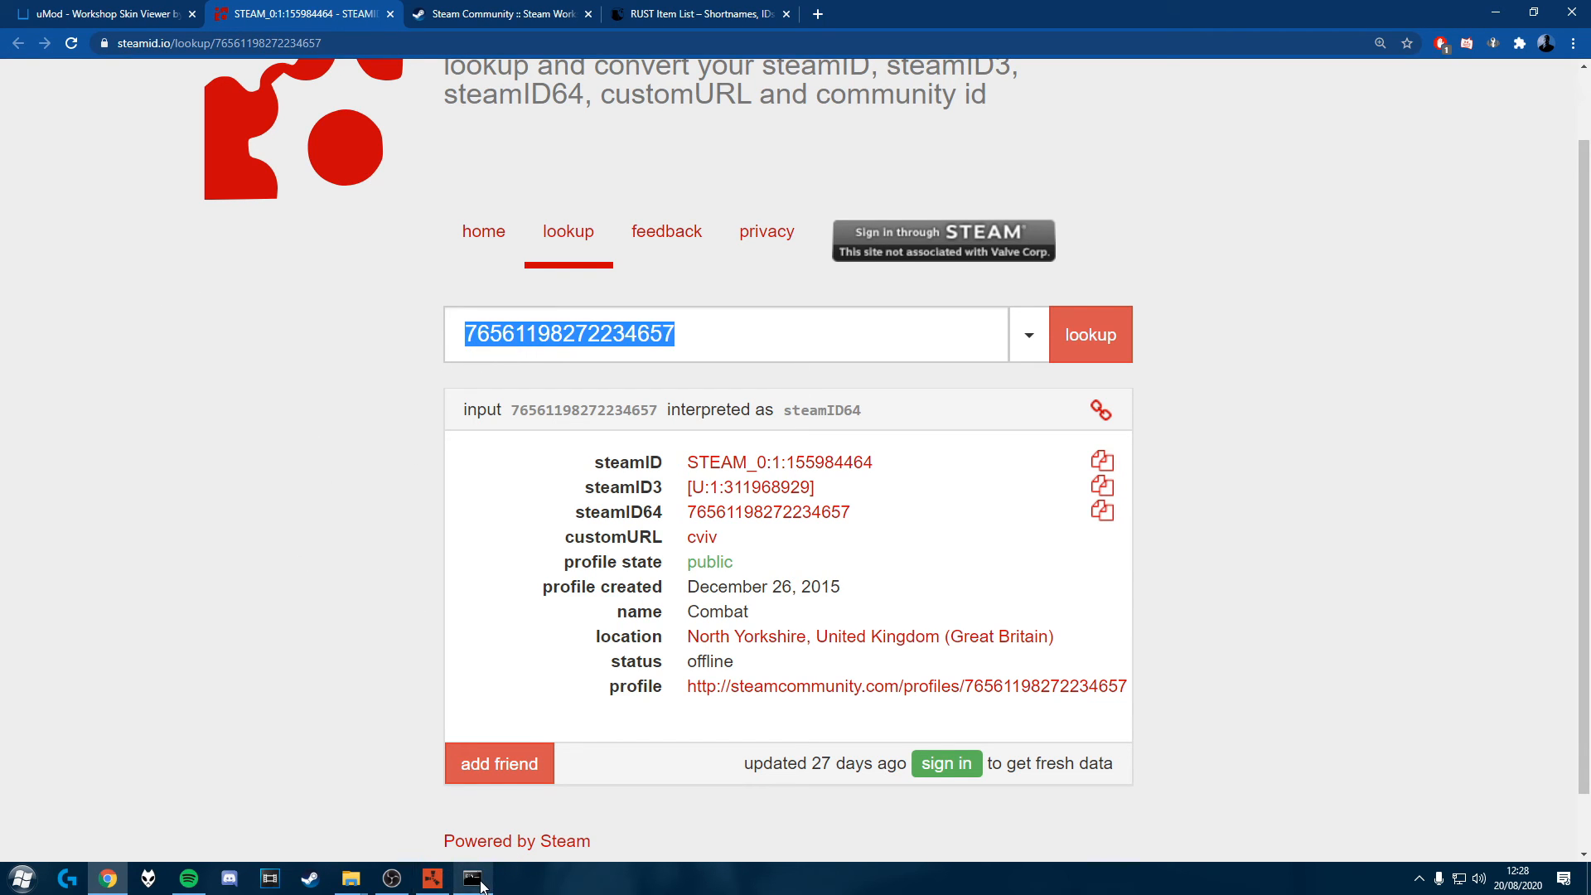
click(471, 878)
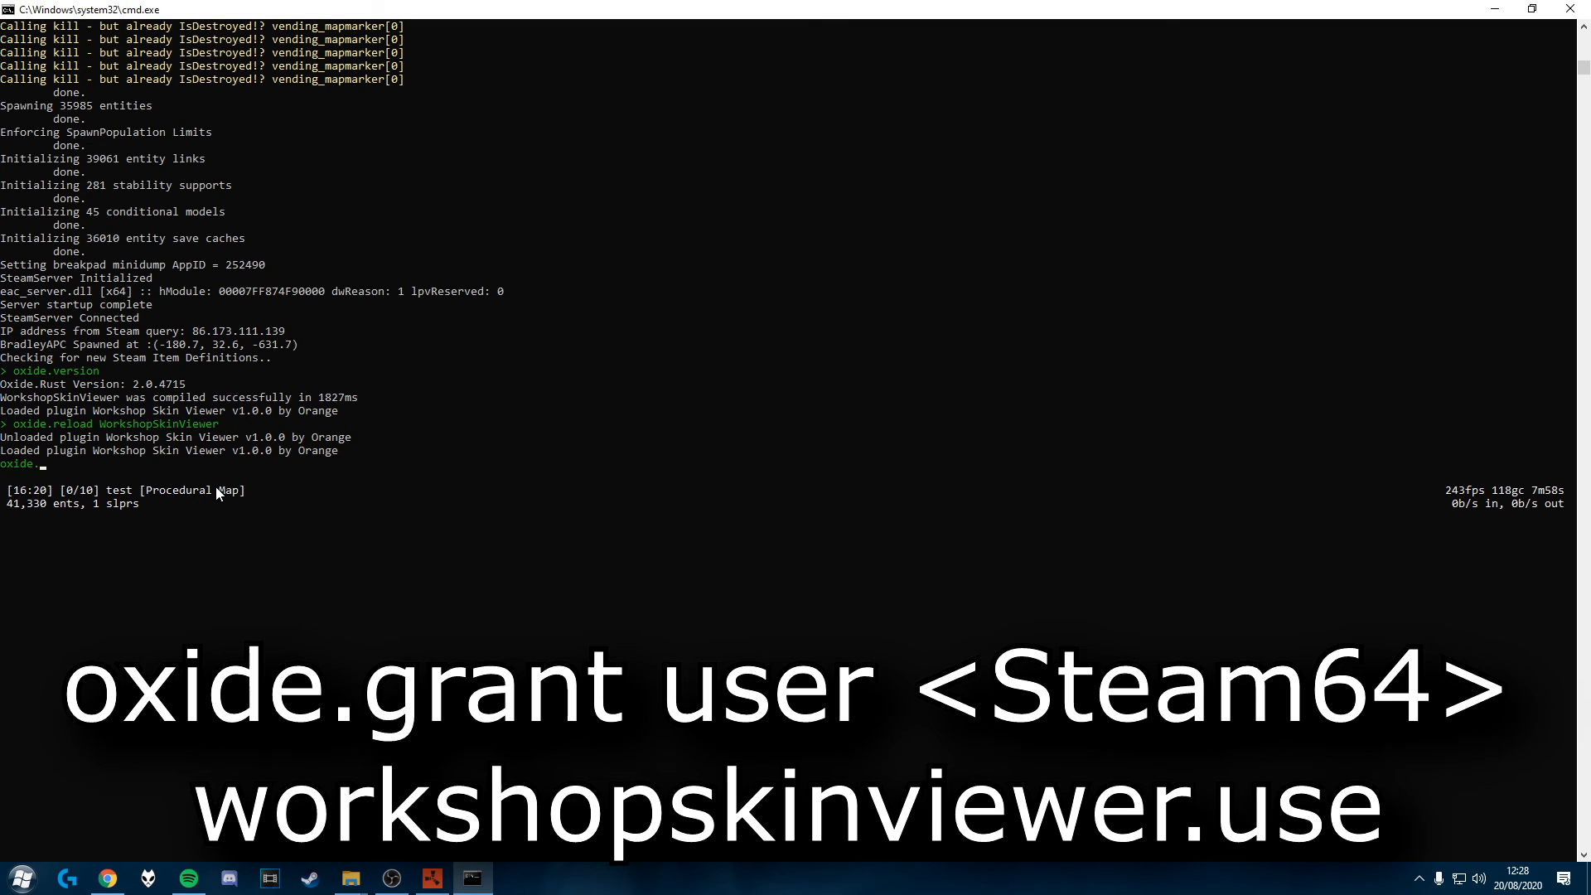
- Run oxide.grant user <steamID64> workshopskinviewer.use in the server console
text(grant user 76561198272234657)
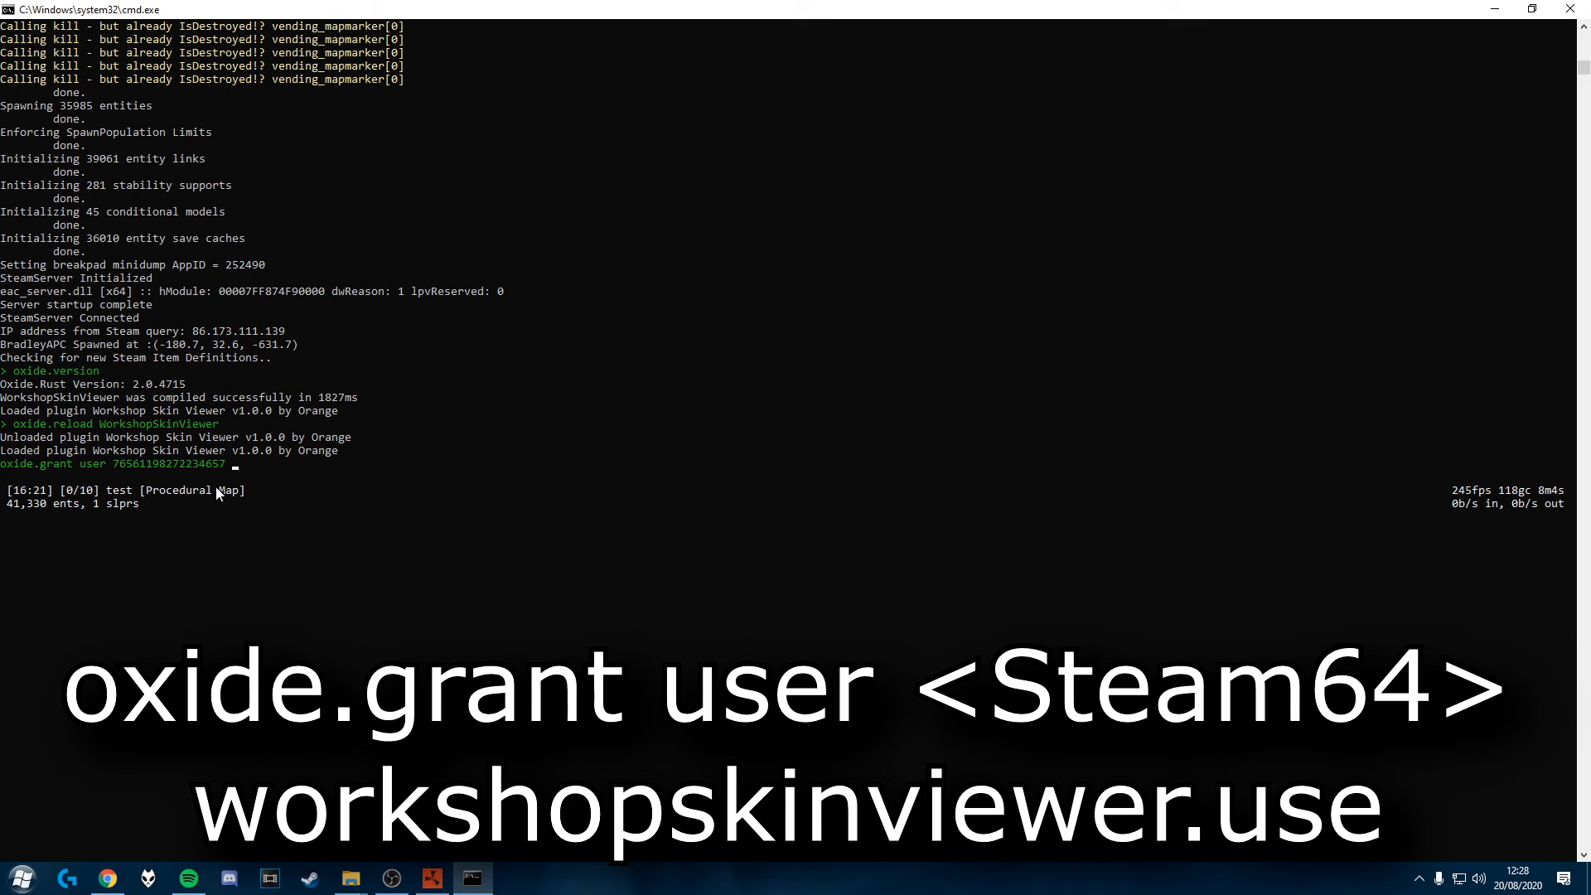
text(workshopskinv)
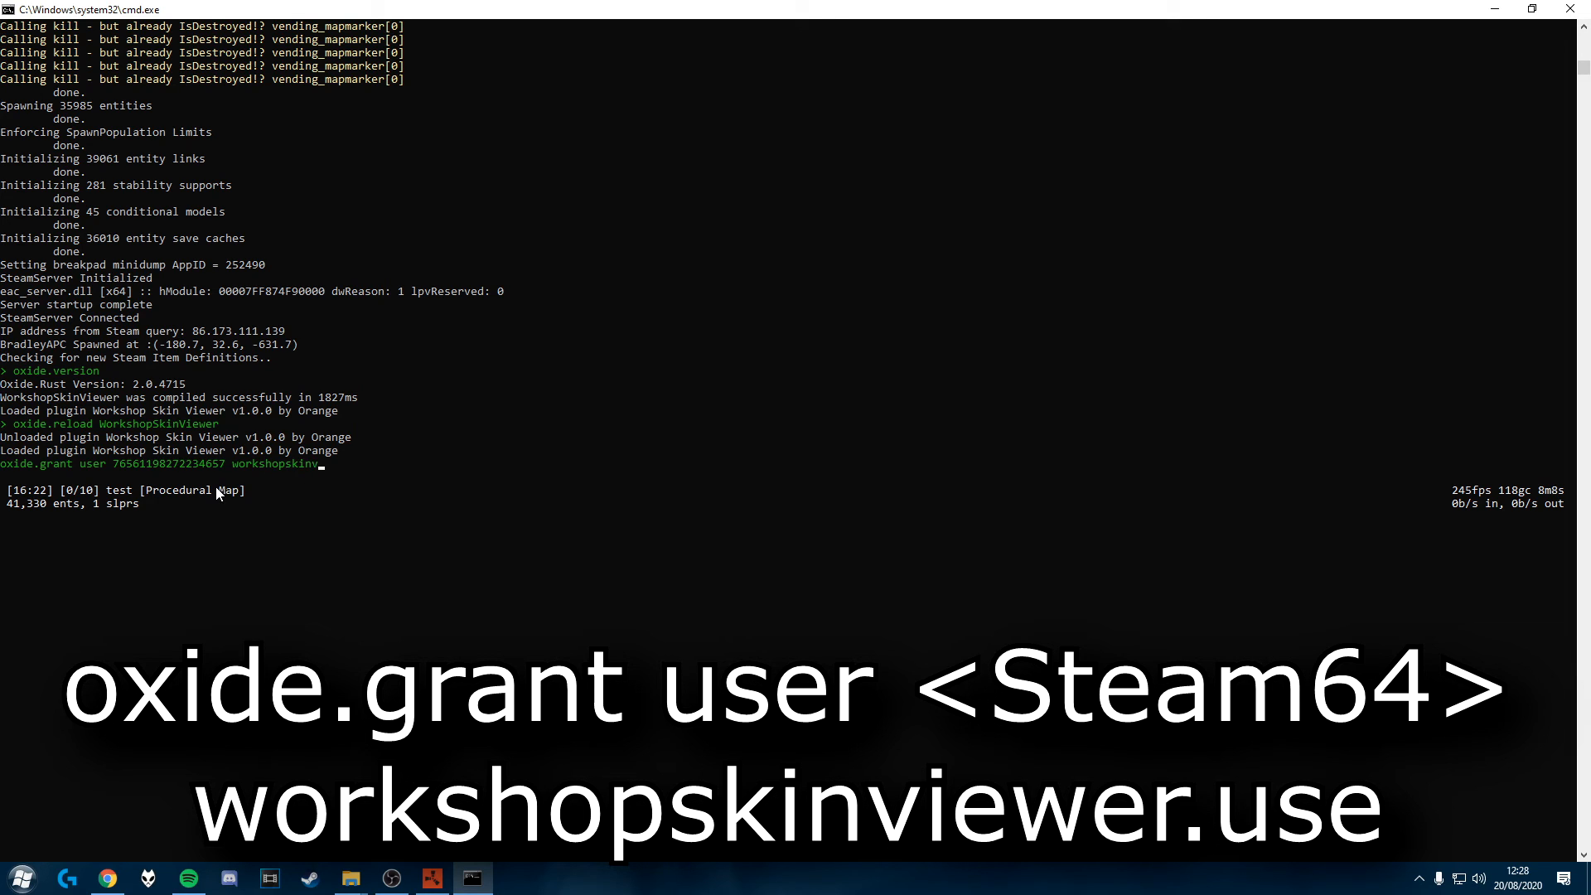
text(iewer)
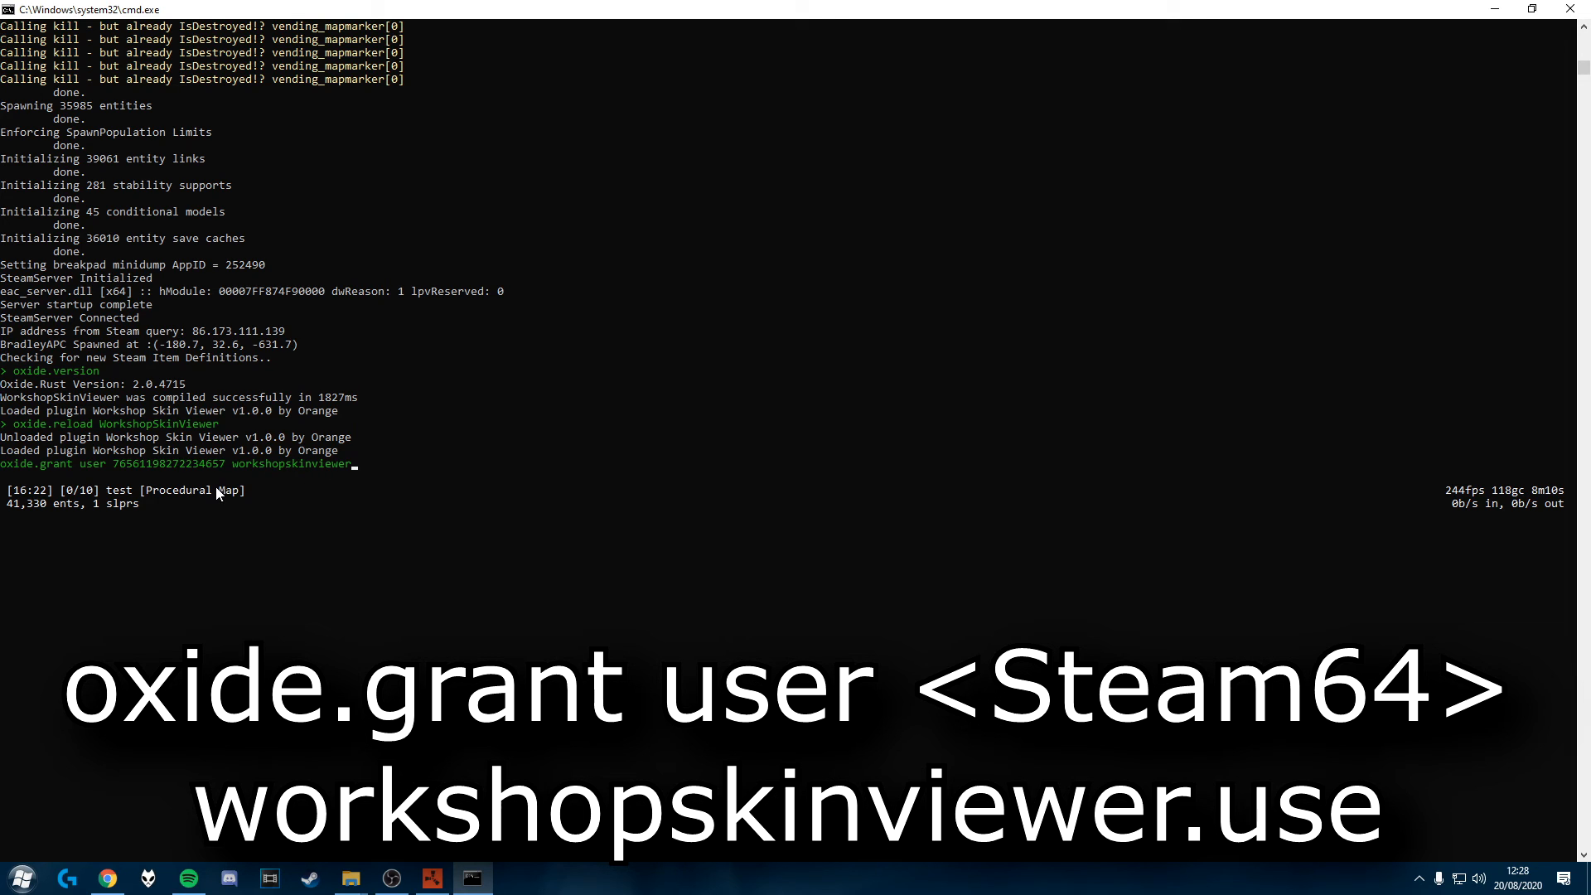
key(Enter)
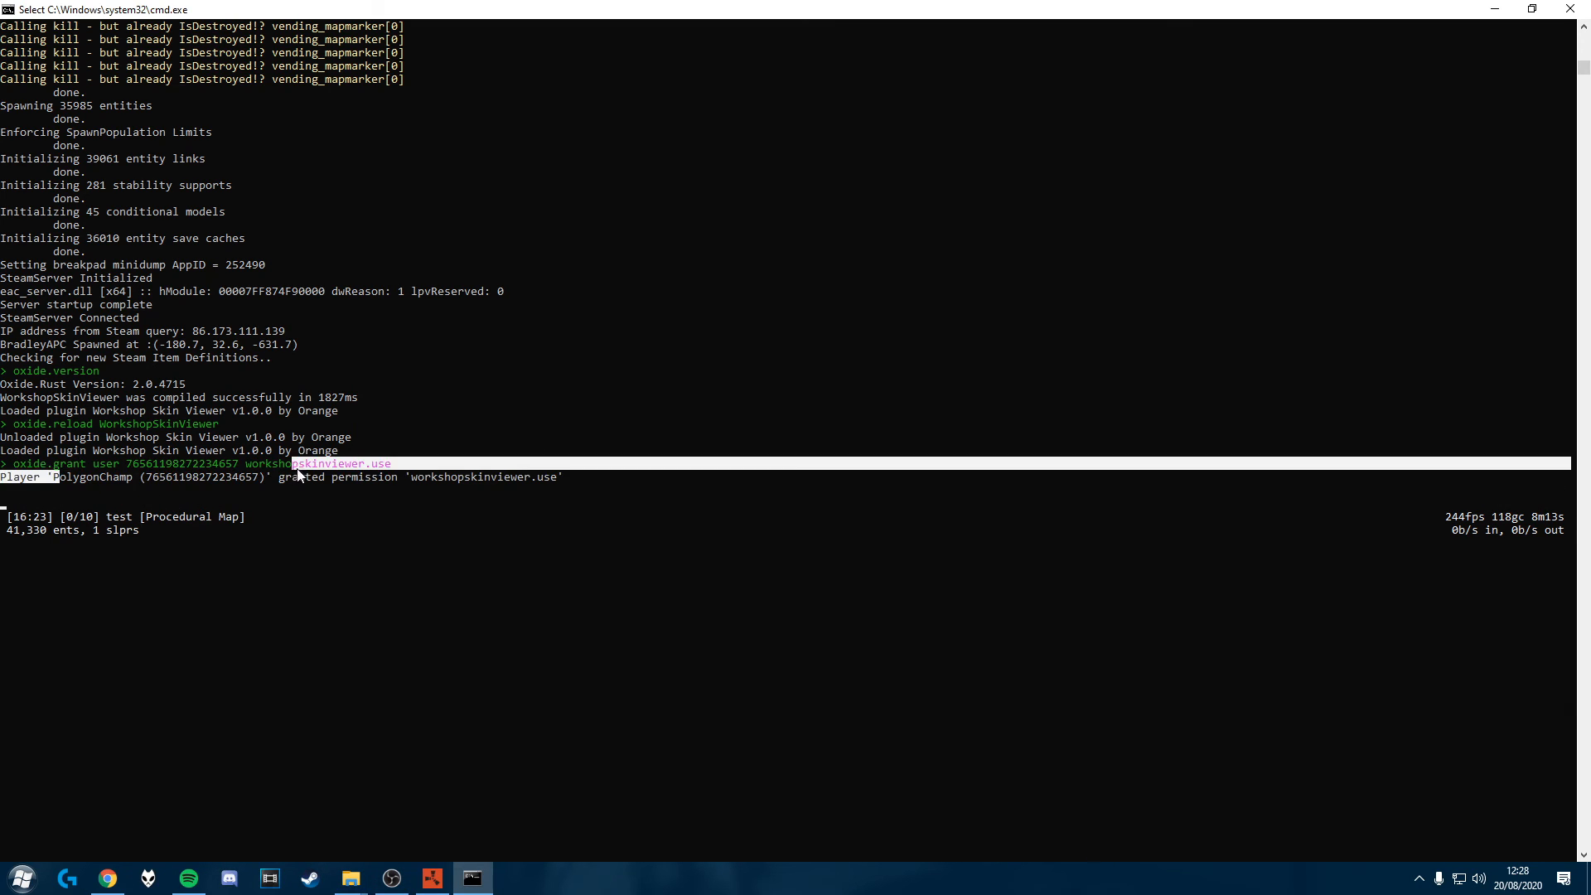
mouse_move(491, 493)
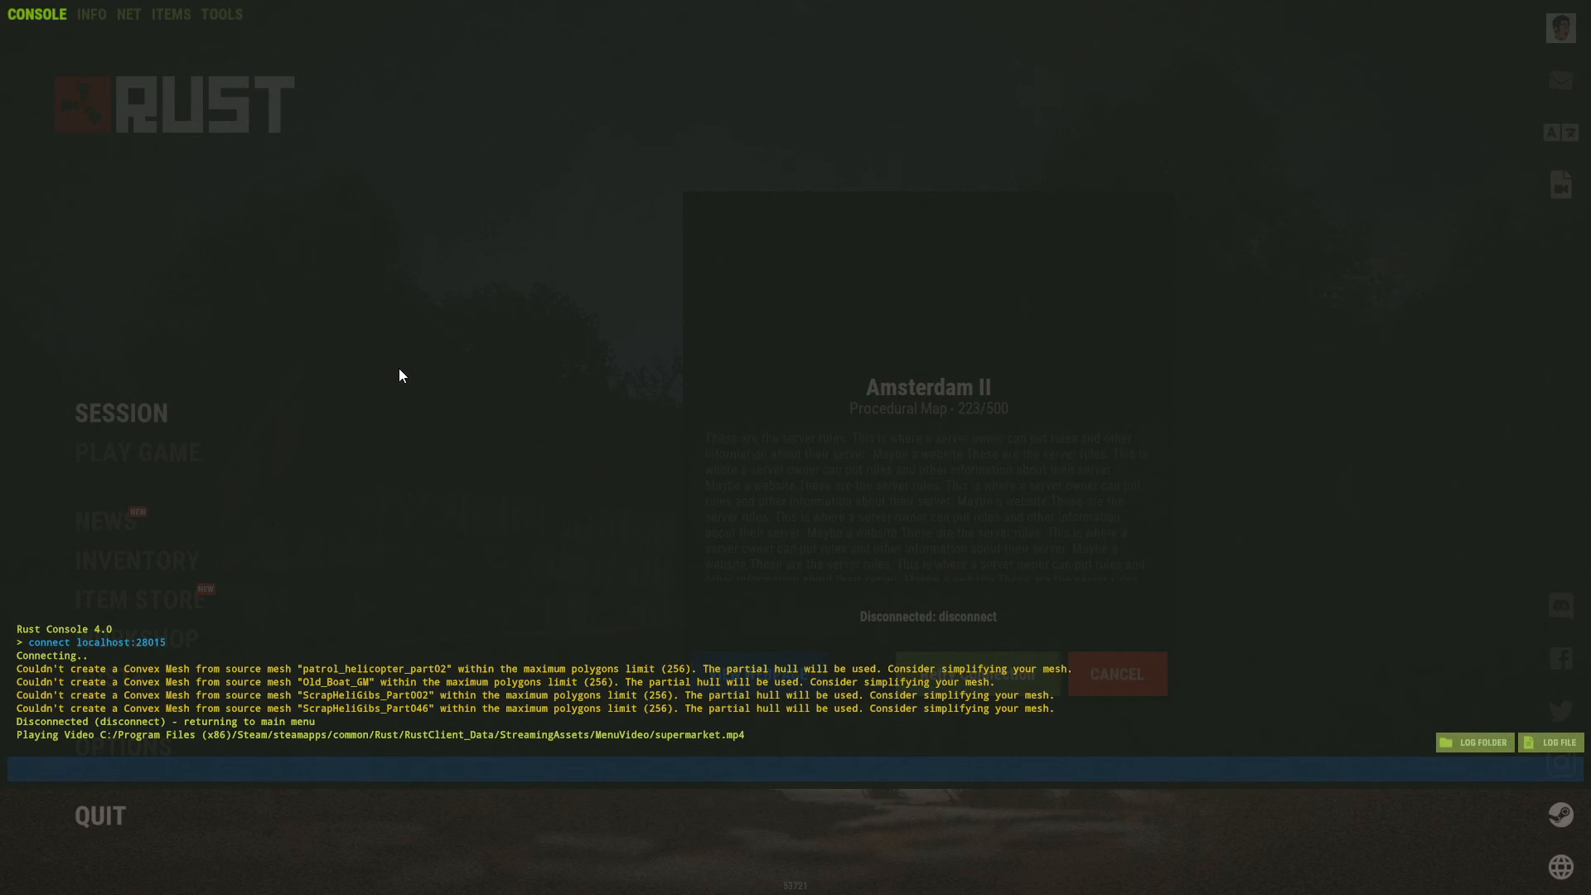
- Enter connect localhost:28015 in the F1 console to join the local server
text(connect localhost:)
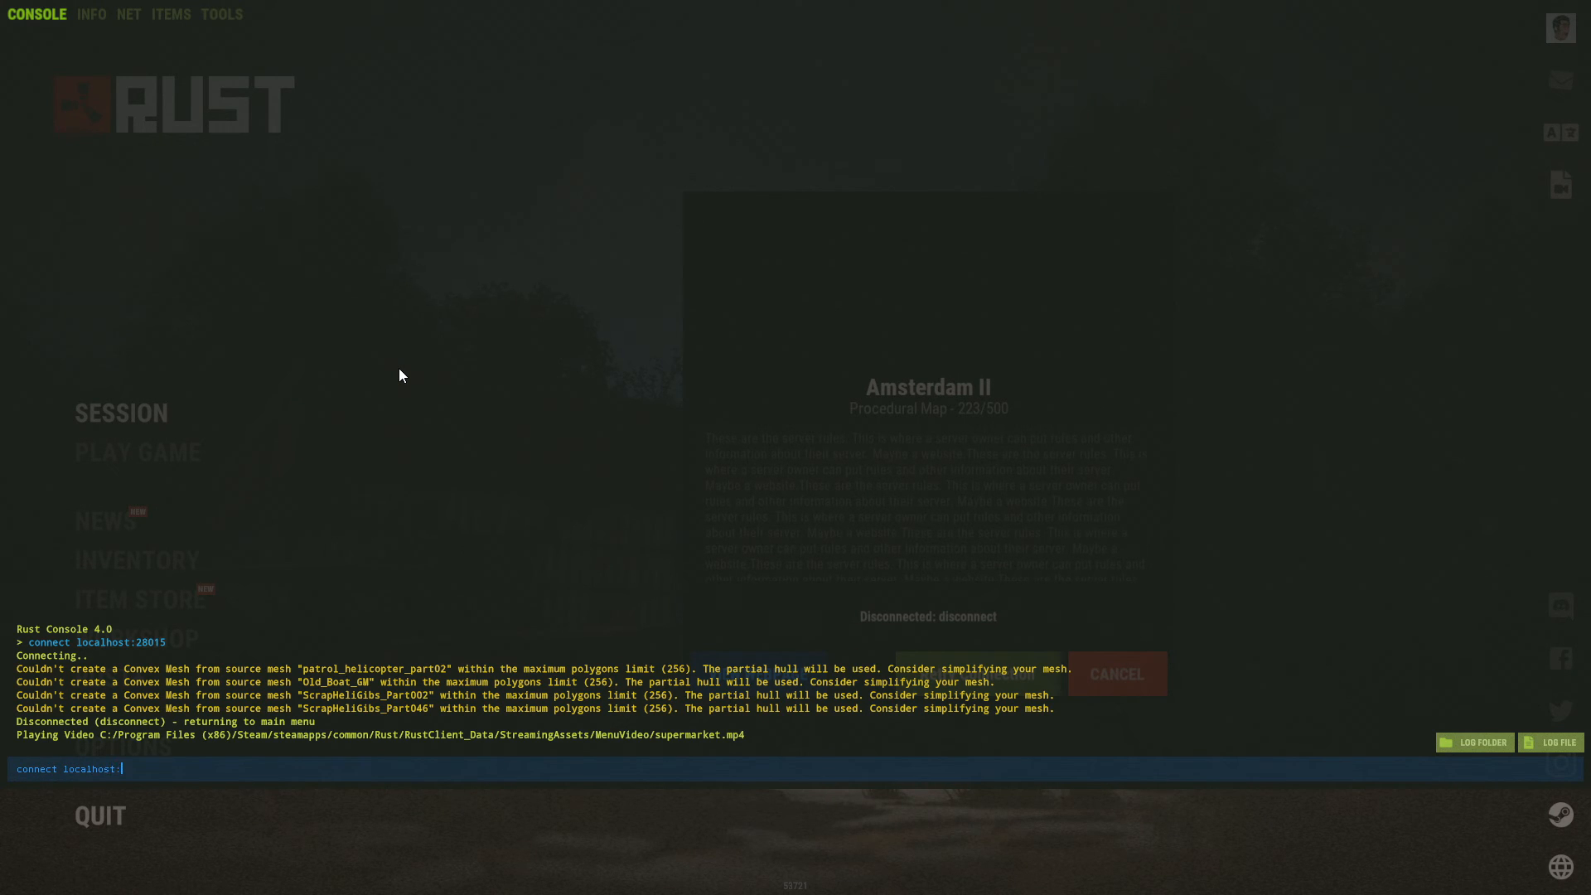
text(28015)
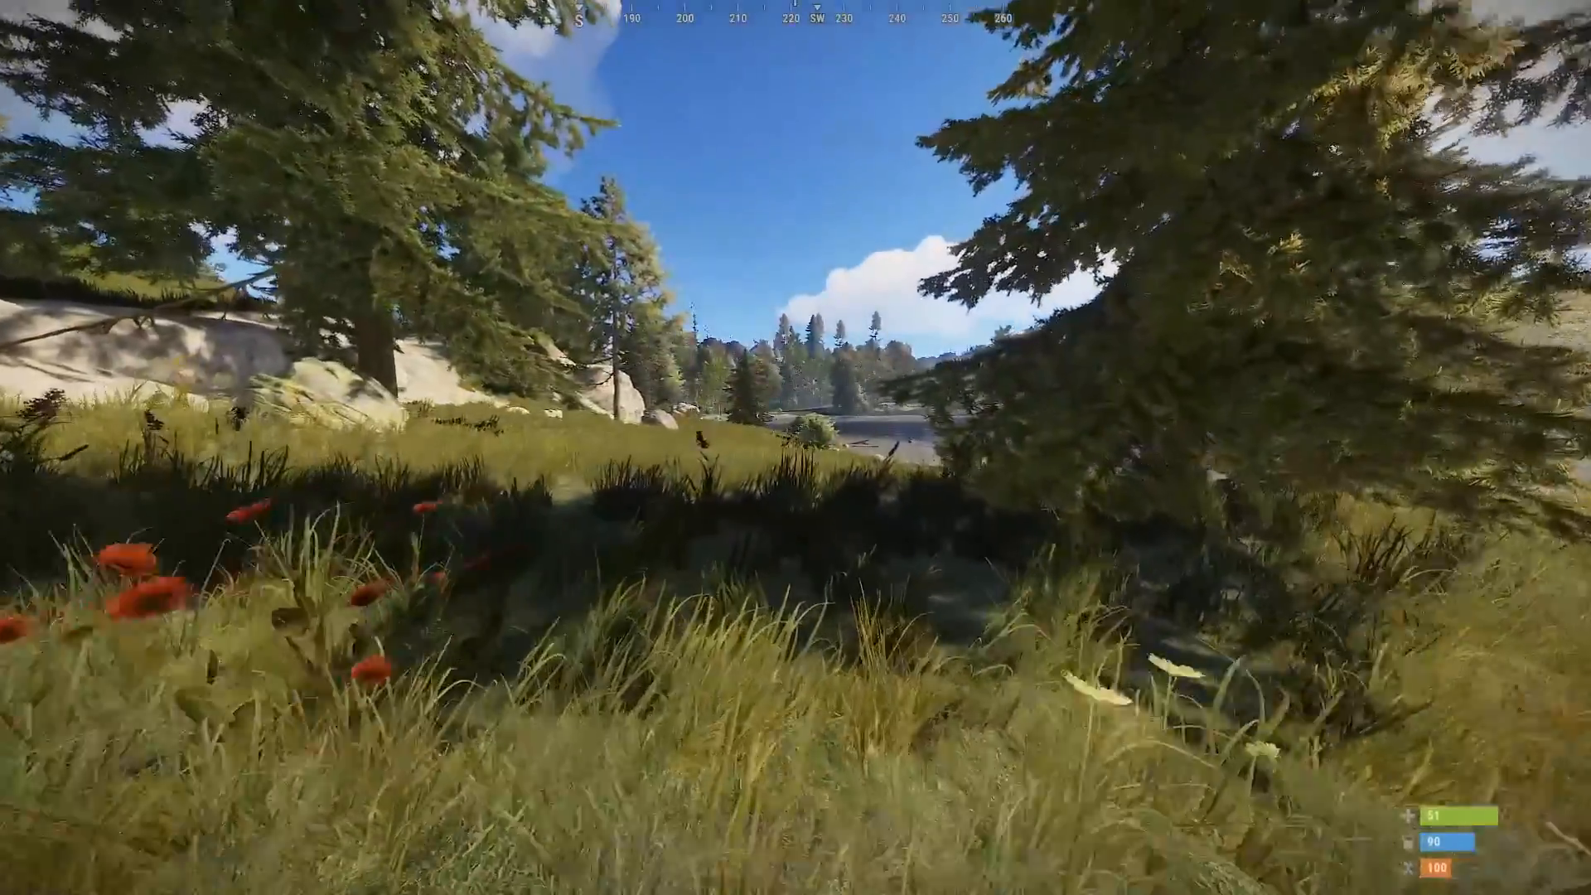
- Open the F1 console and browse the spawnable Weapon item grid
key(F1)
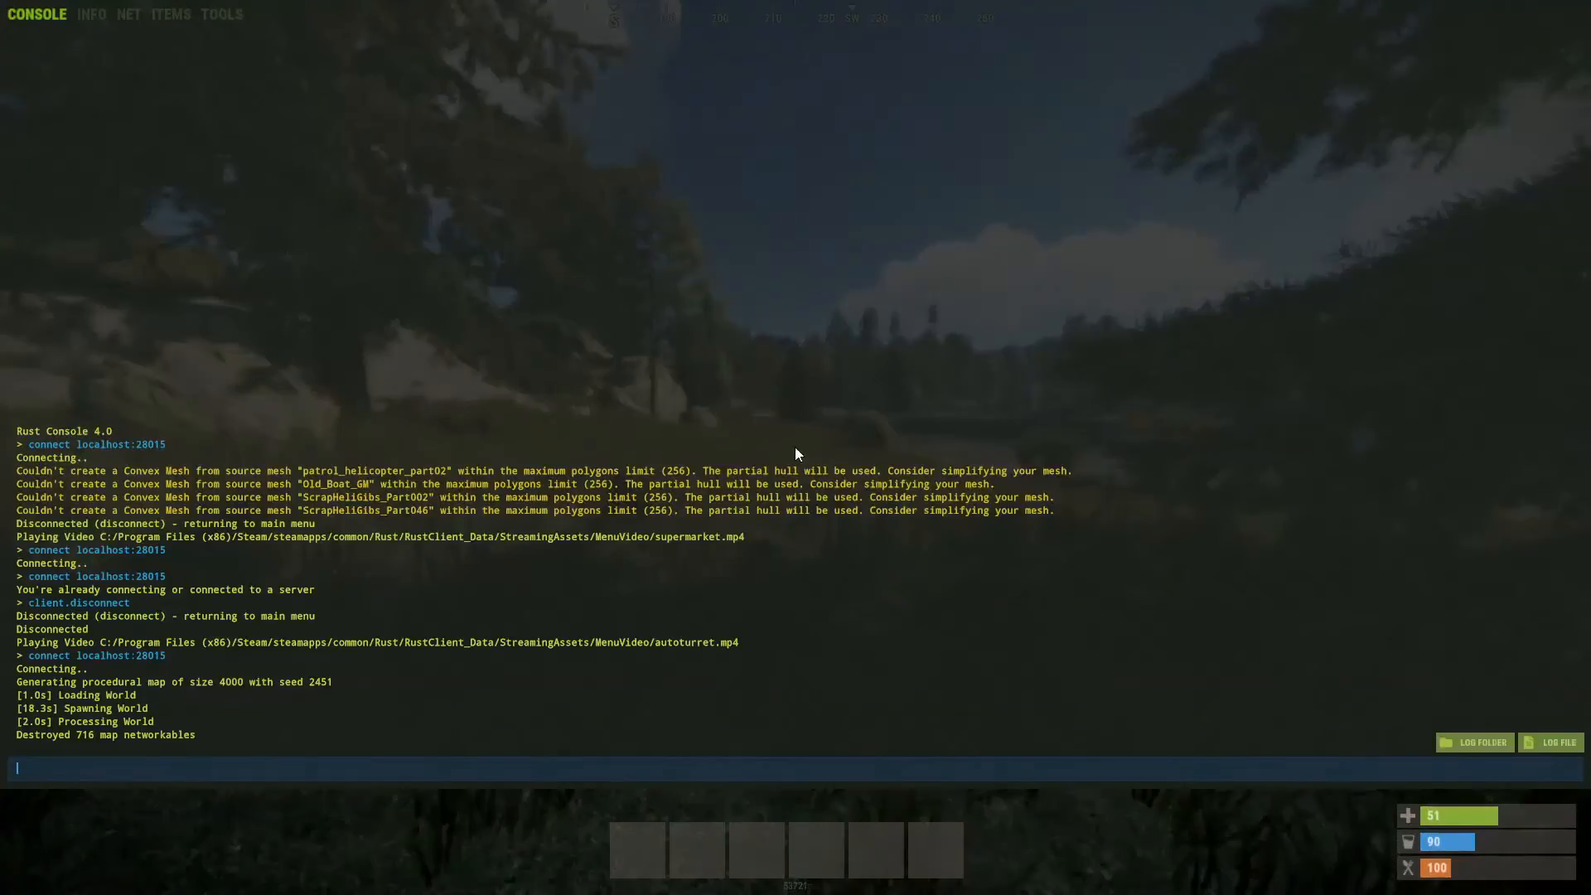
click(173, 14)
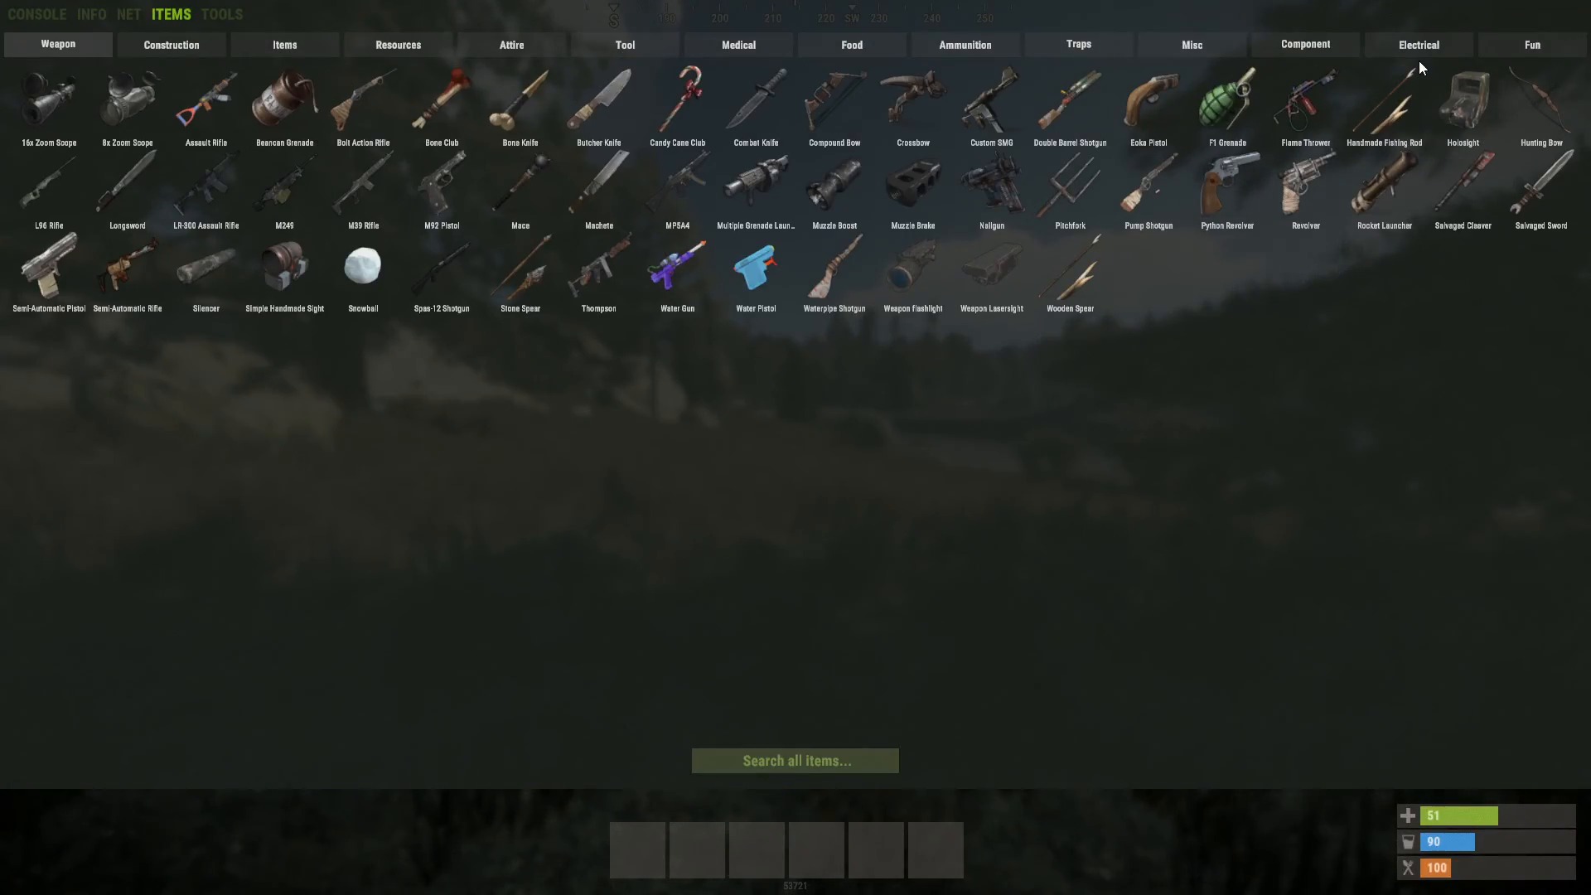
mouse_move(1092, 17)
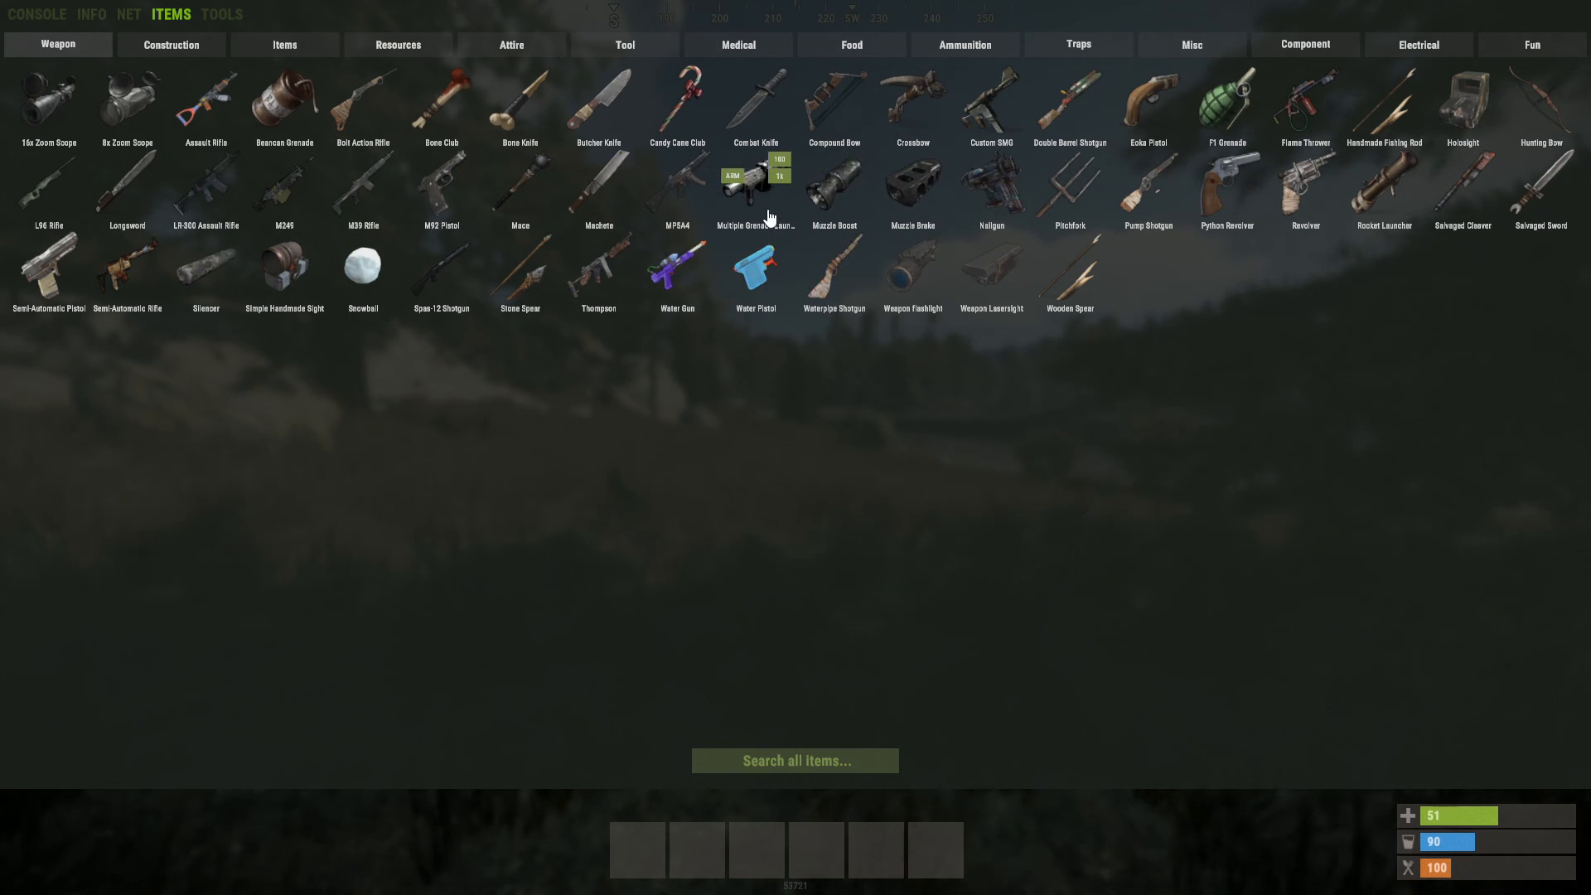
click(676, 186)
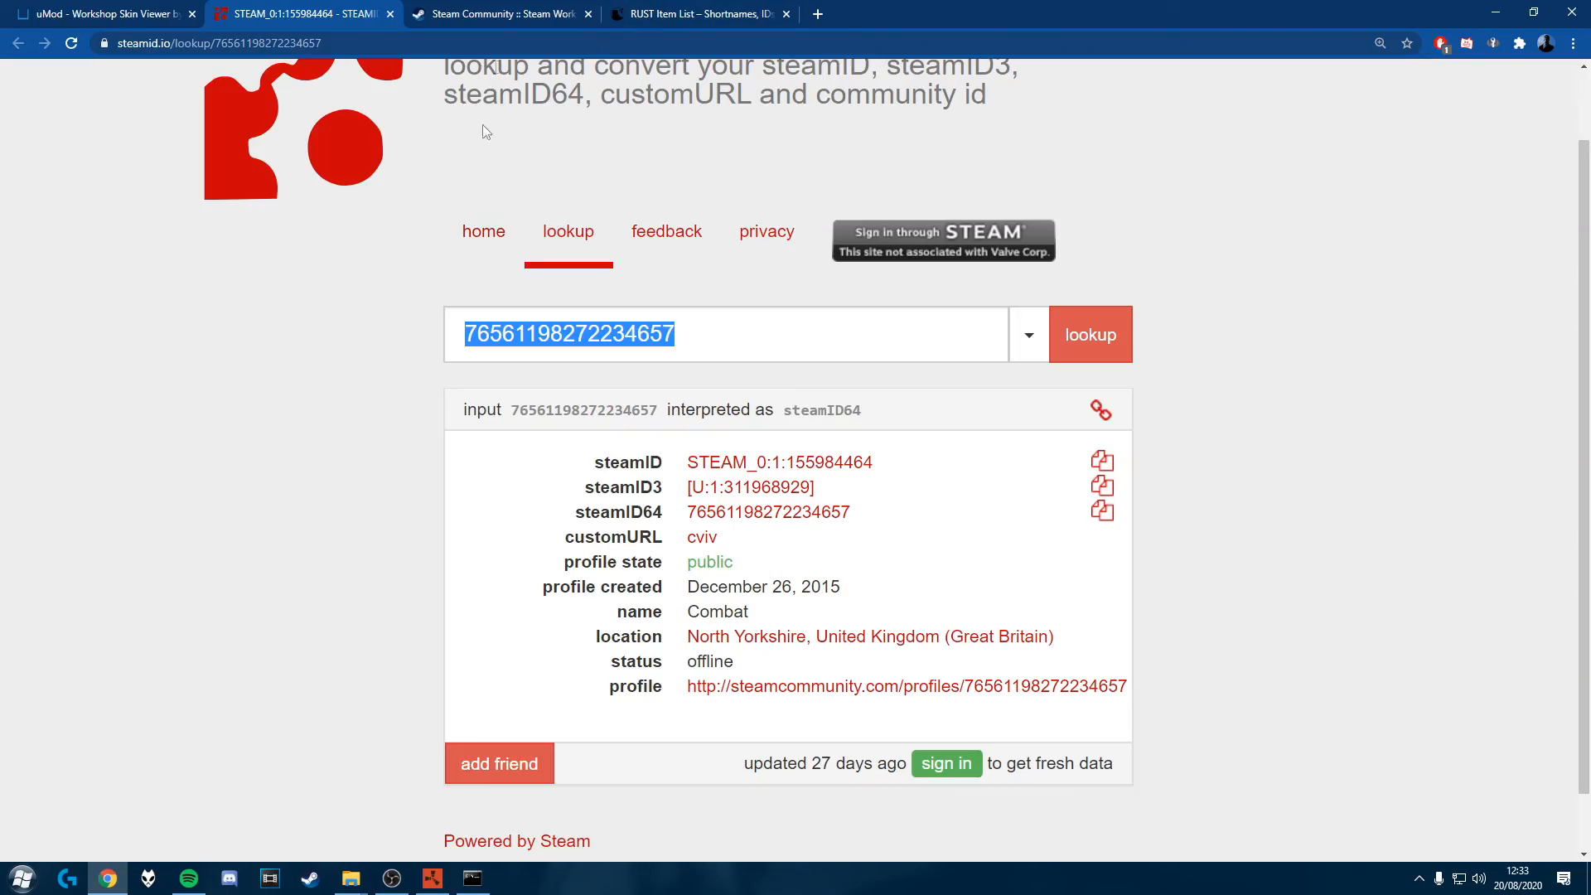
- Choose Rust in the Steam Workshop, pass the content warning, and filter by the Mp5 tag
click(505, 14)
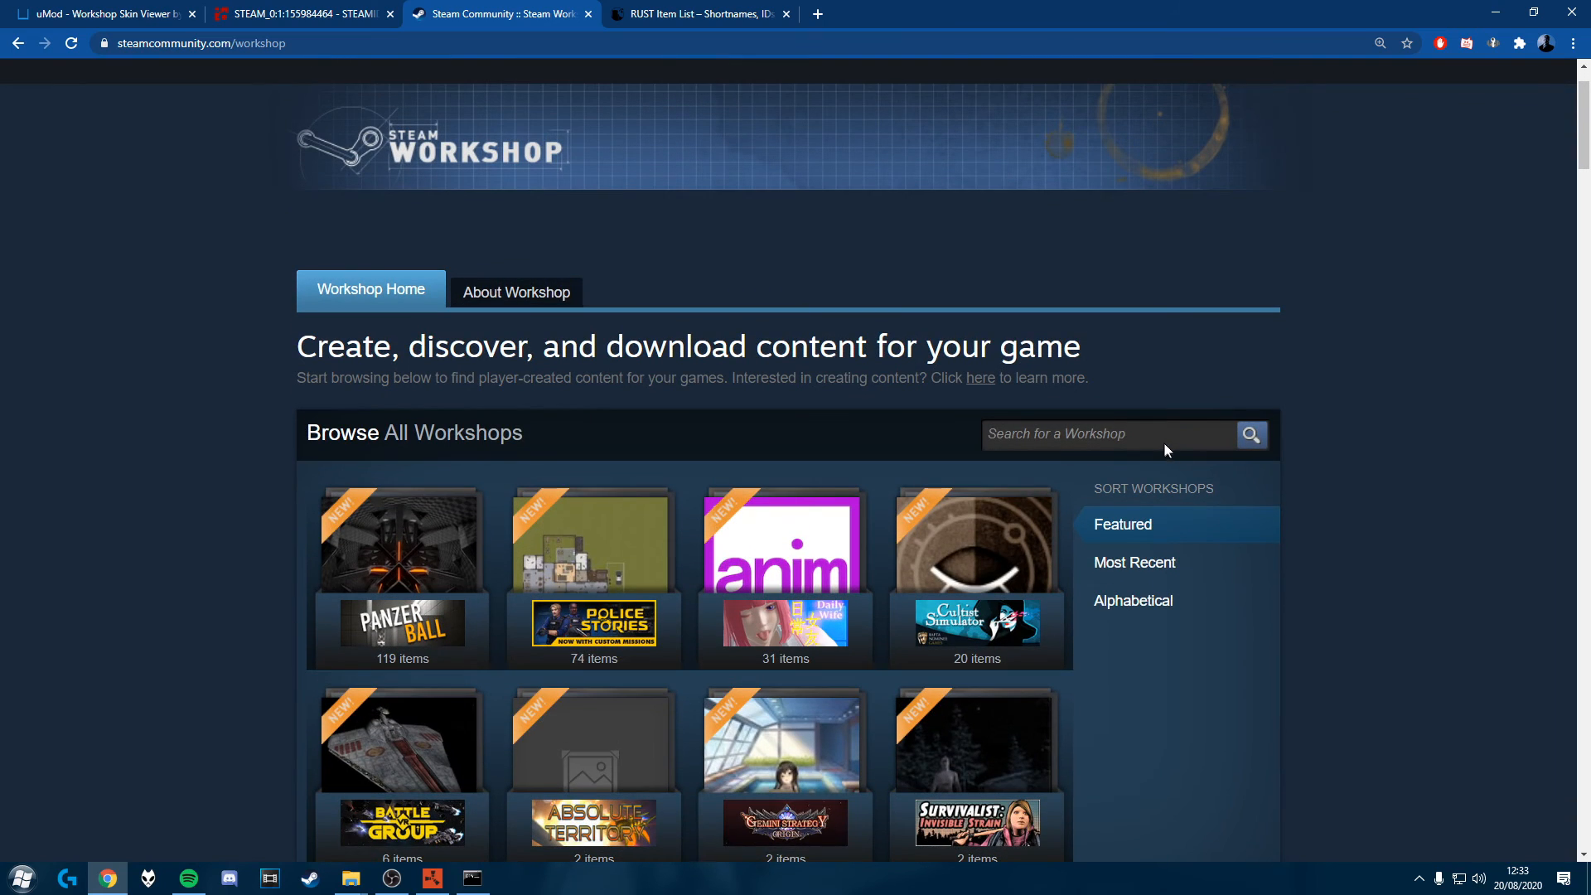
text(rust)
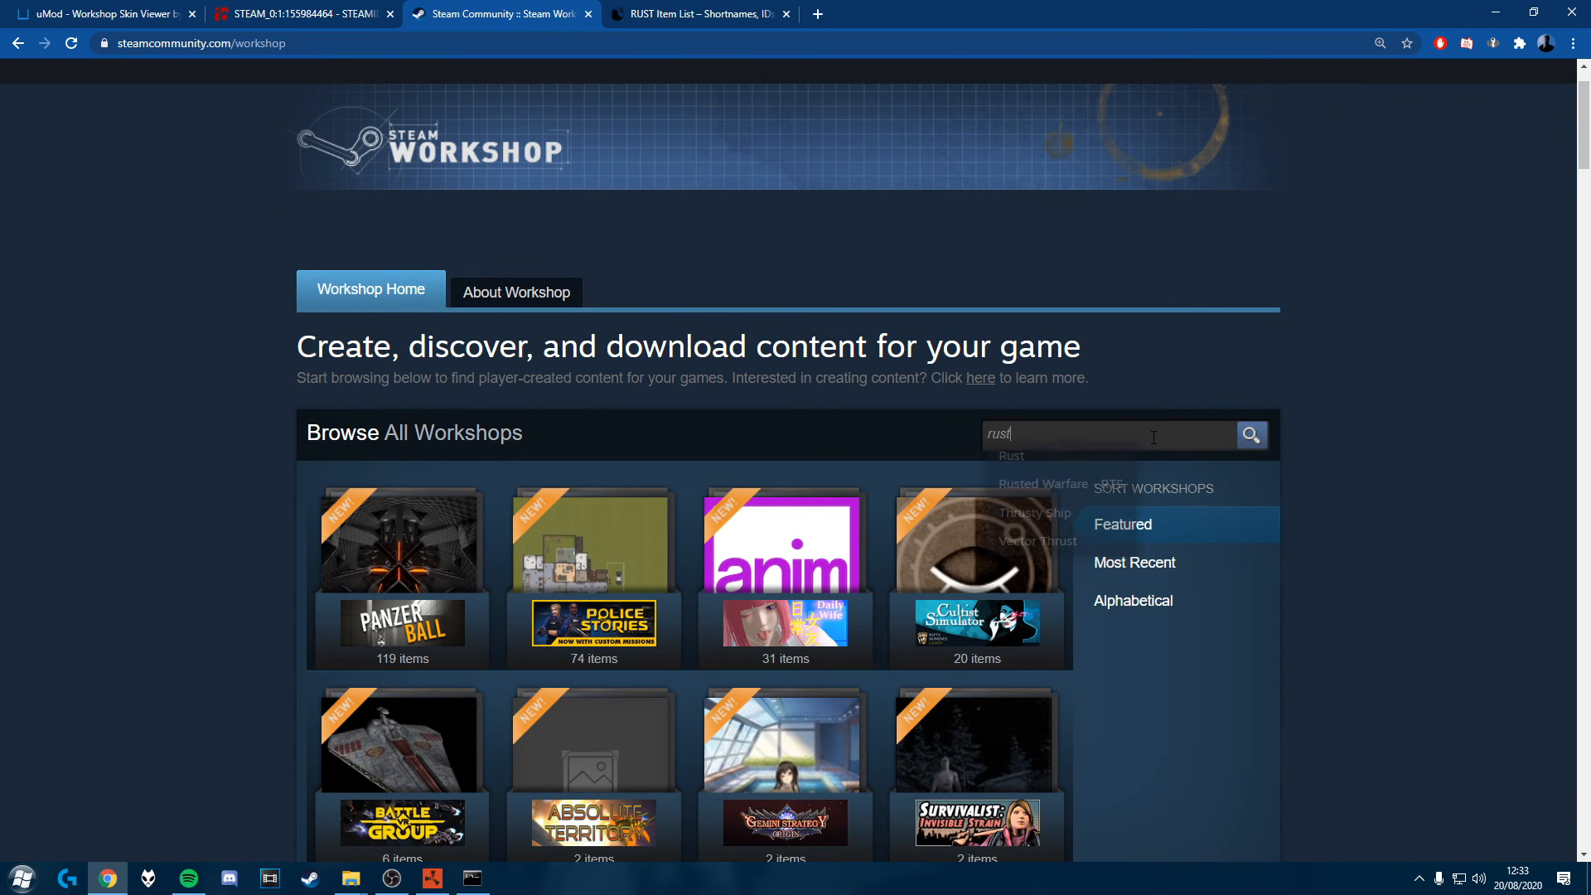
click(1010, 454)
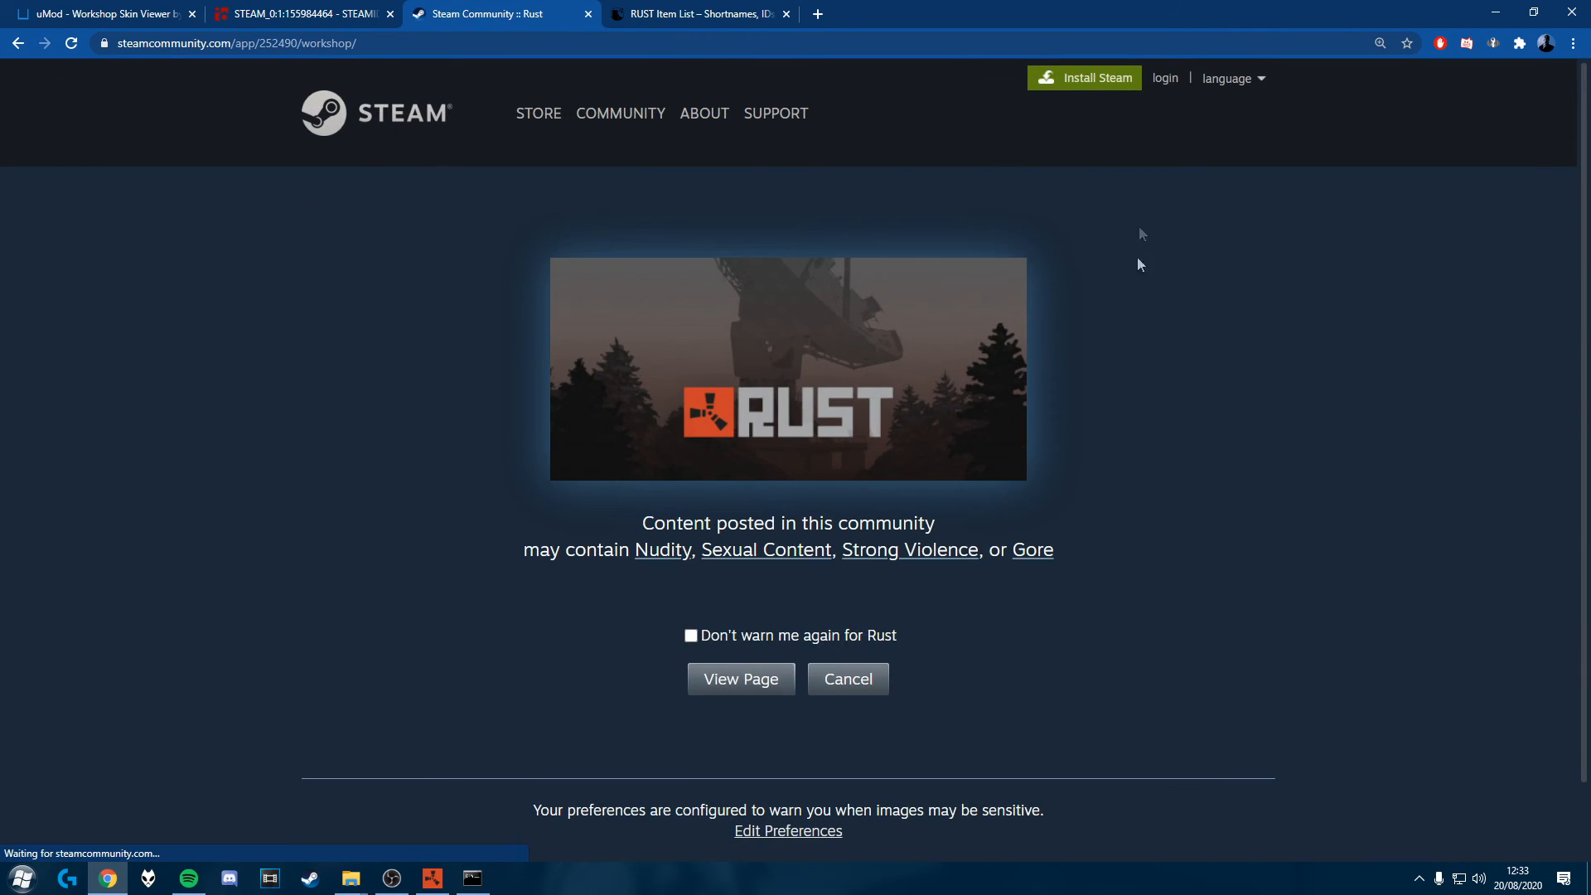
click(741, 678)
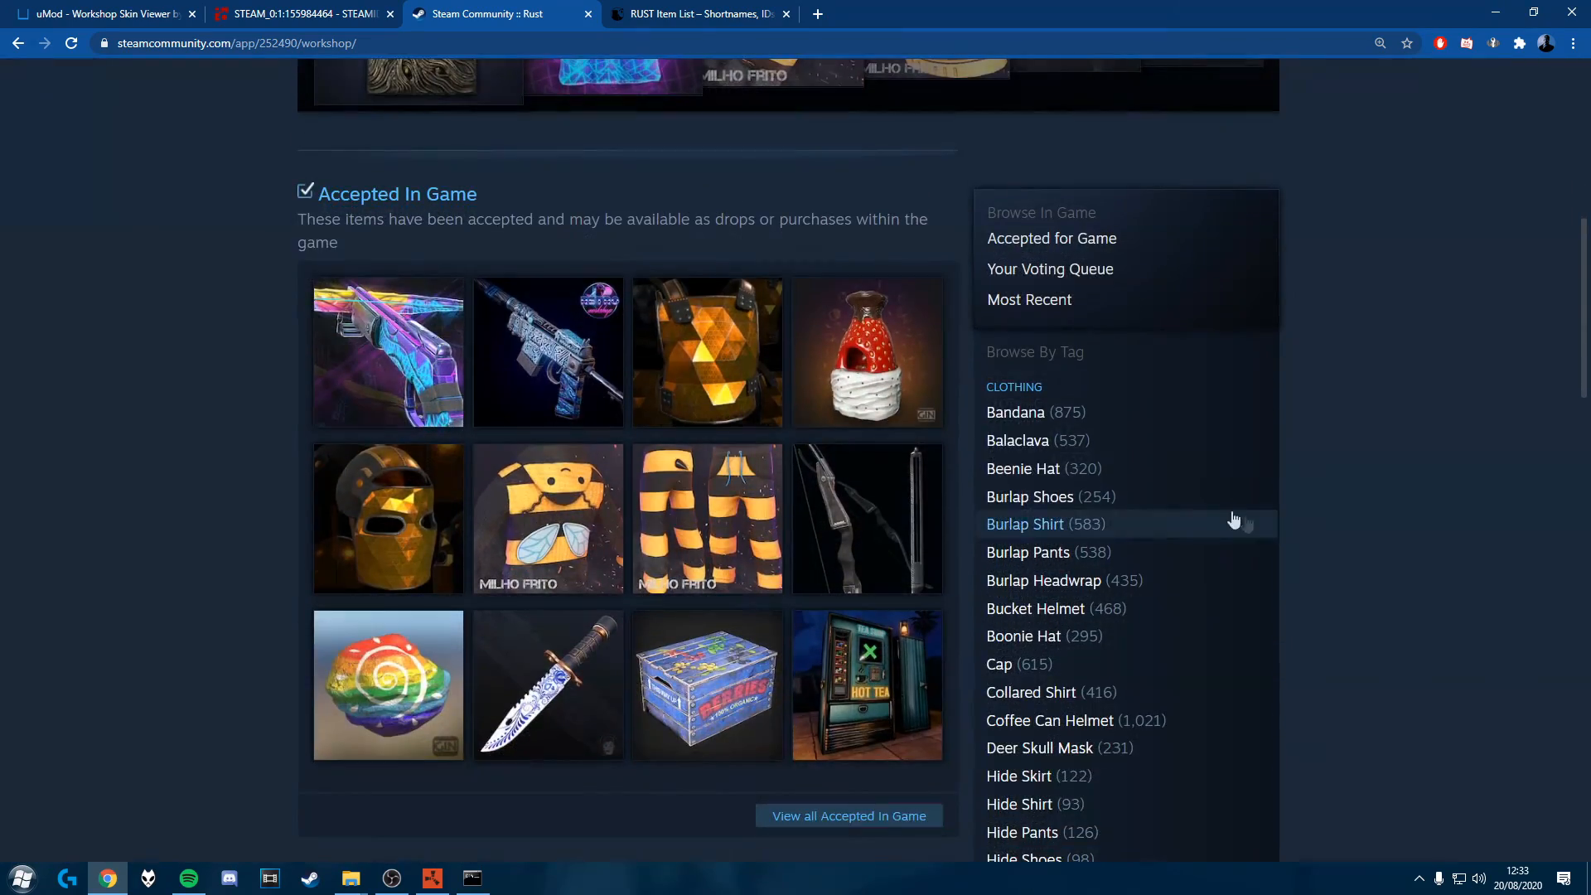
scroll(down, 3)
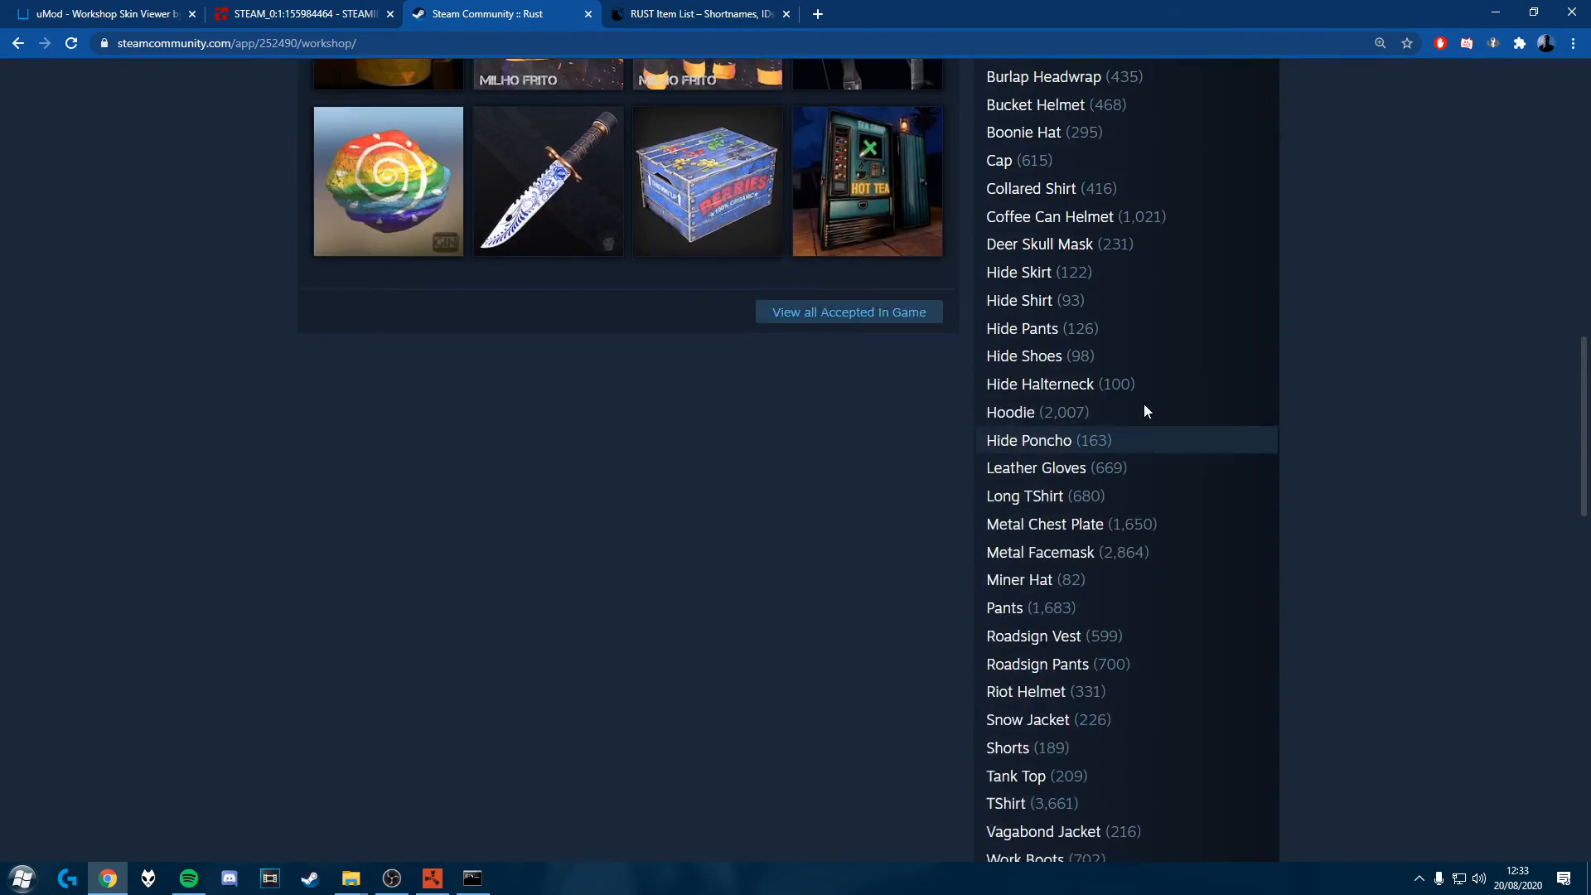
scroll(down, 3)
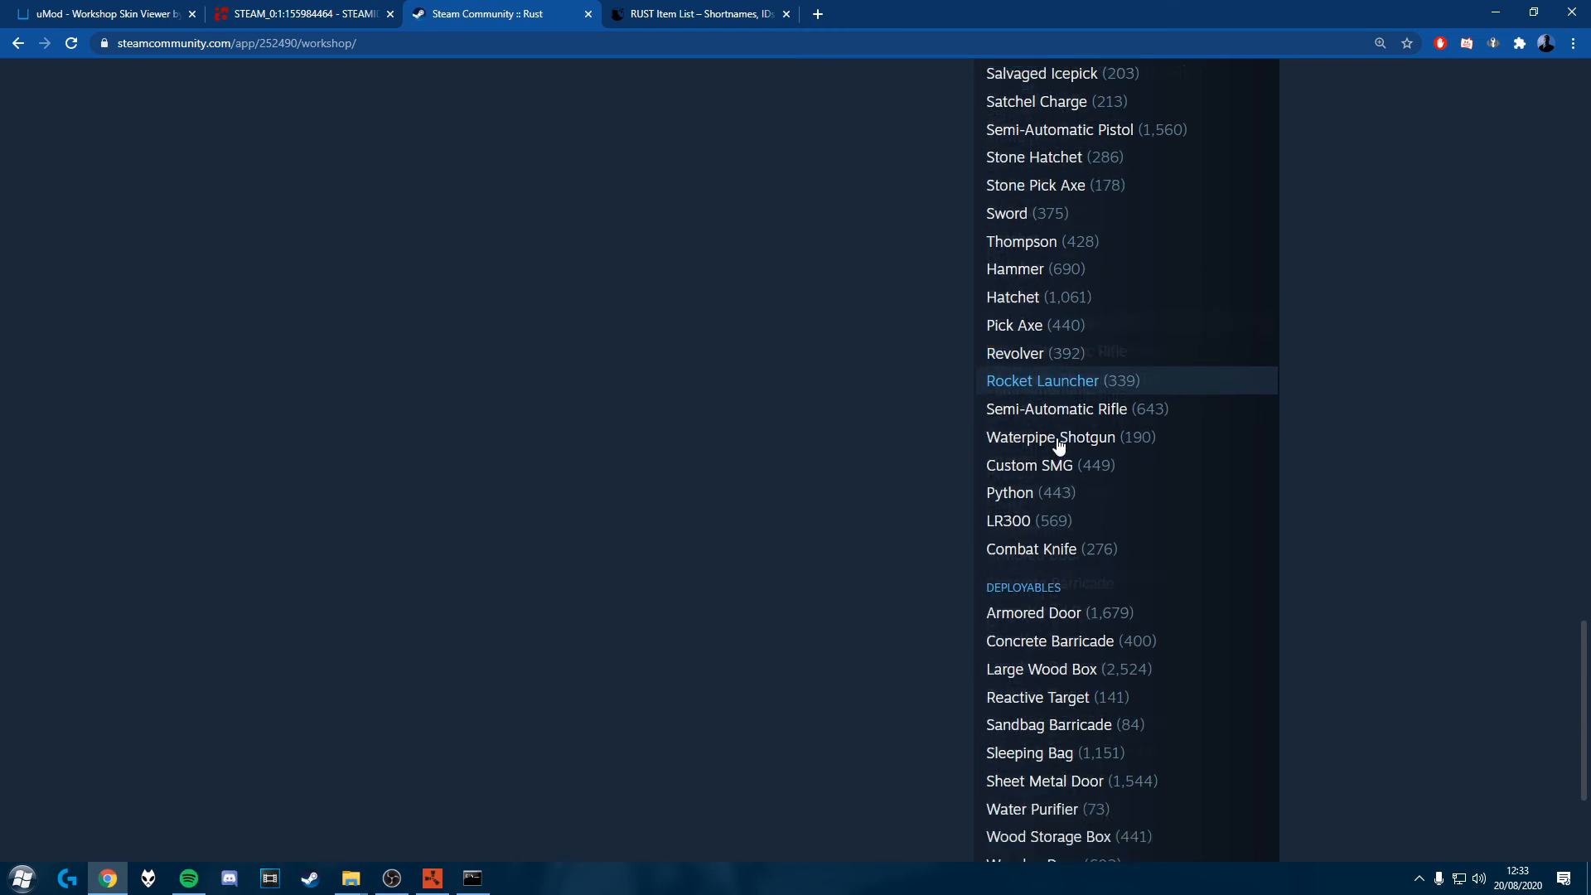
scroll(down, 3)
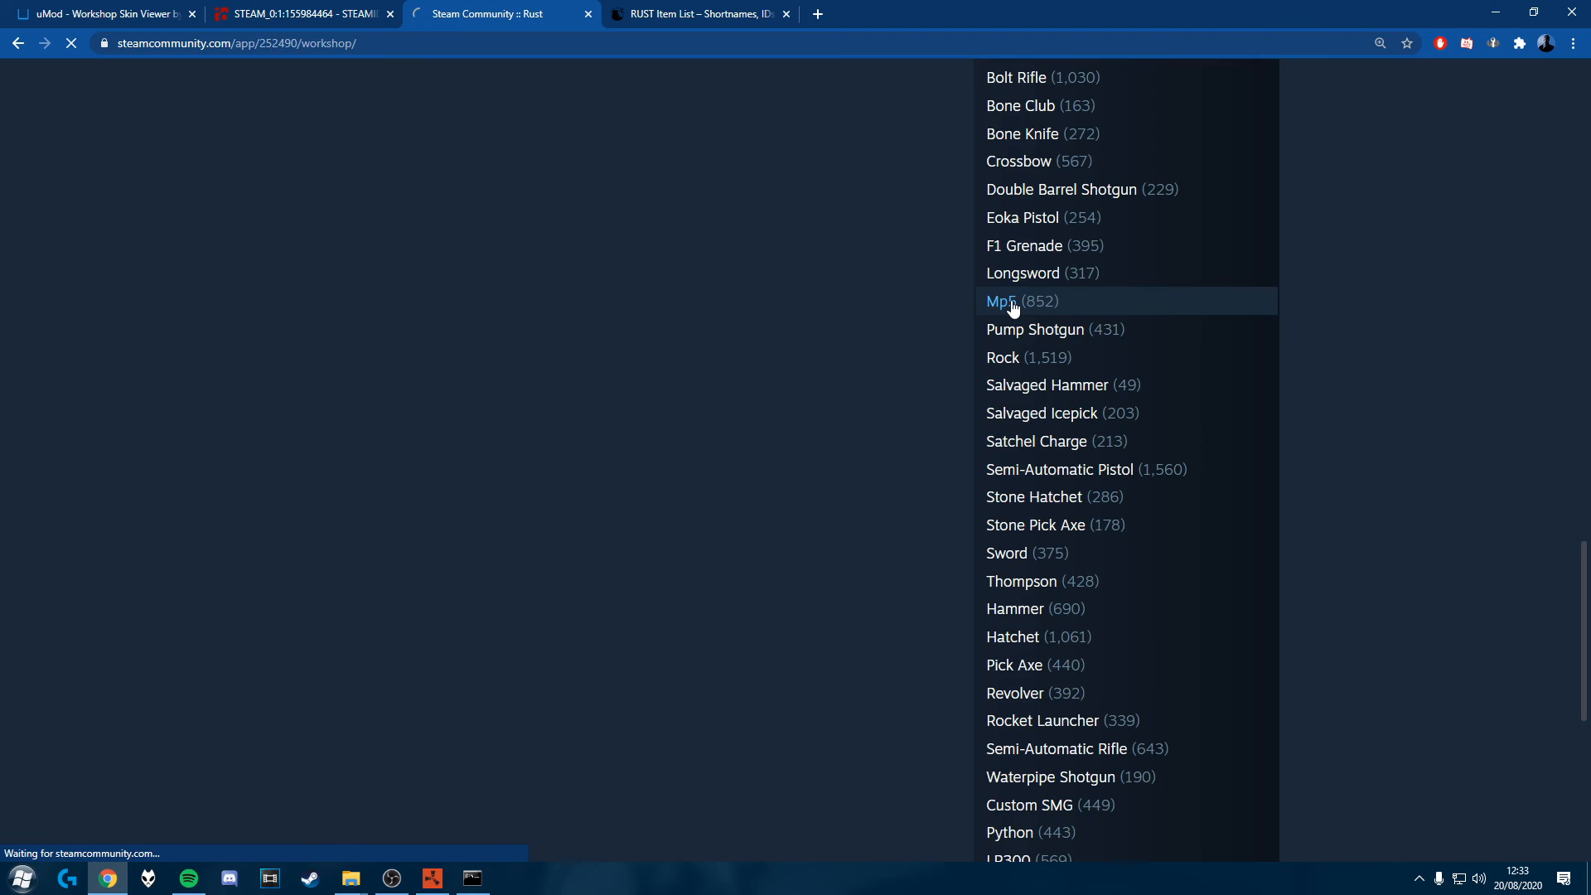
click(1000, 301)
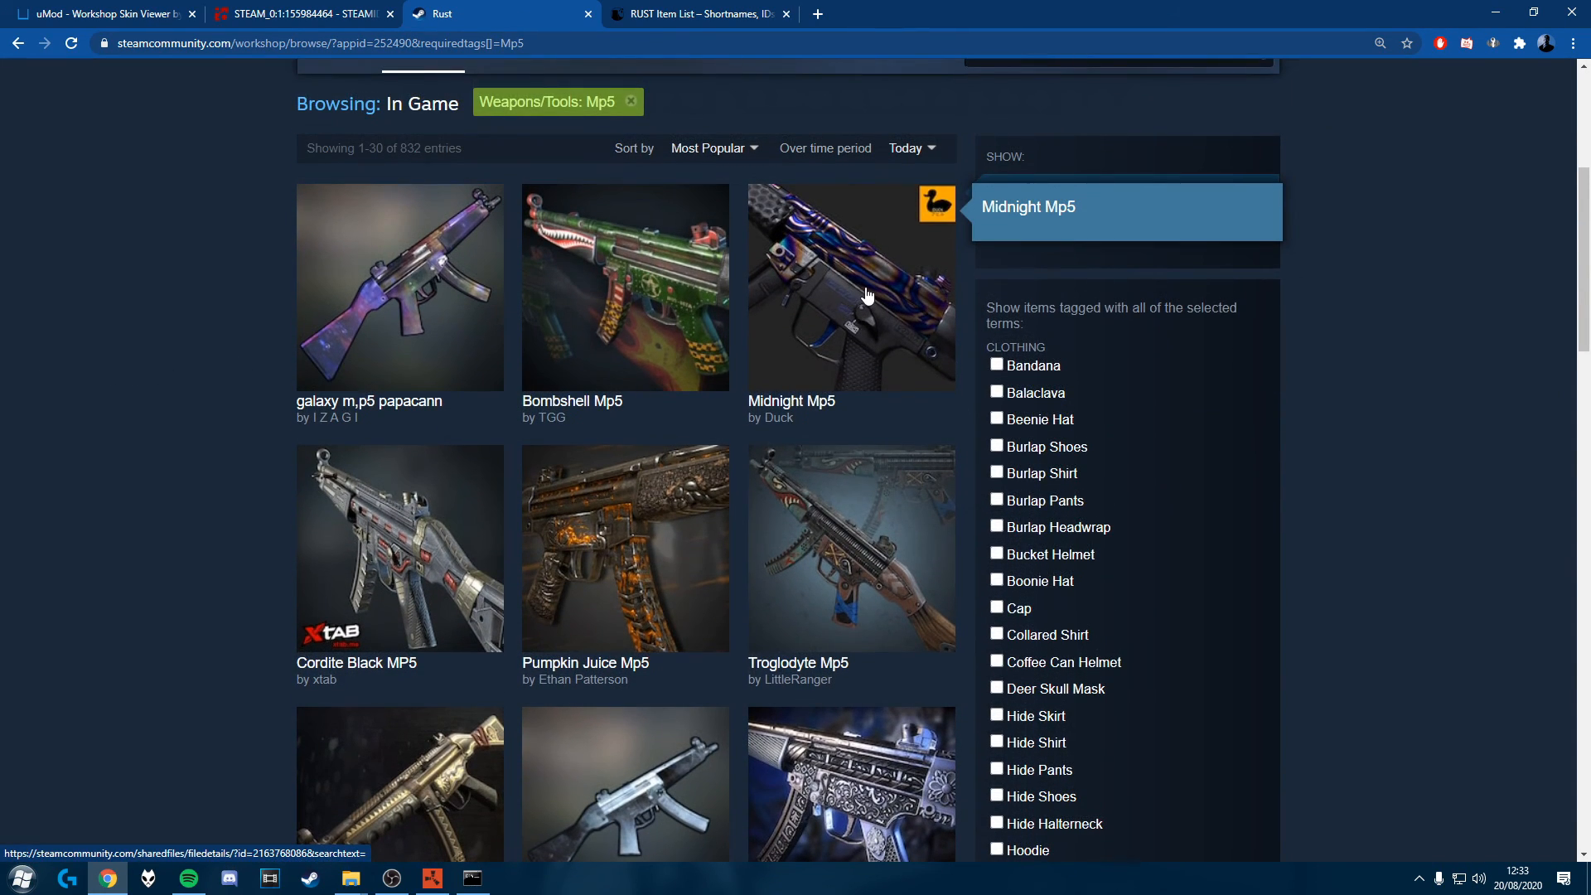
- Open the Midnight Mp5 item page and view its in-game screenshot
click(862, 294)
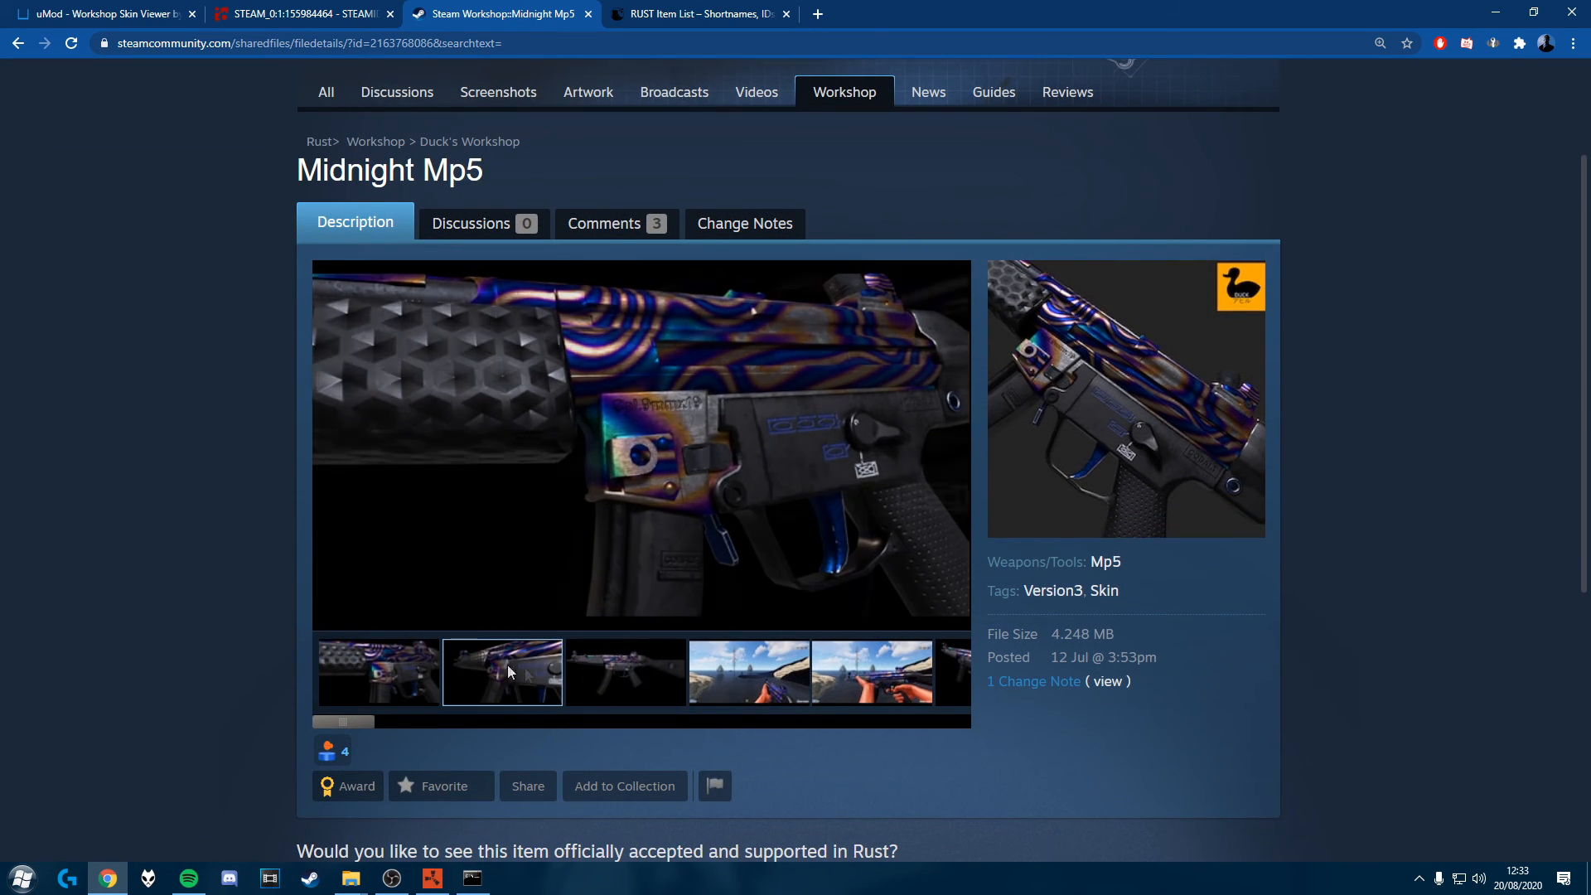
click(625, 672)
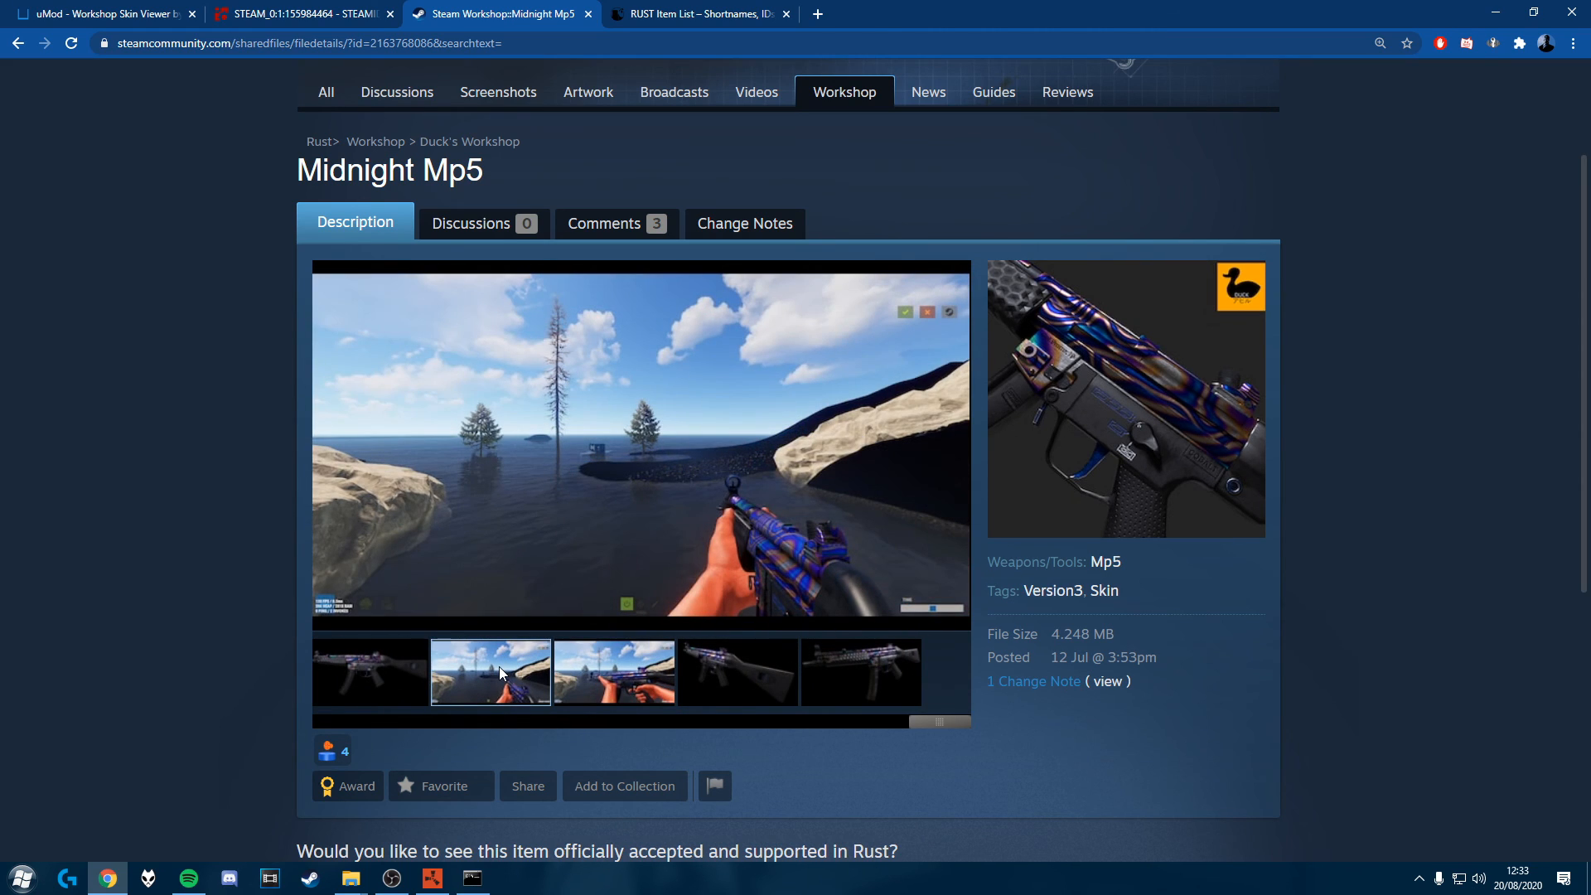
mouse_move(175, 550)
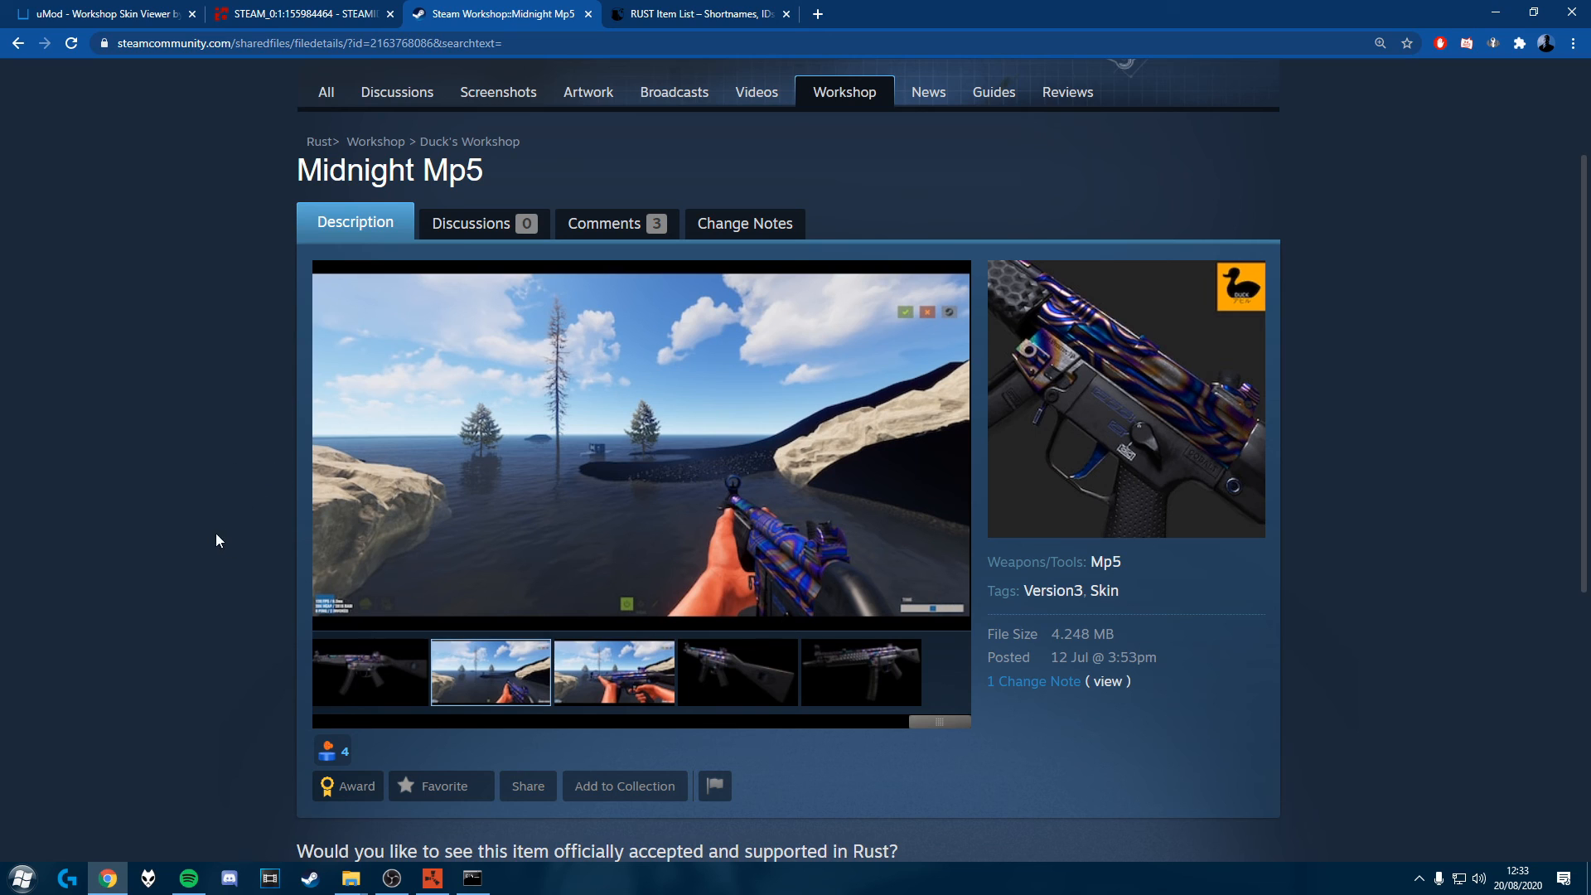
scroll(down, 3)
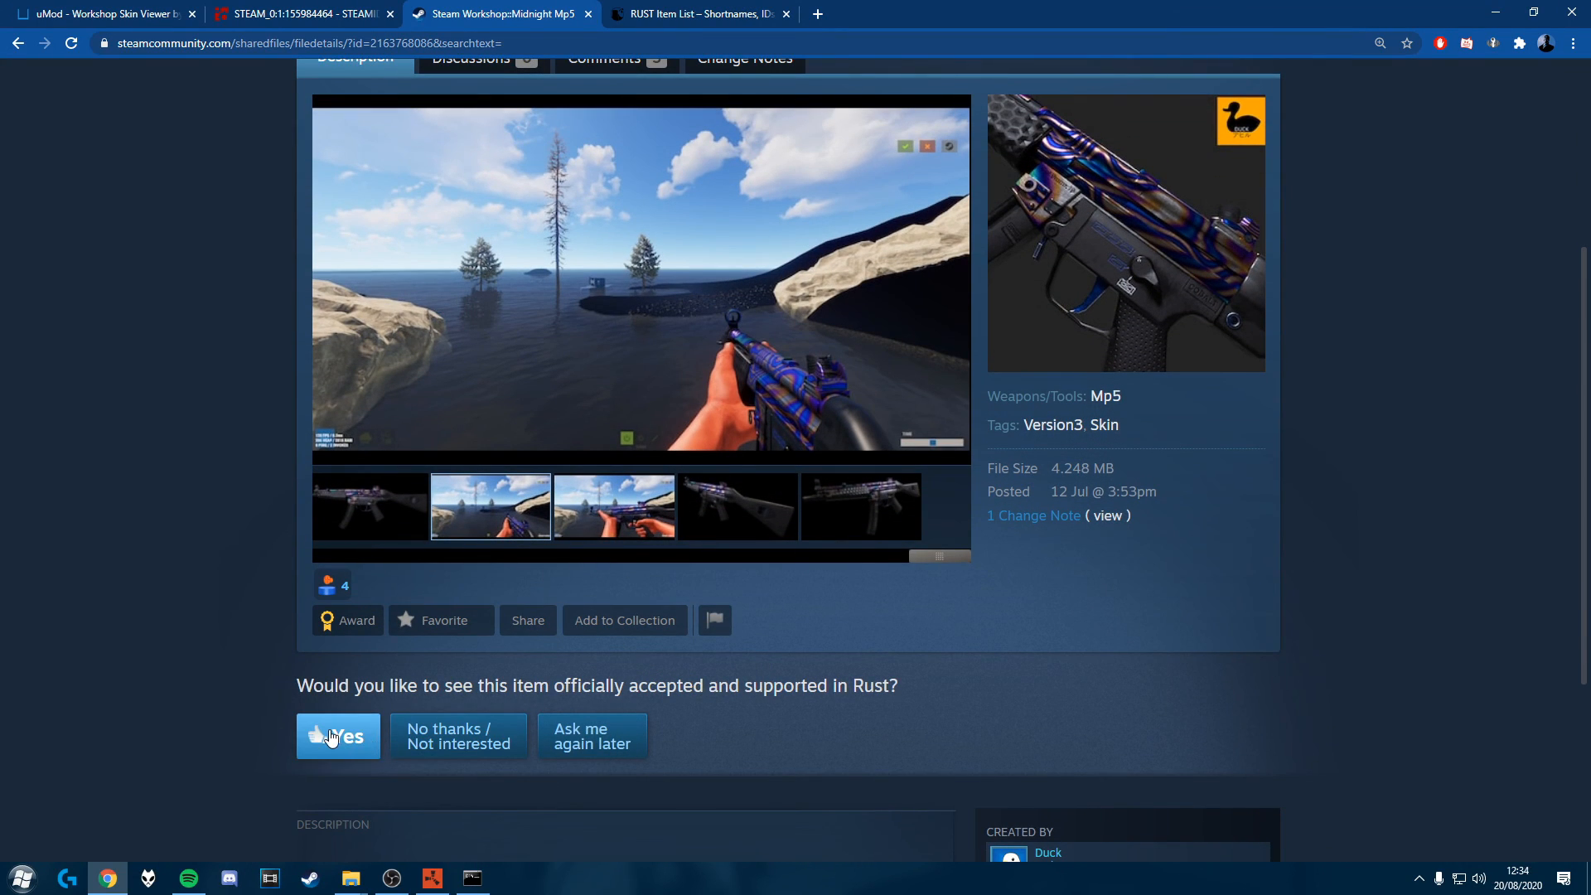
mouse_move(240, 718)
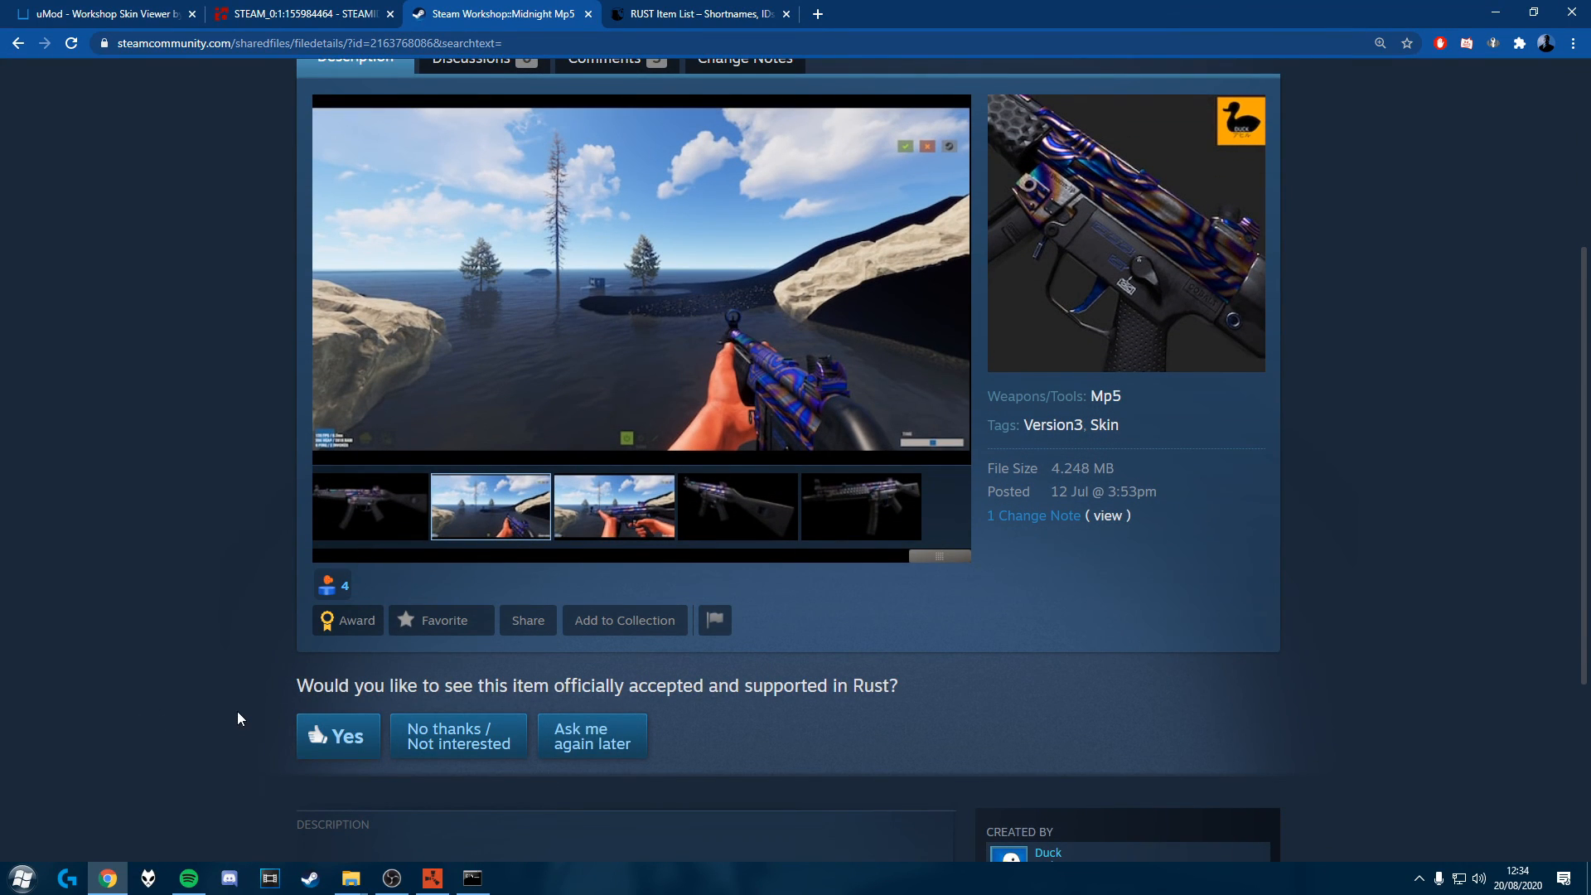
scroll(up, 3)
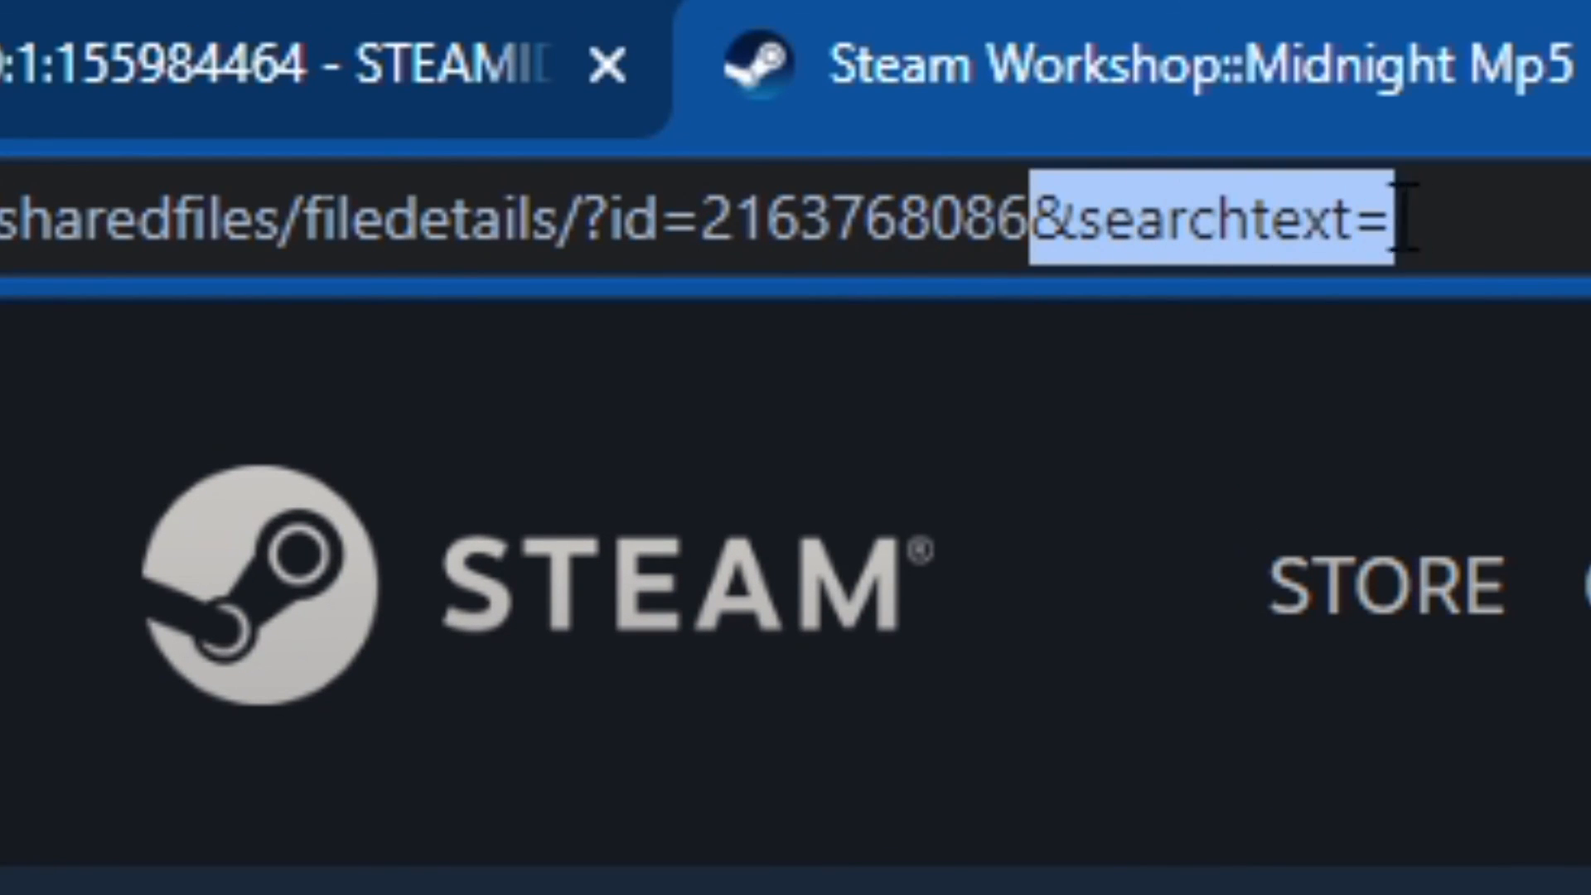
click(1040, 225)
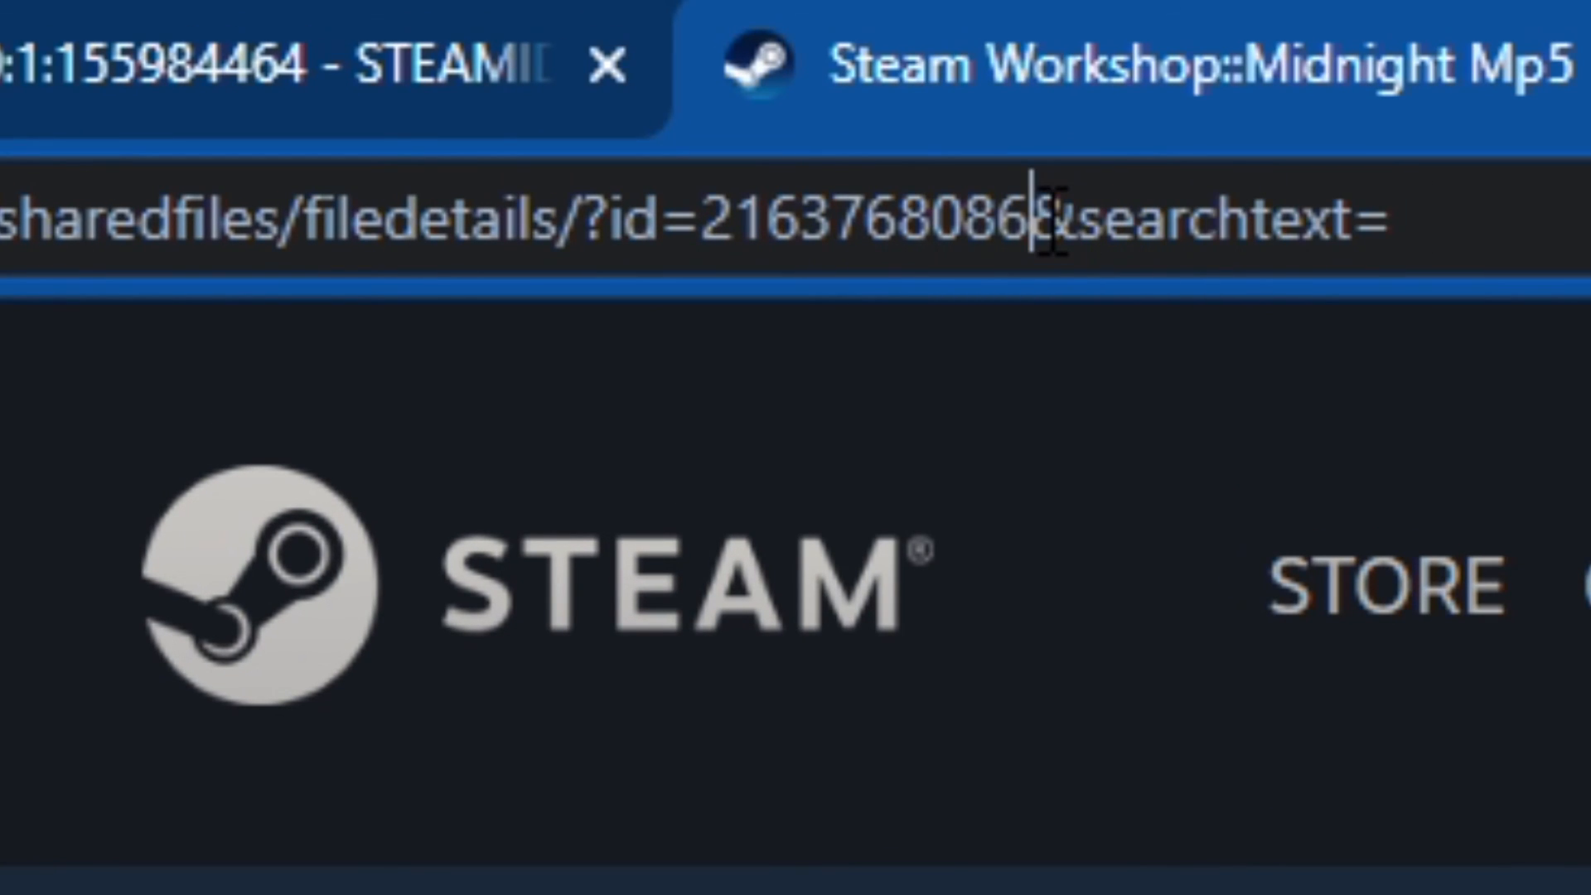
double_click(1081, 220)
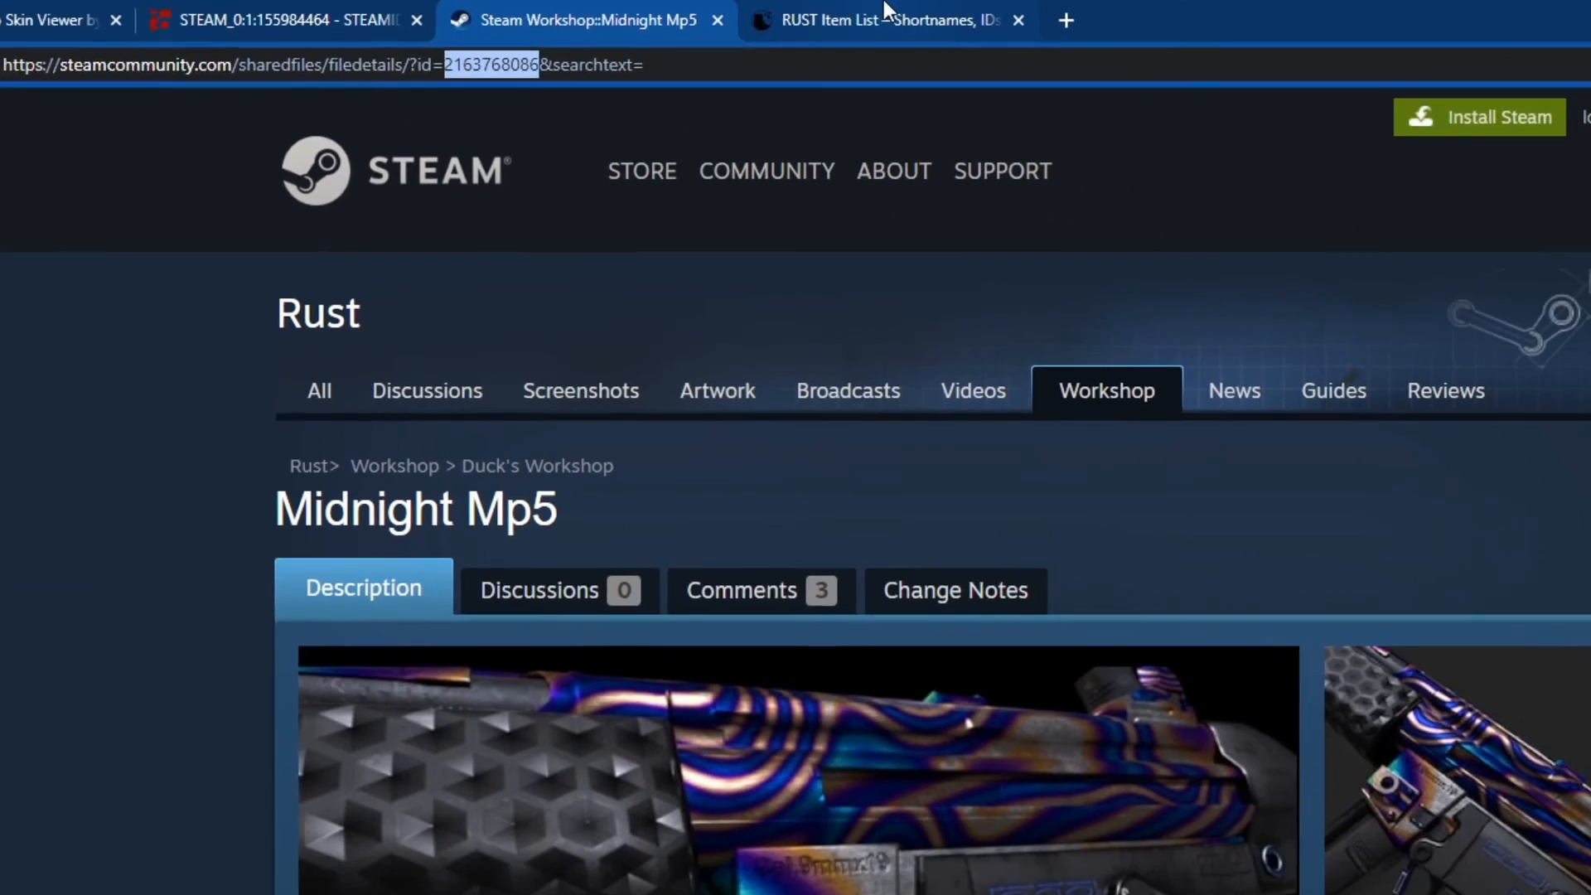
- Search the Rust item list for mp5 and pick its short name smg.mp5
click(899, 20)
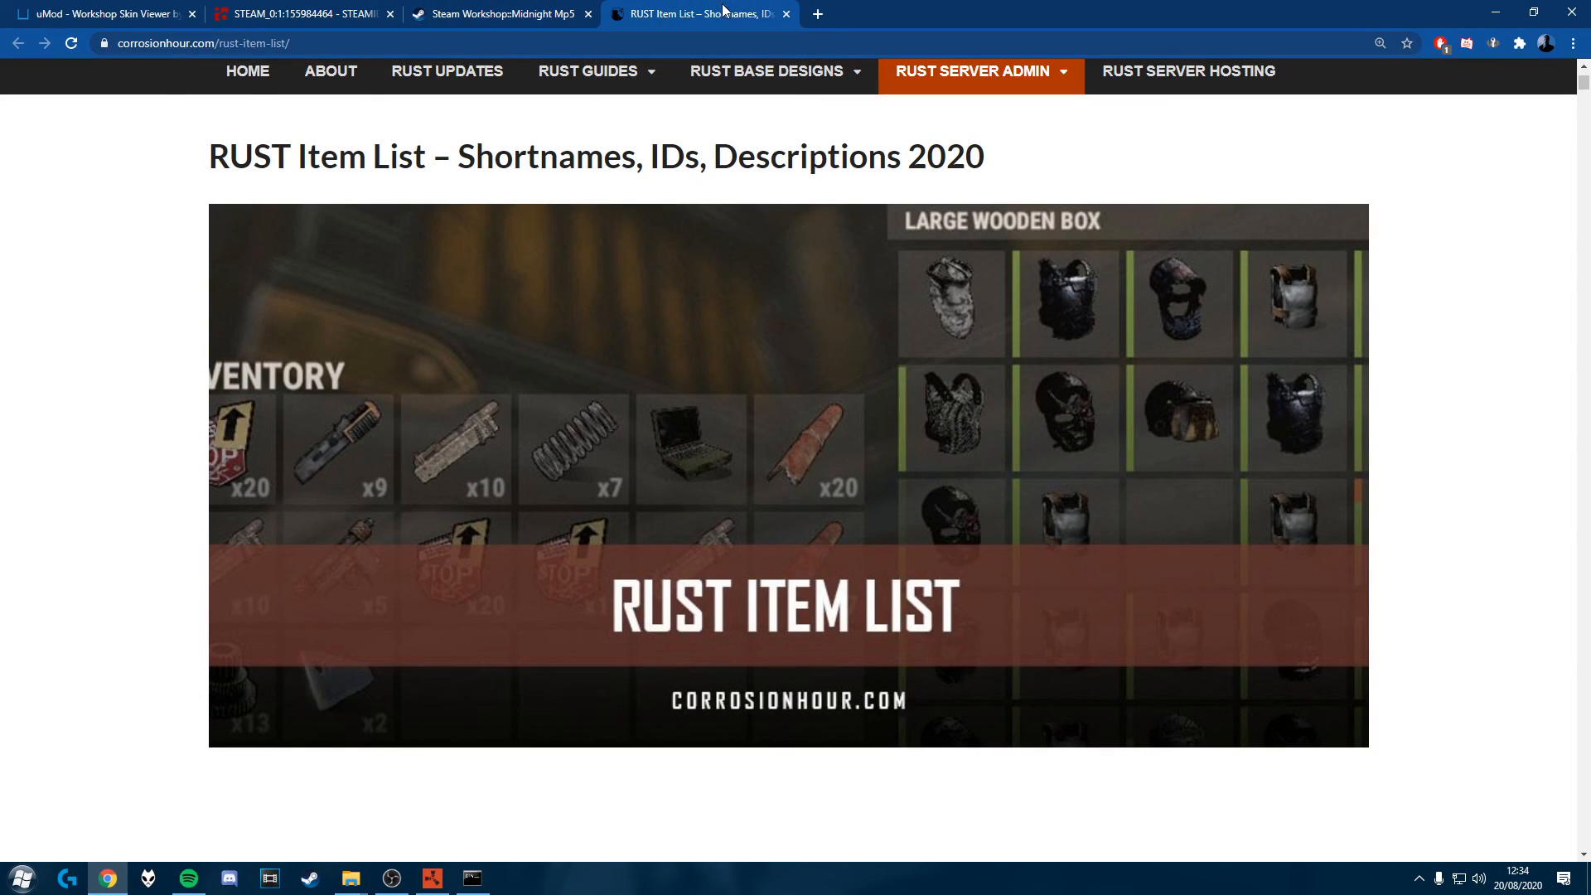
scroll(down, 3)
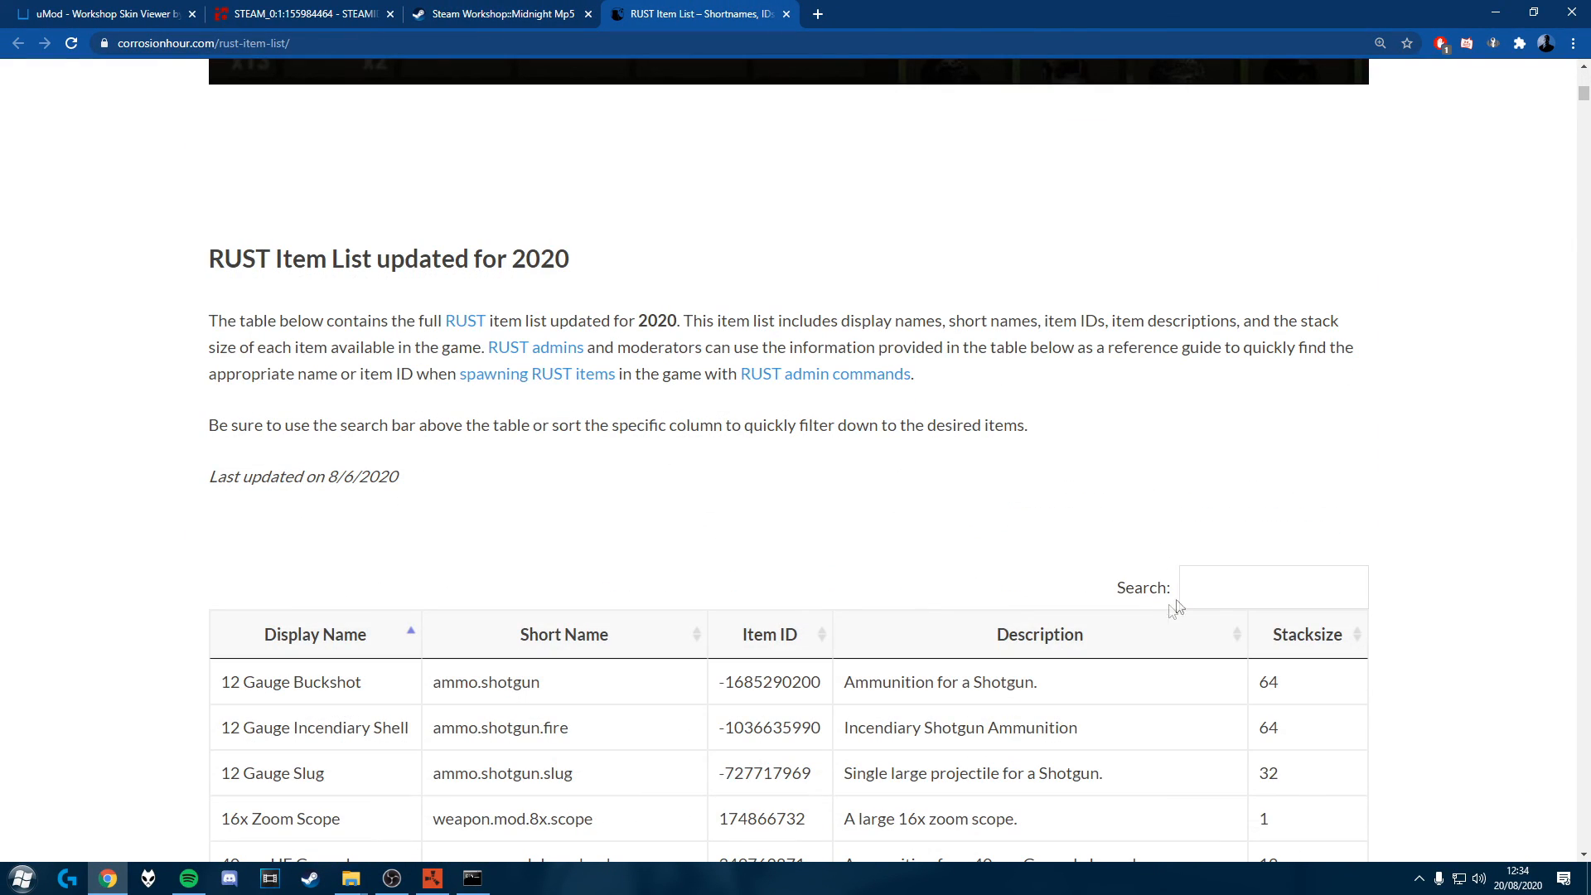
text(mp5)
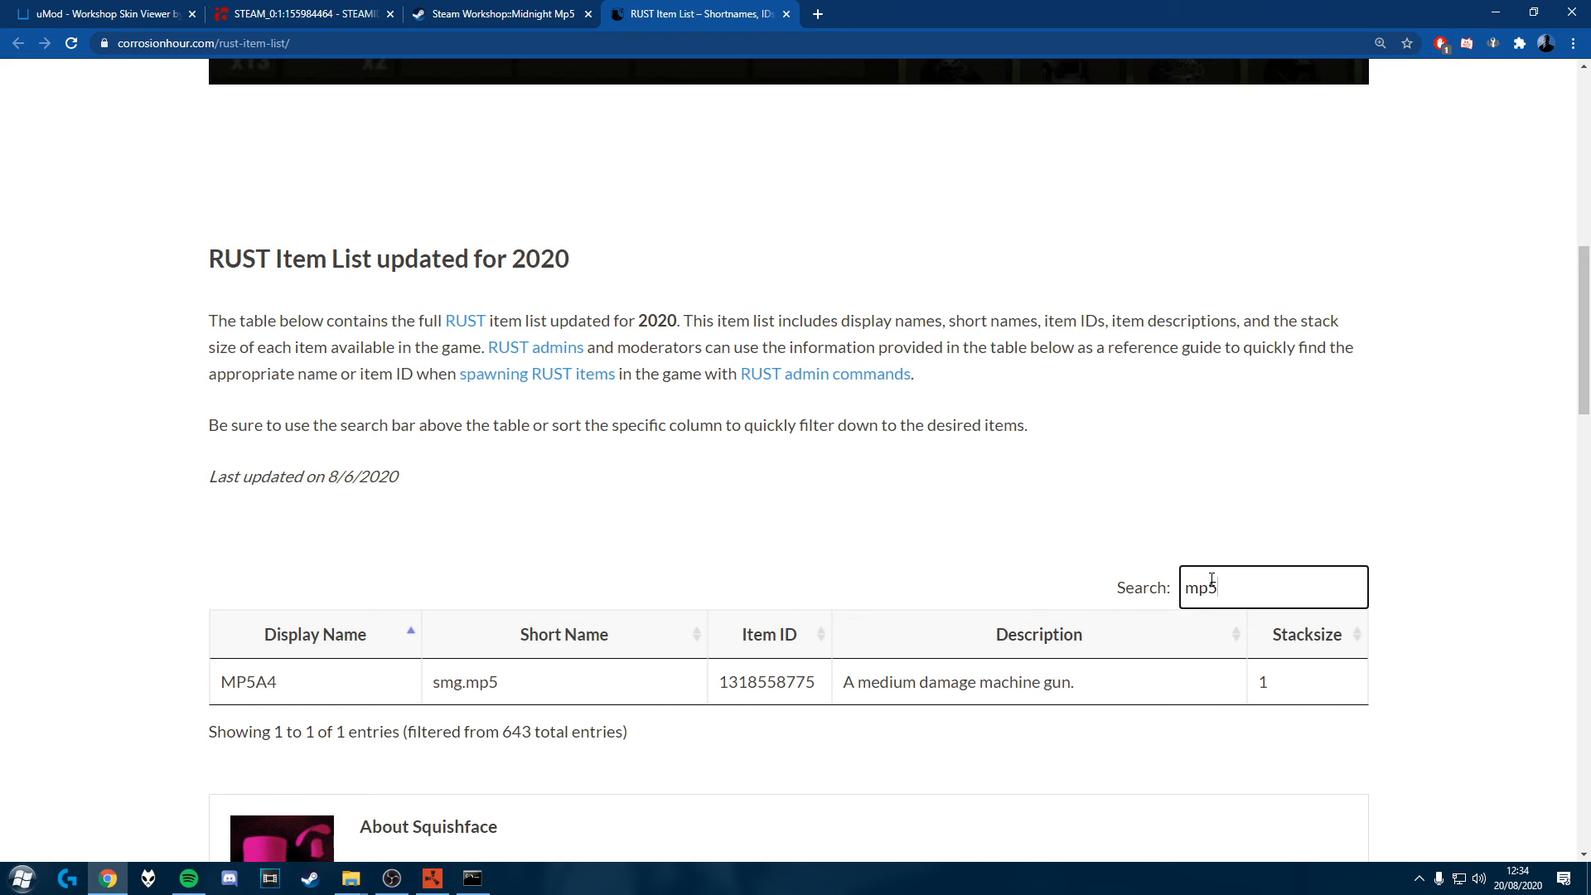
scroll(down, 3)
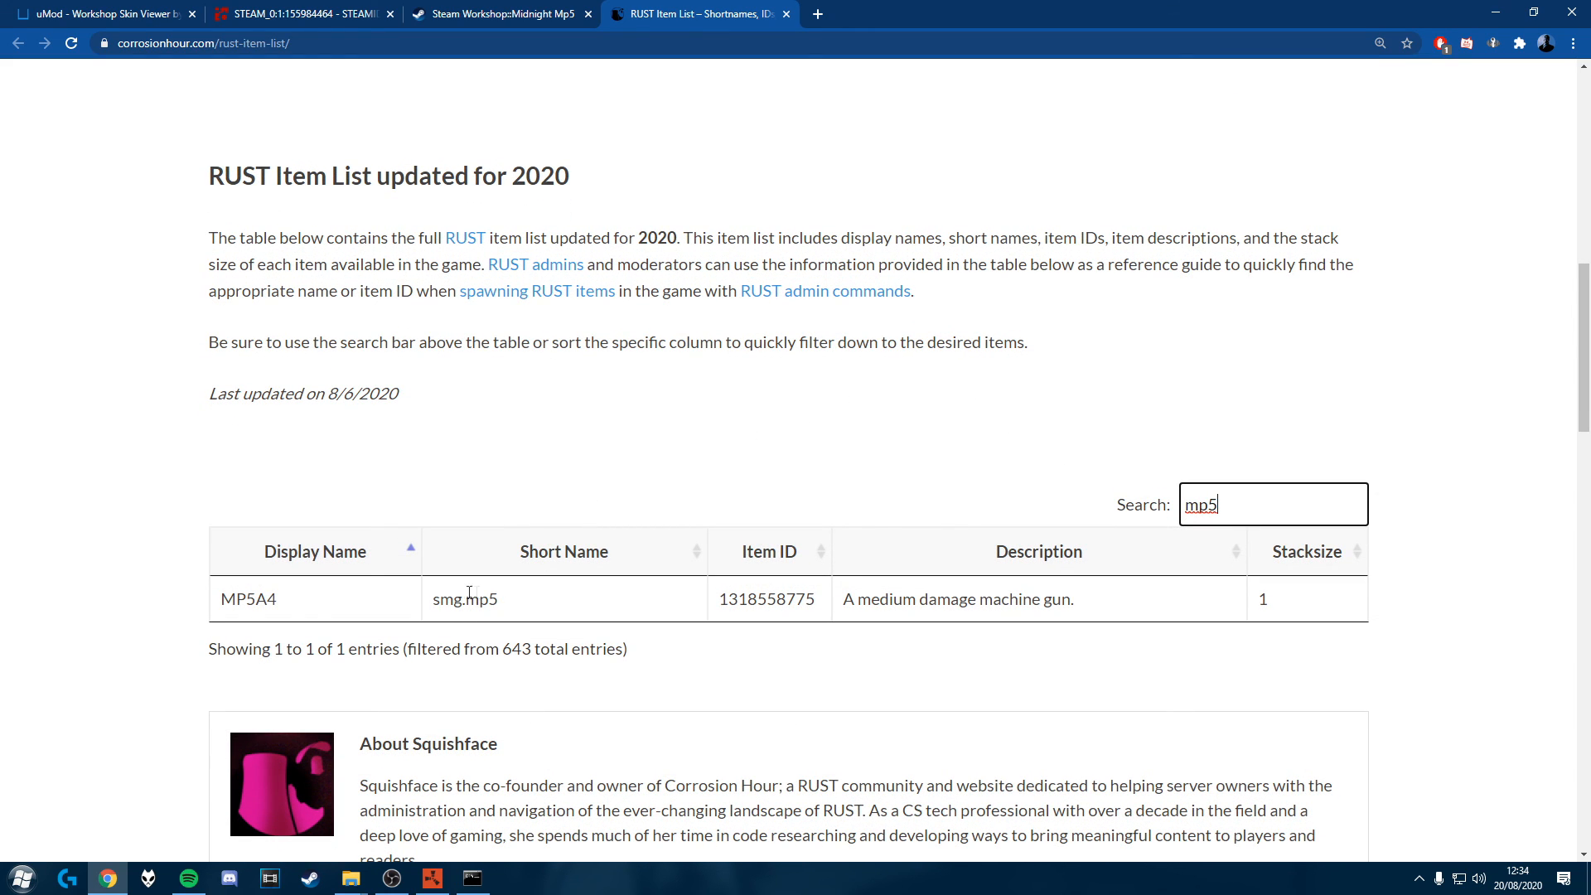
click(432, 877)
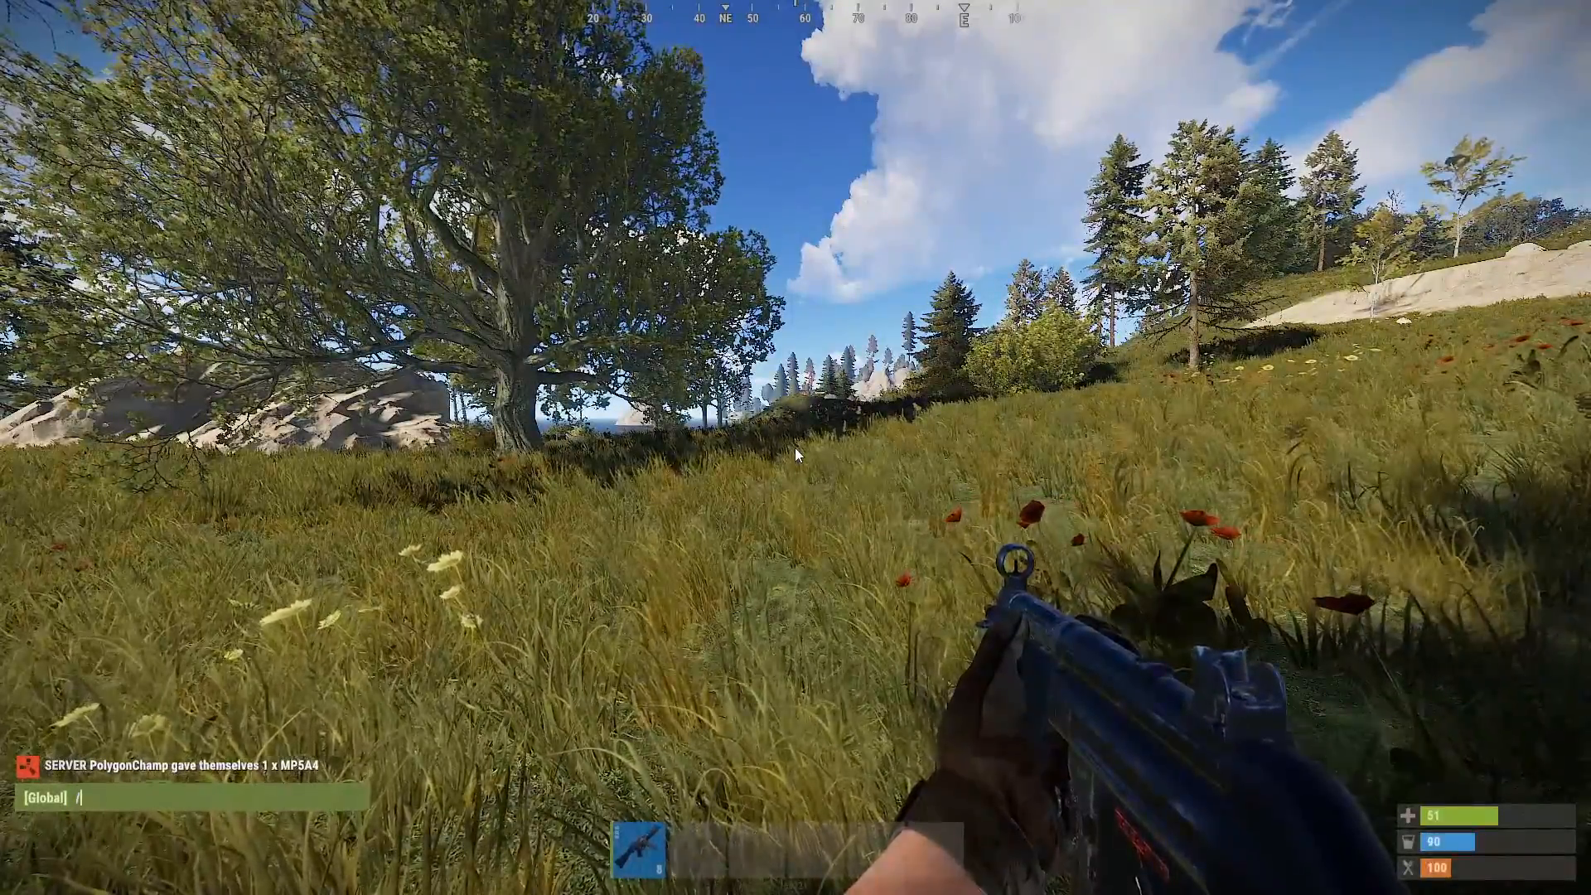
- Apply the Midnight Mp5 skin with /wskin and view both MP5s in the inventory
text(/wskin)
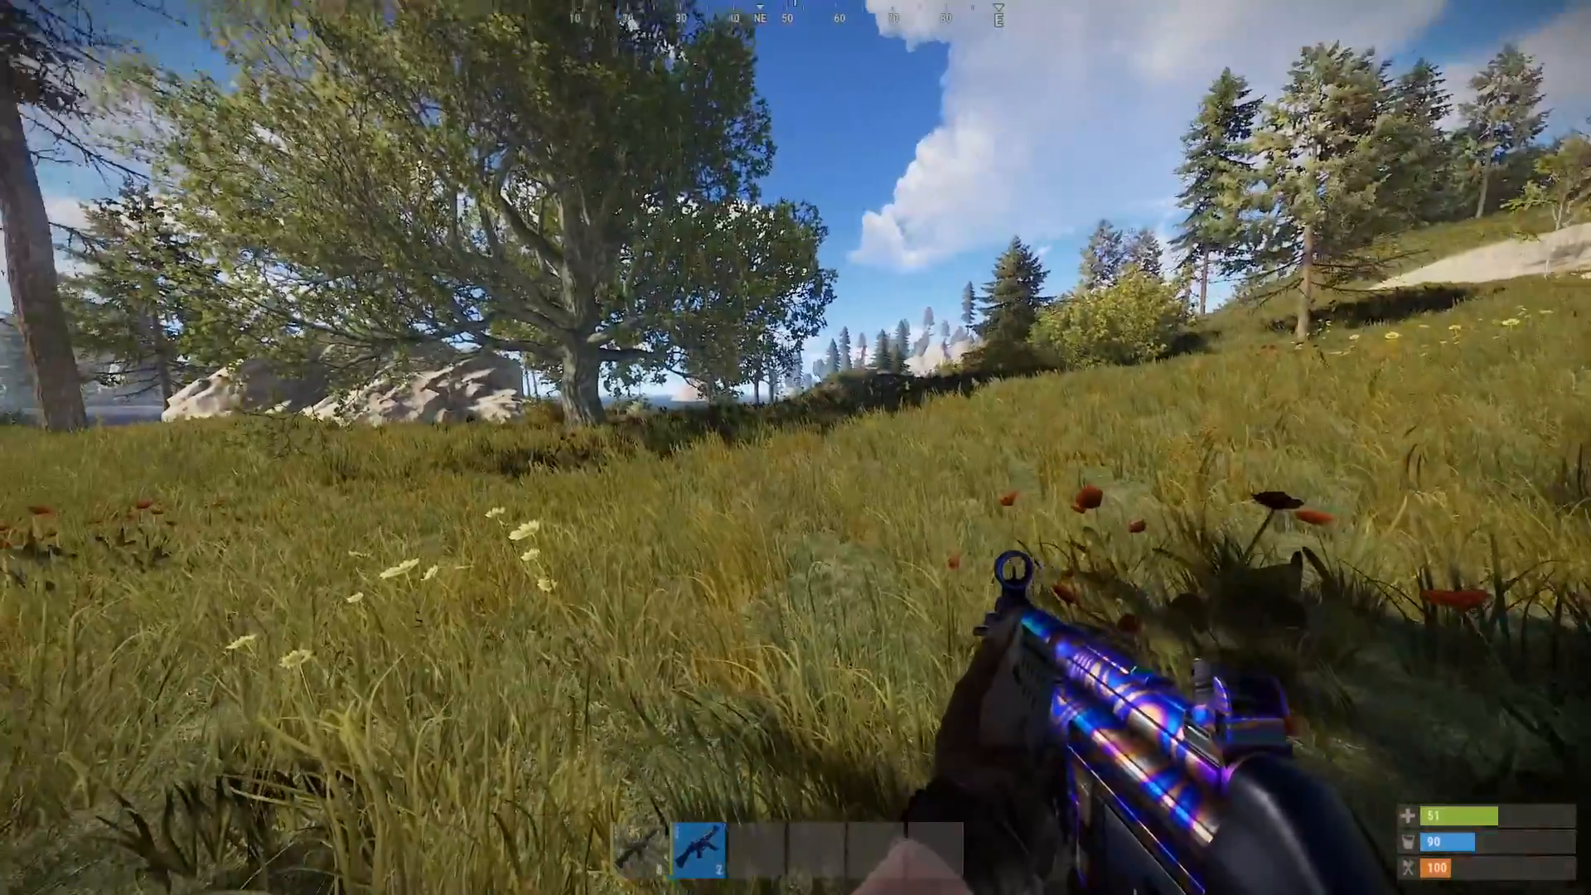
key(tab)
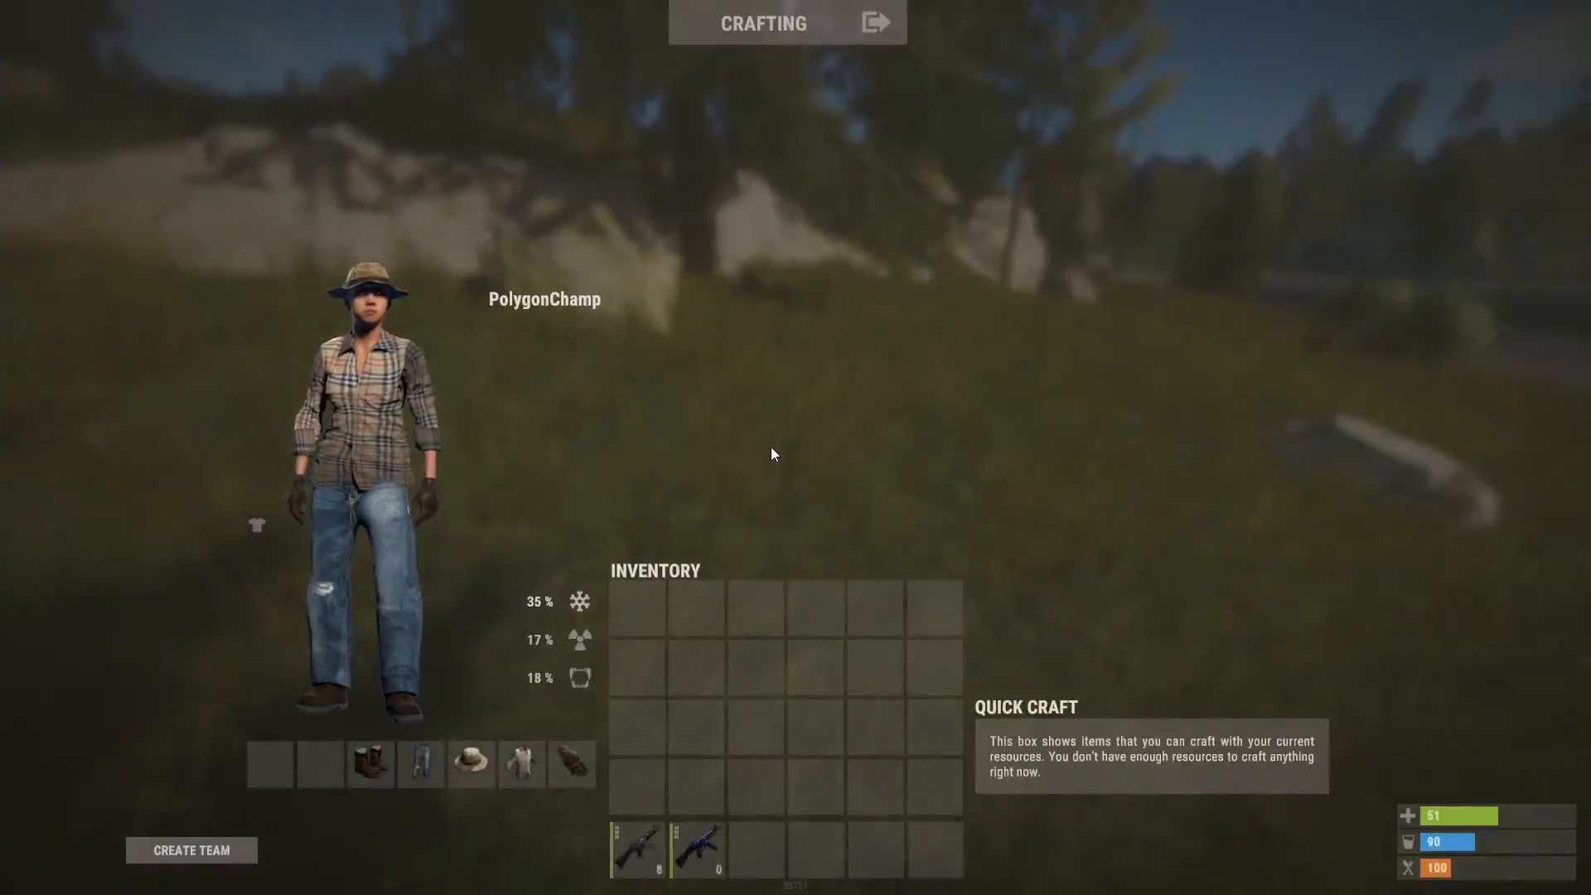